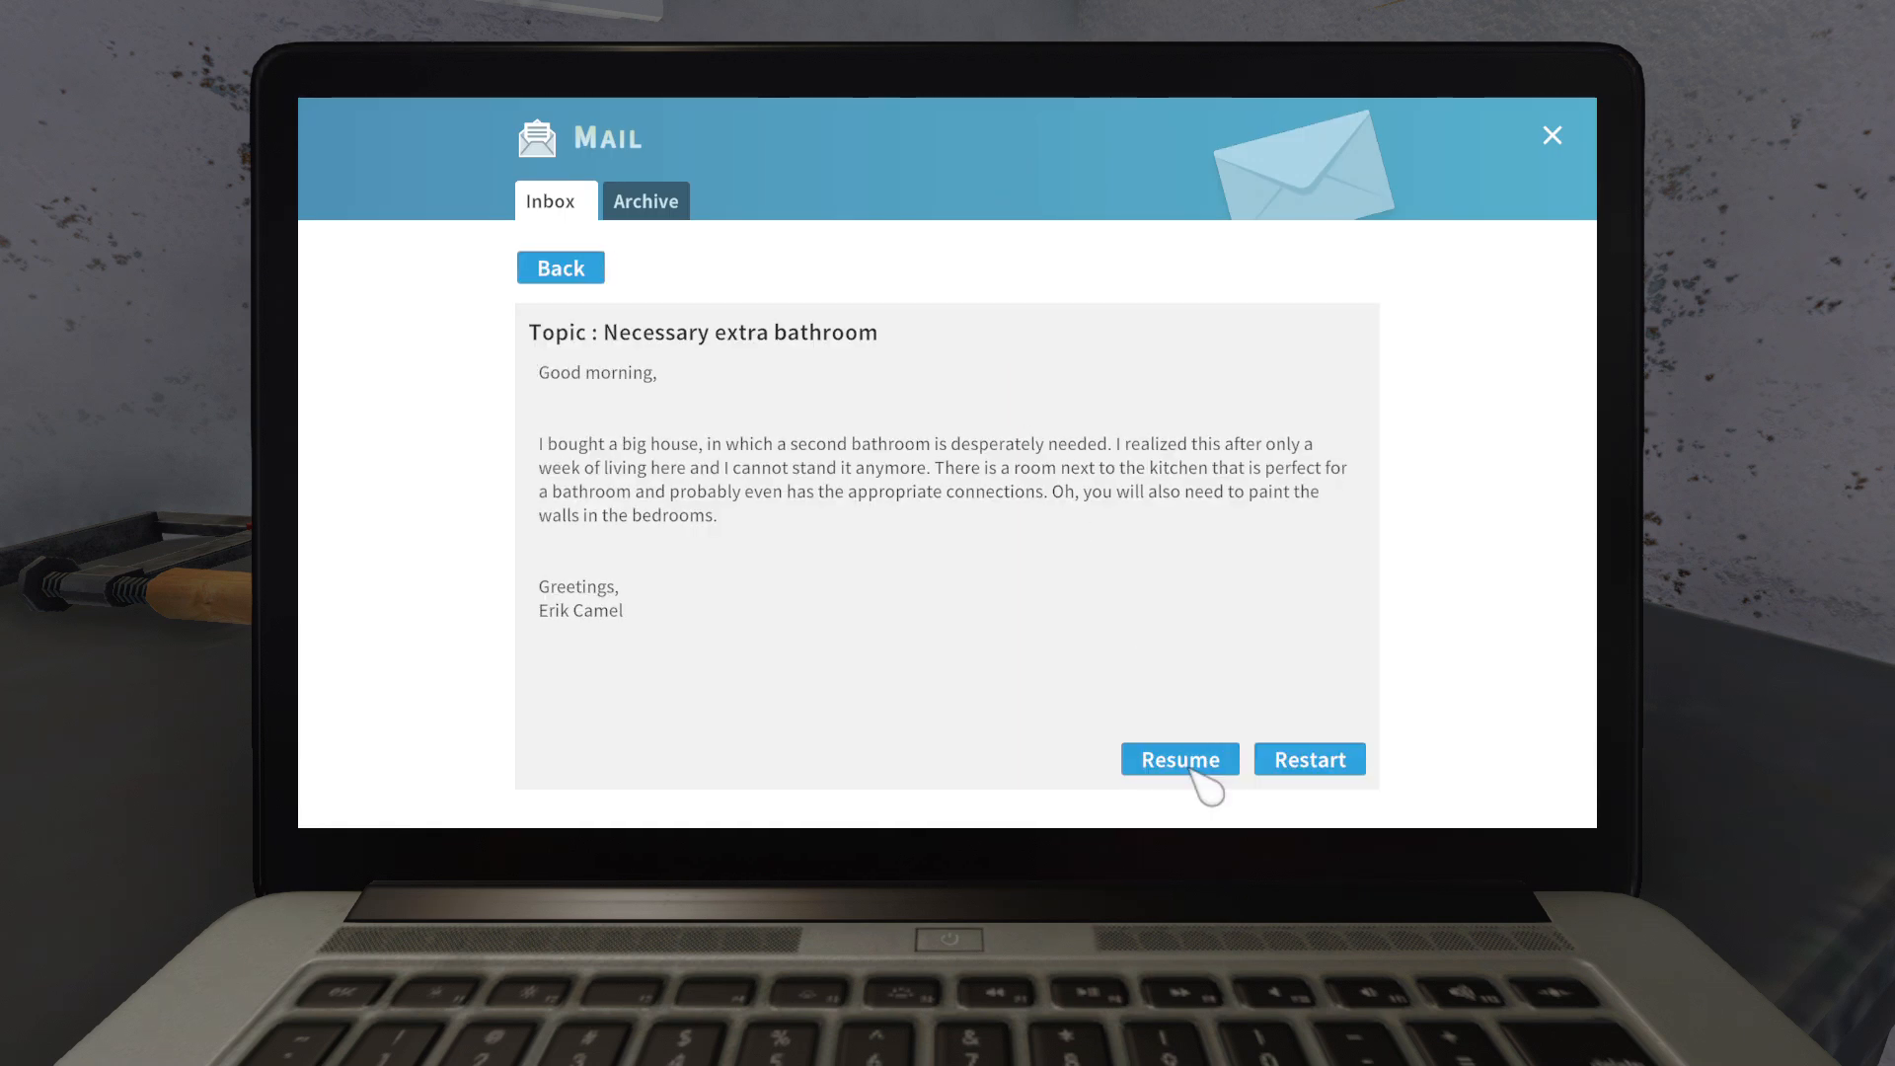
Resume the 'Necessary extra bathroom' job from the laptop Mail screen.
left_click(1178, 759)
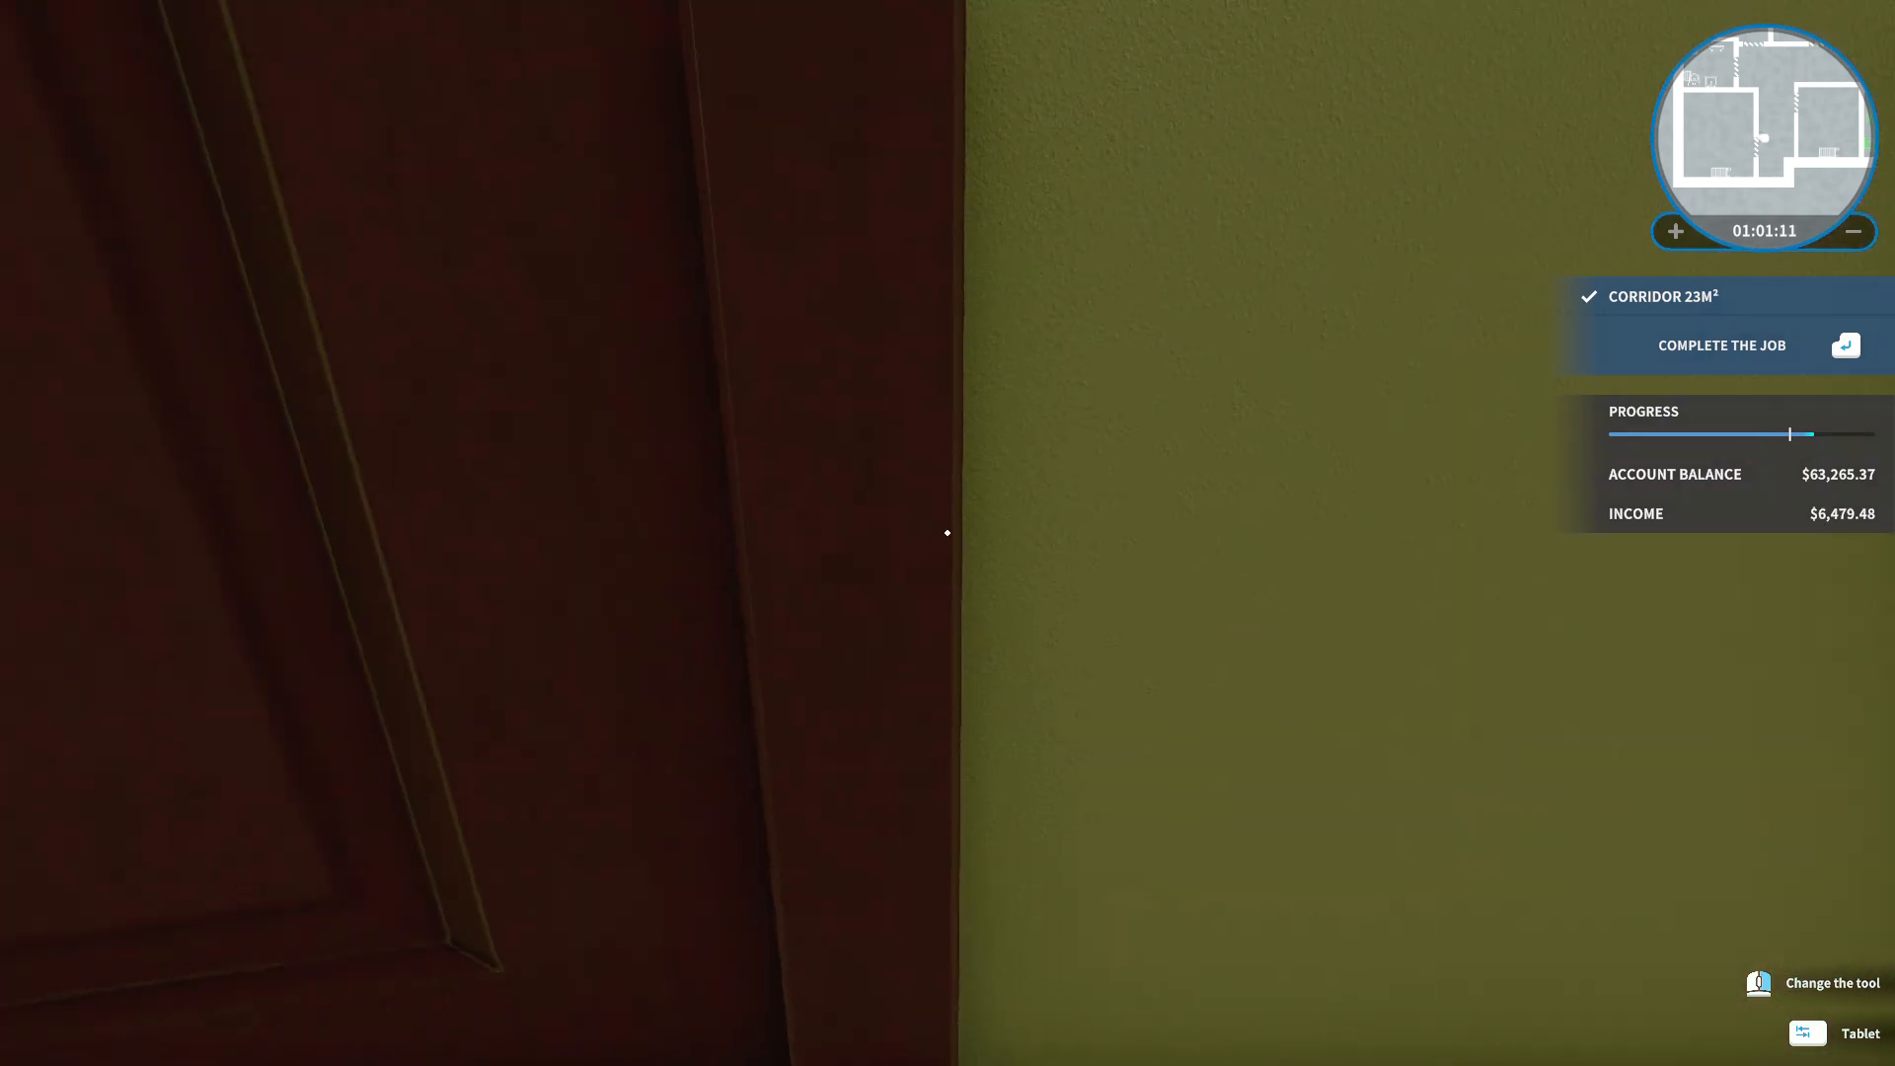
mouse_move(947, 532)
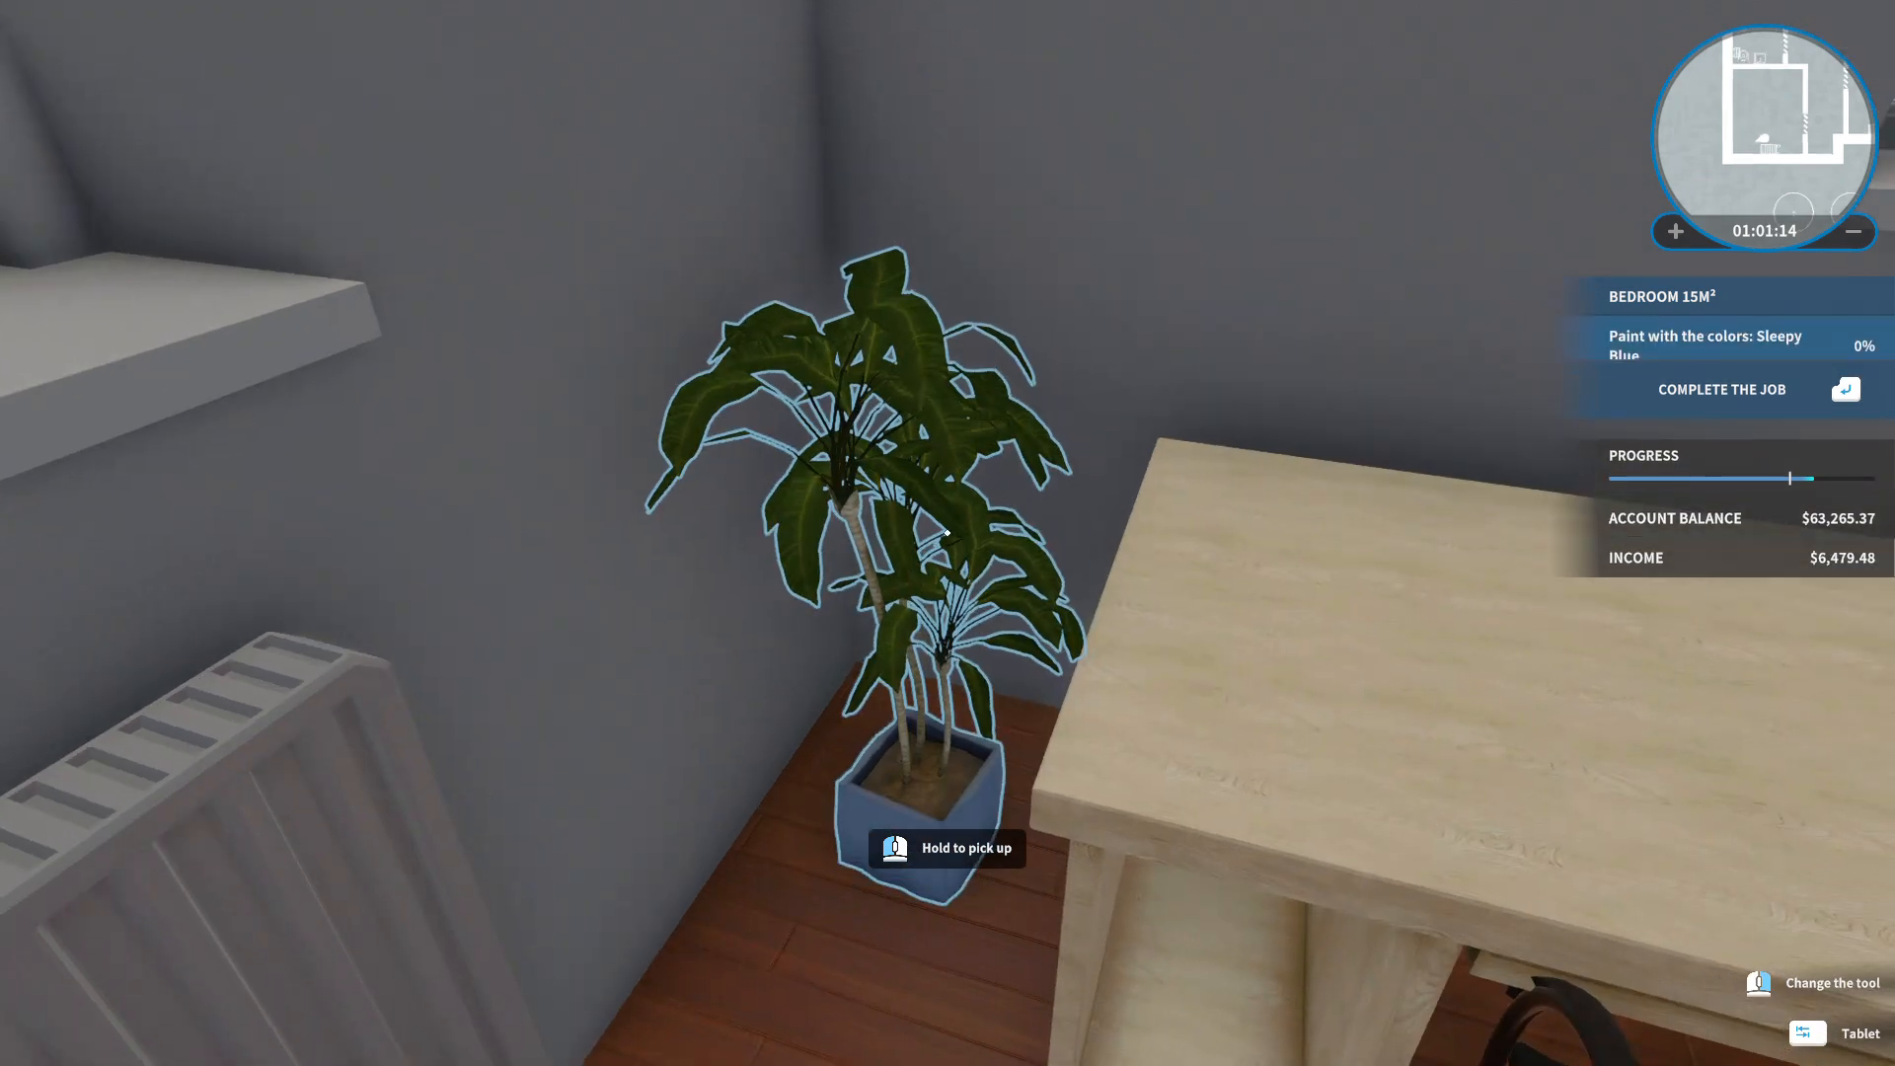
mouse_move(947, 532)
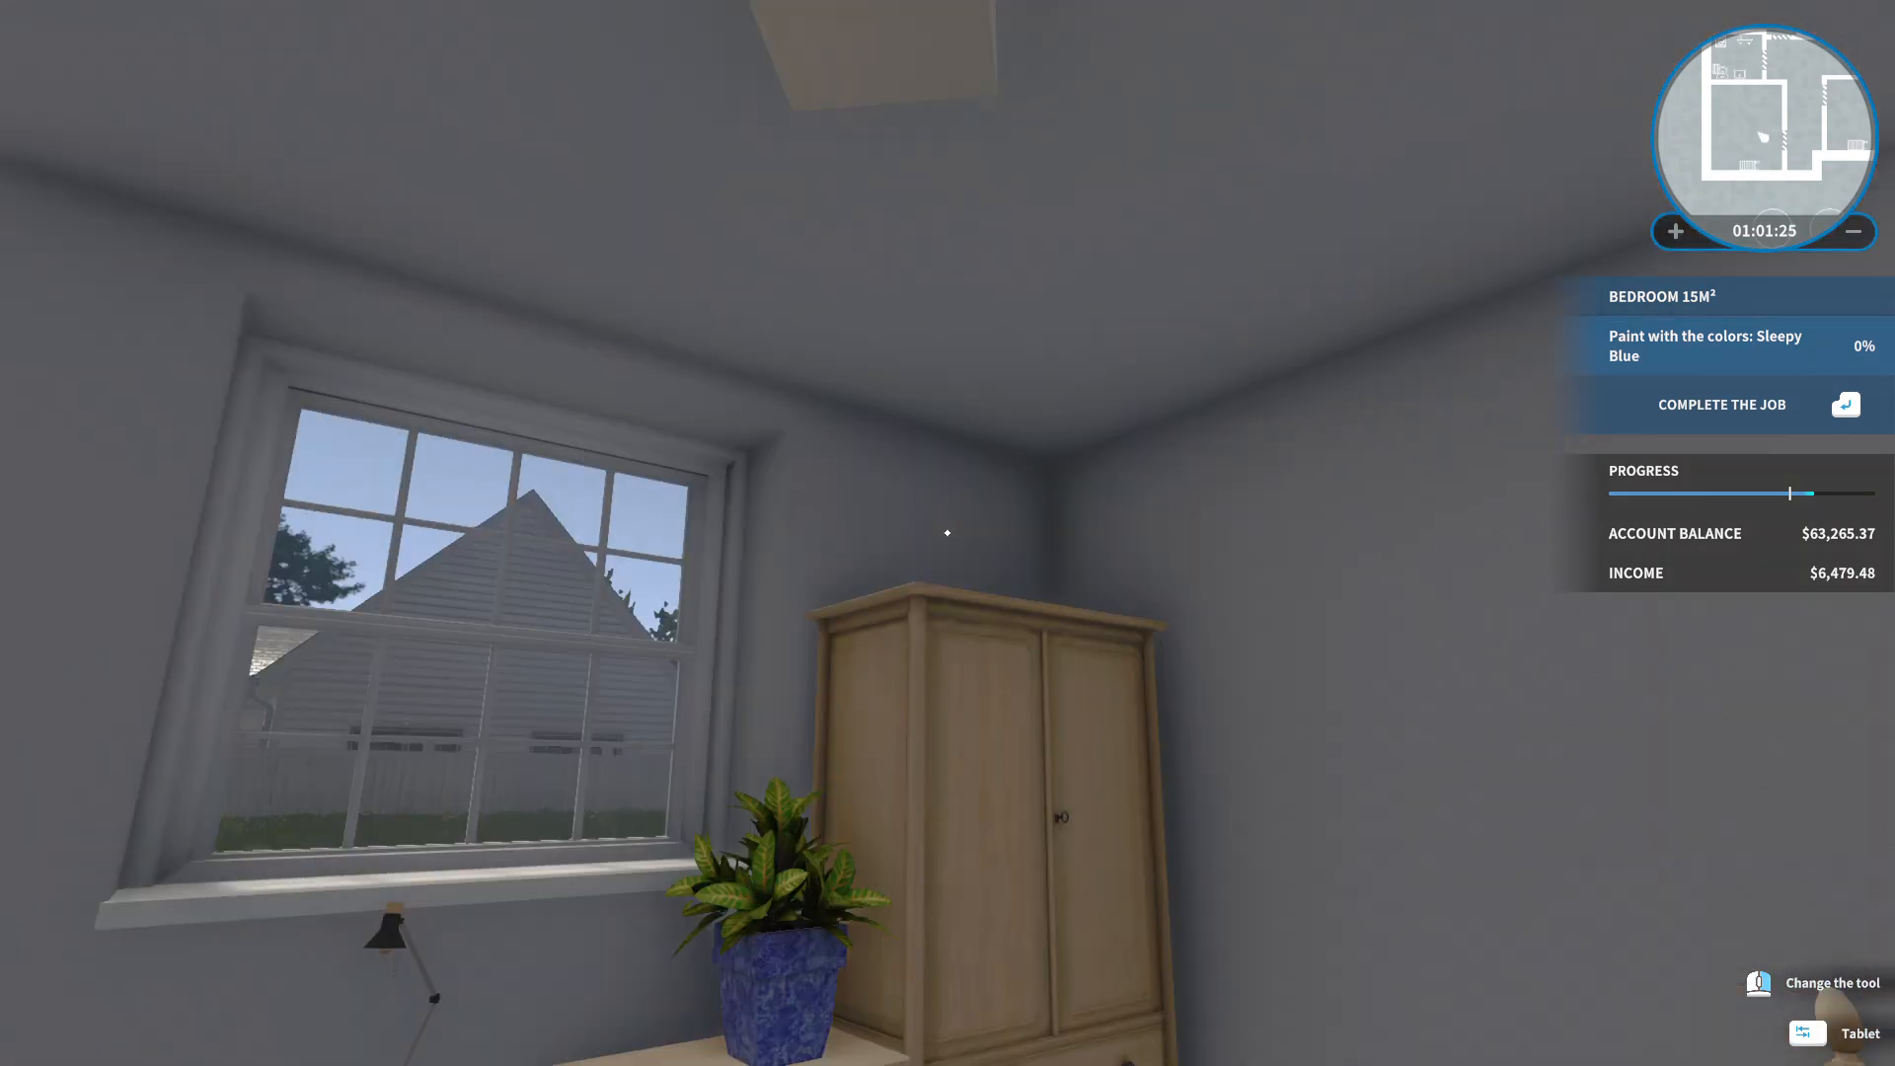
mouse_move(948, 533)
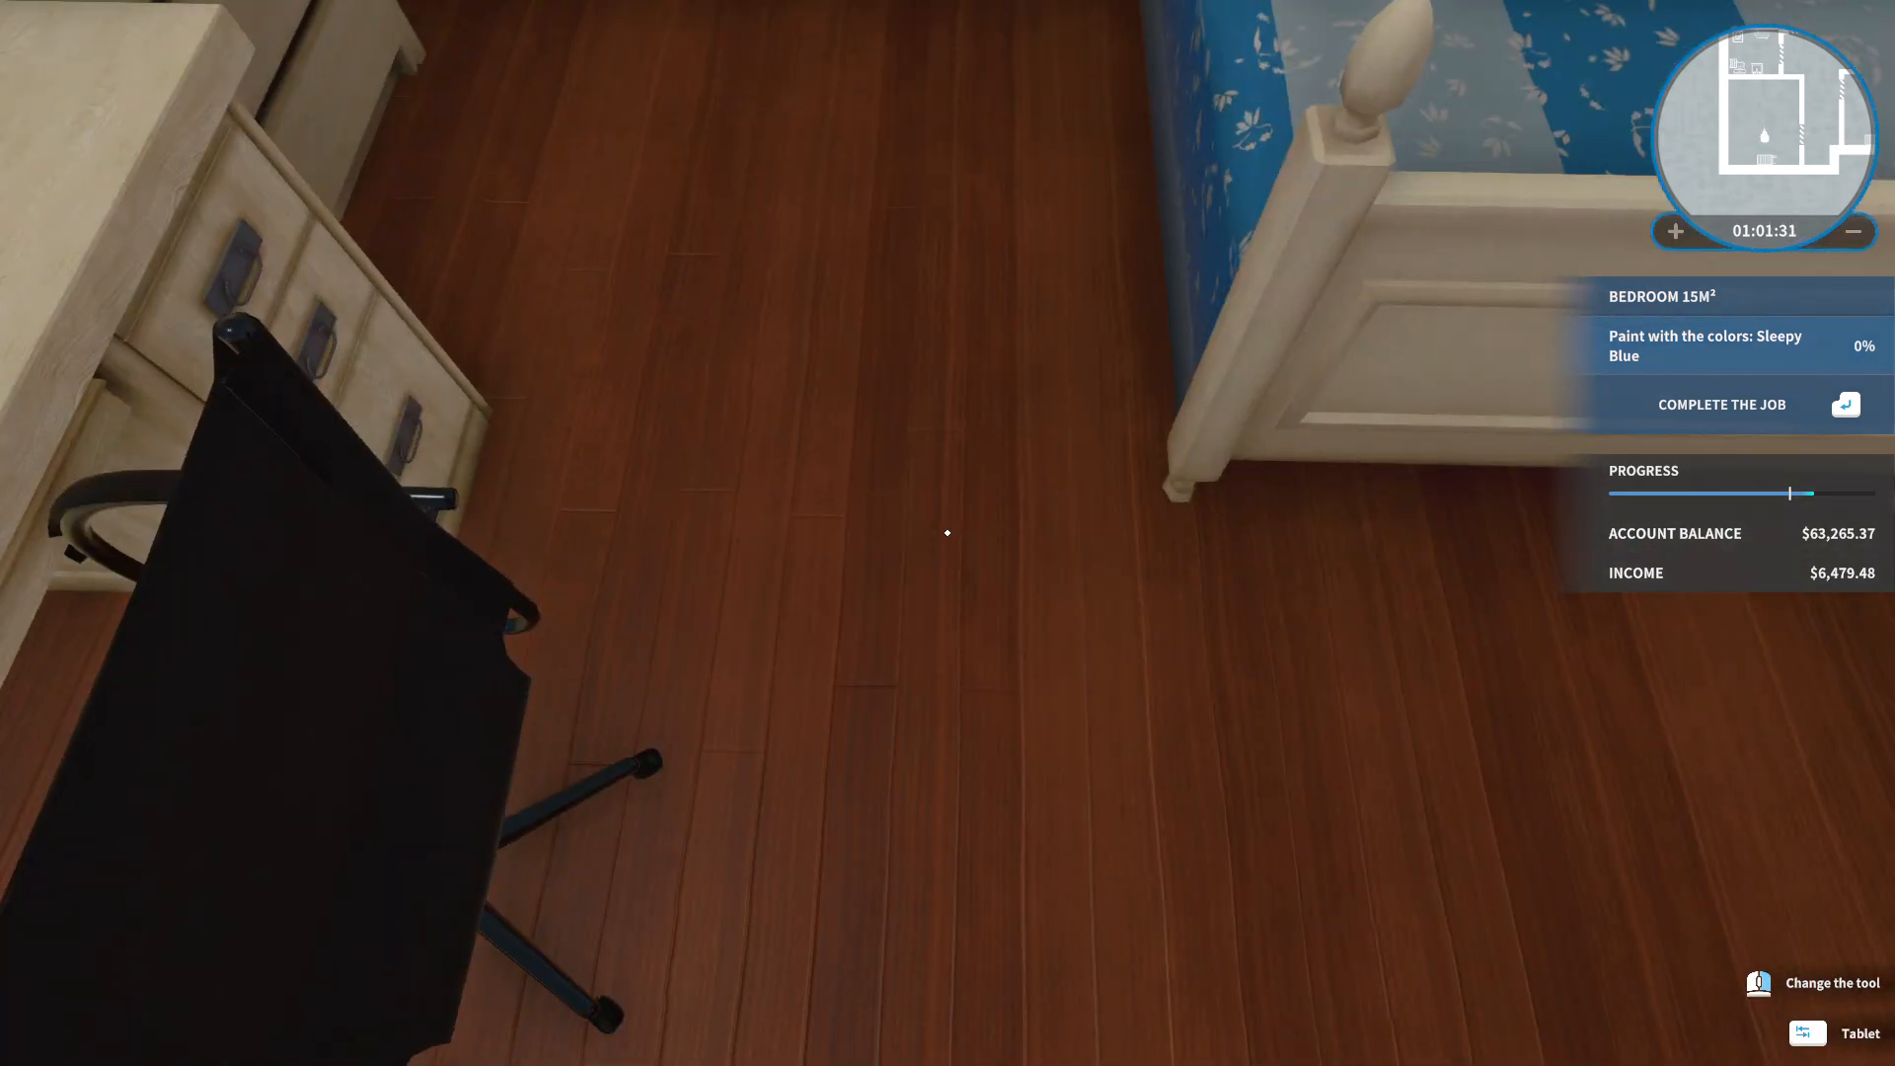
Buy a size L bucket of Sleepy Blue paint from the Tasks store page.
left_click(1807, 1033)
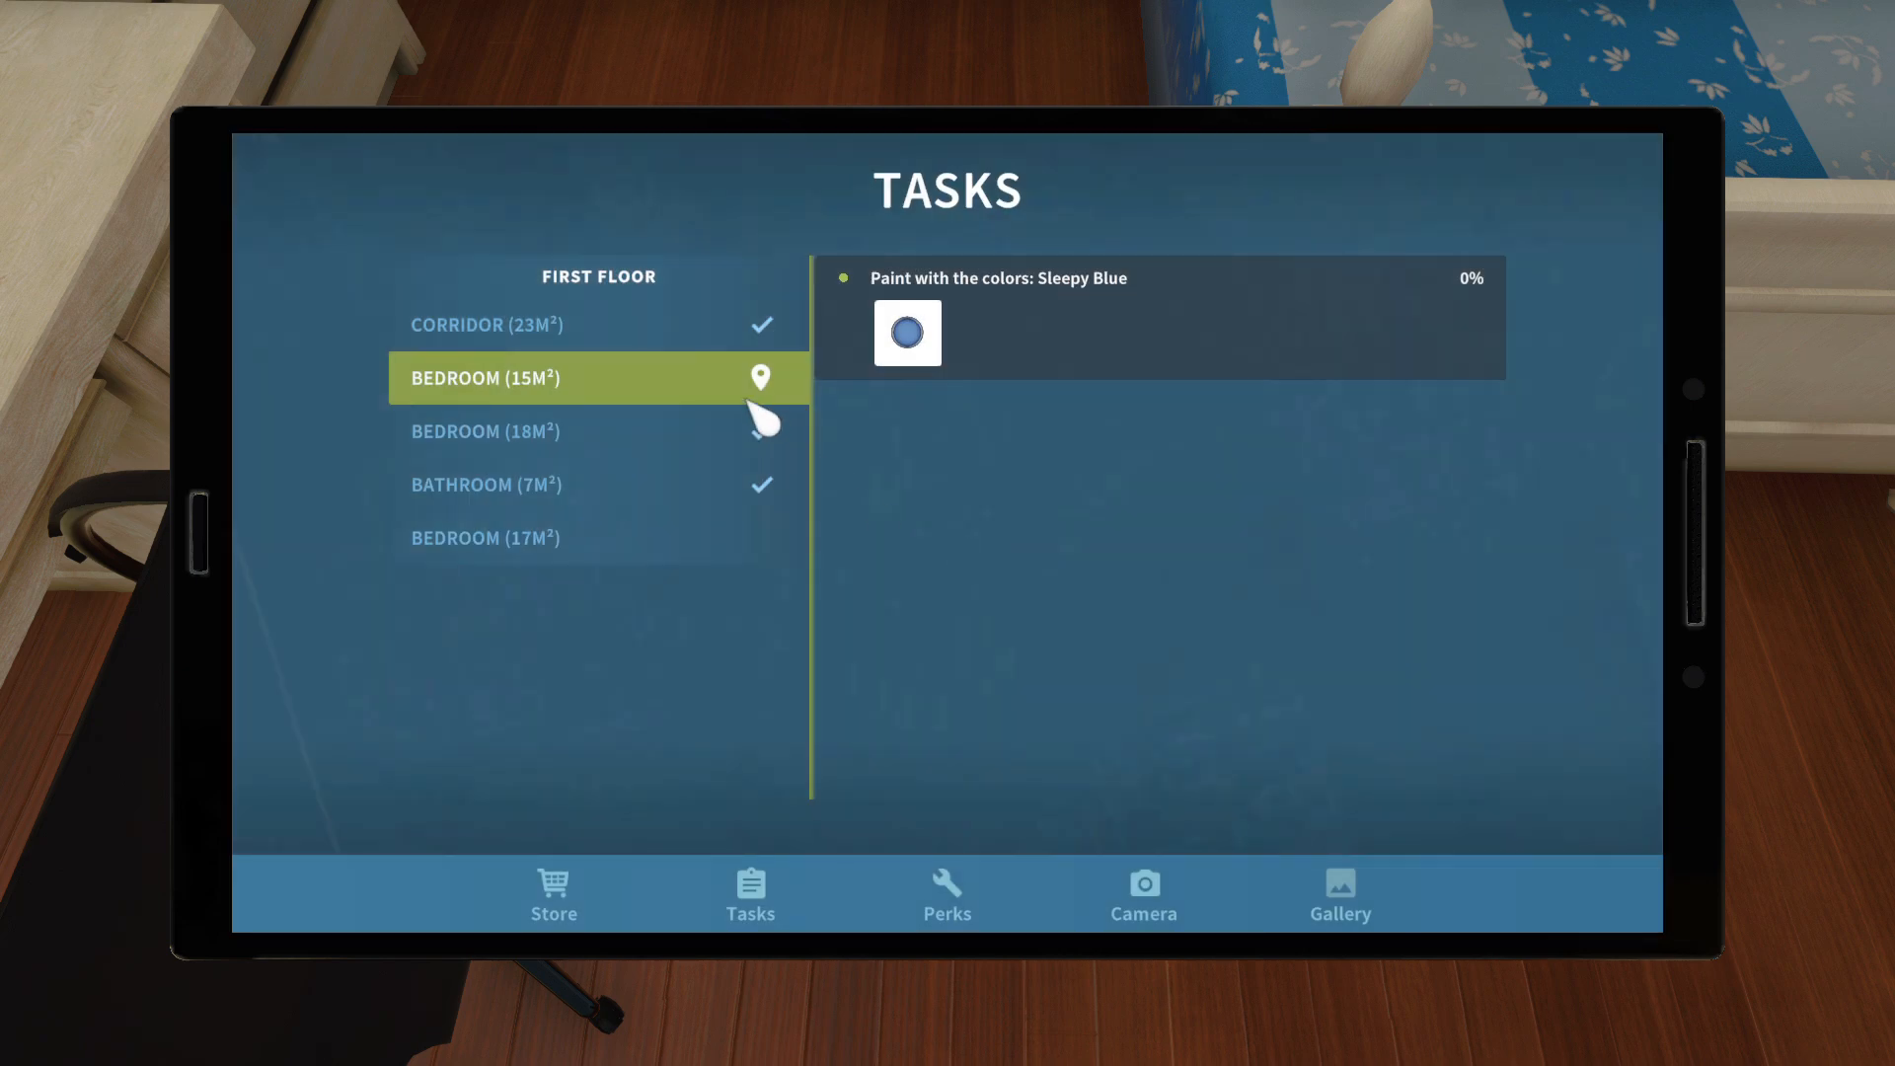
left_click(906, 332)
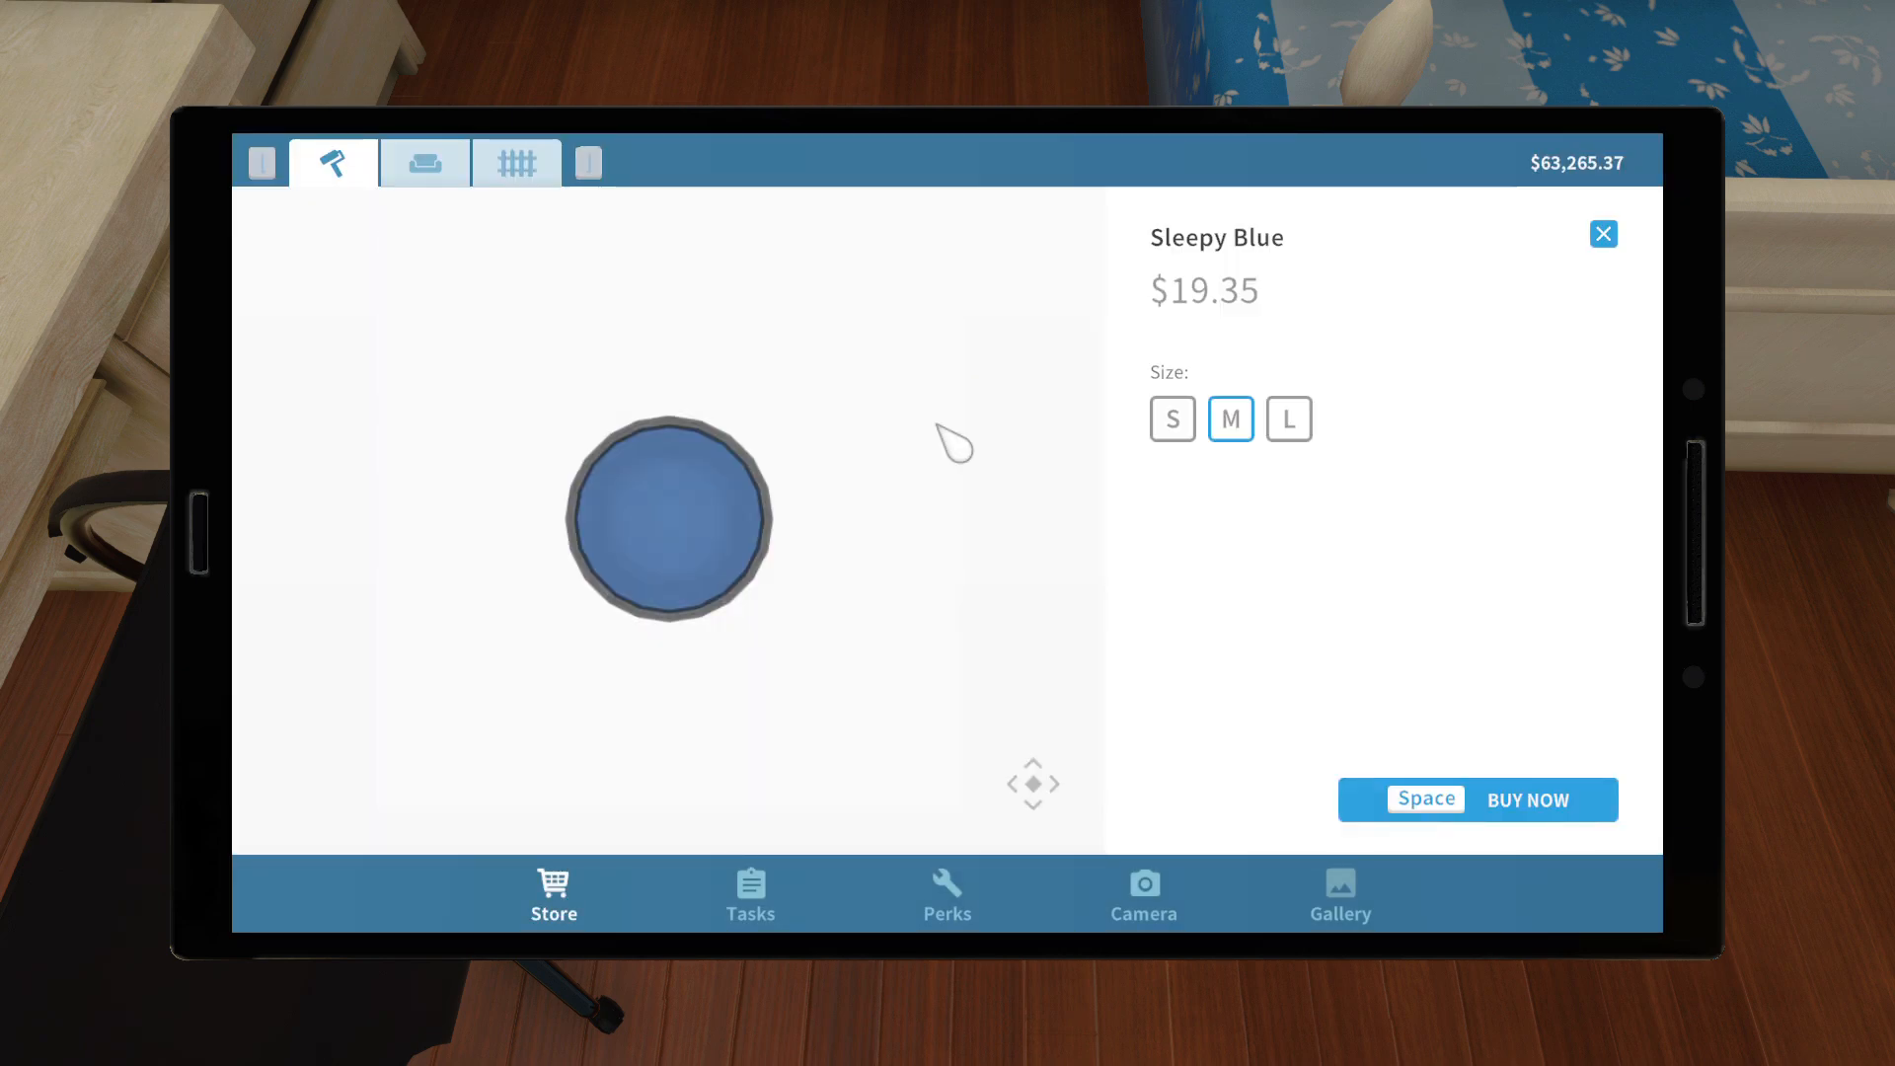
left_click(1288, 420)
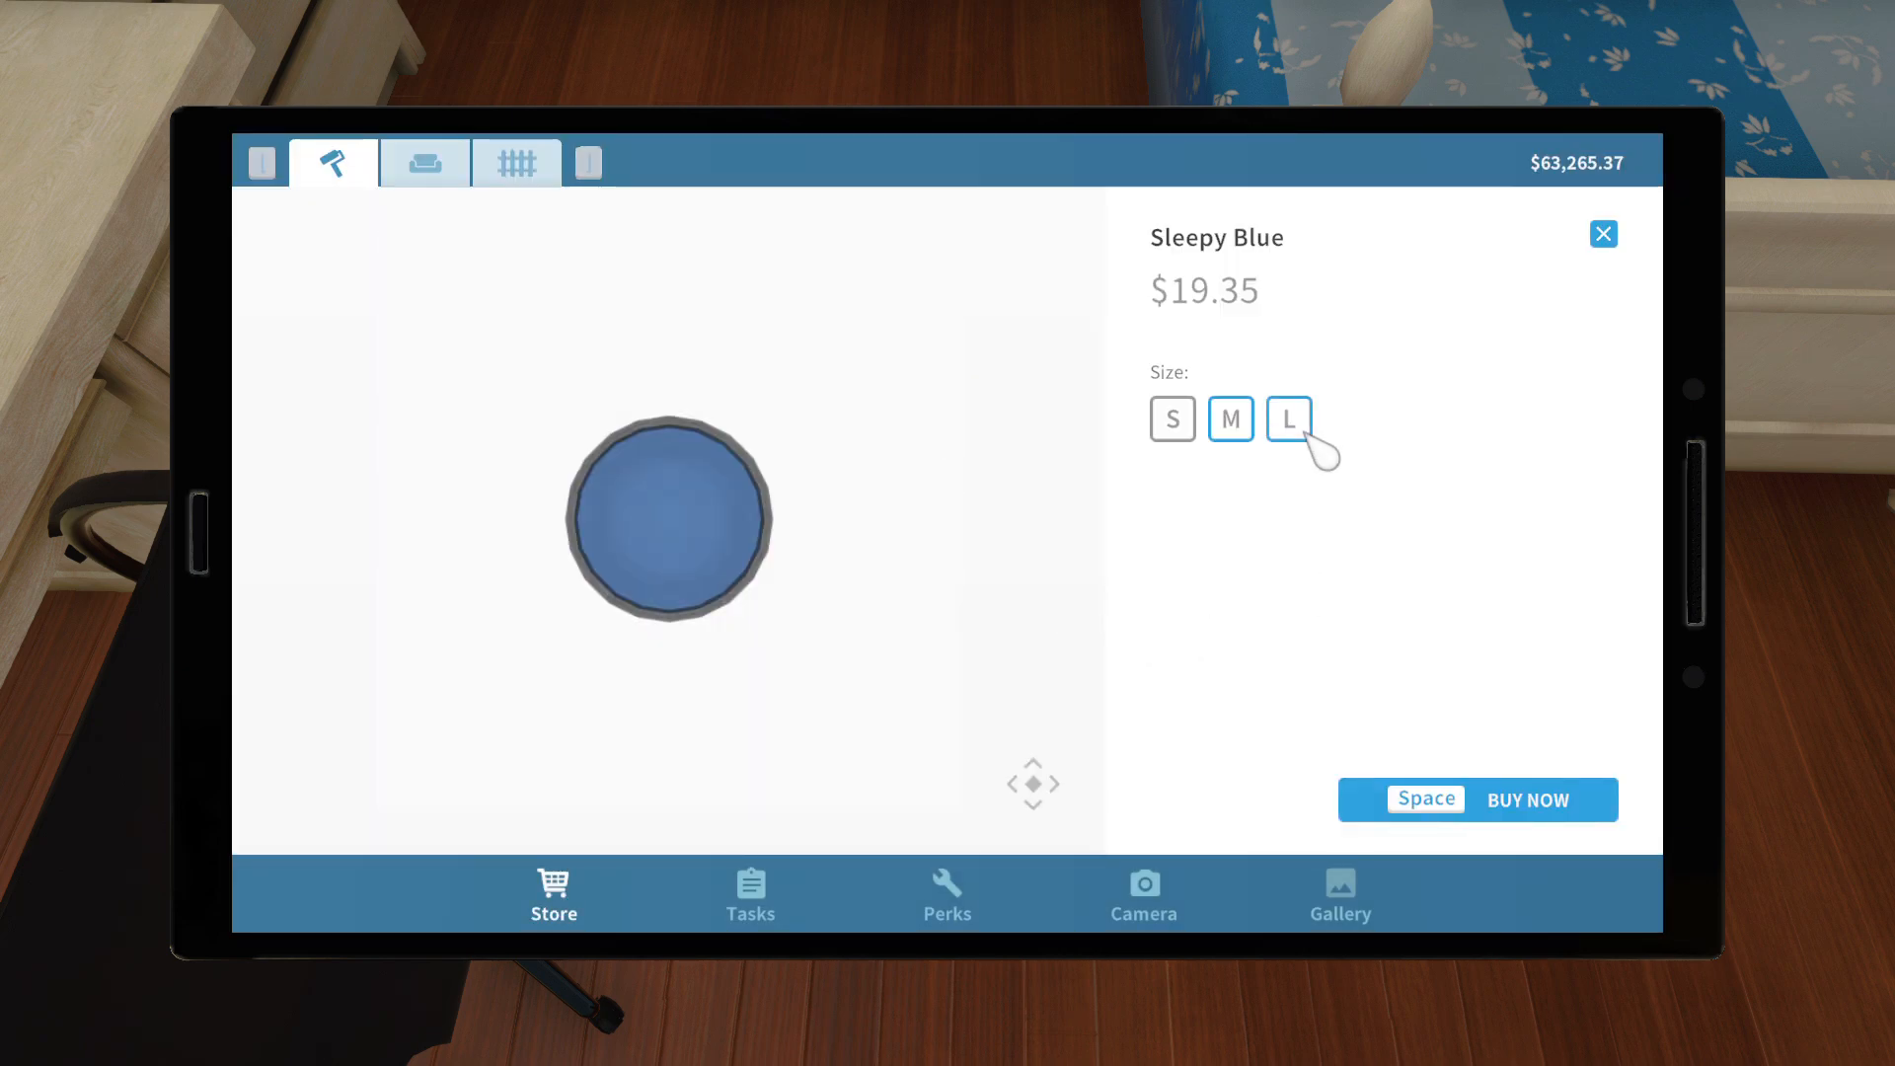
left_click(1288, 418)
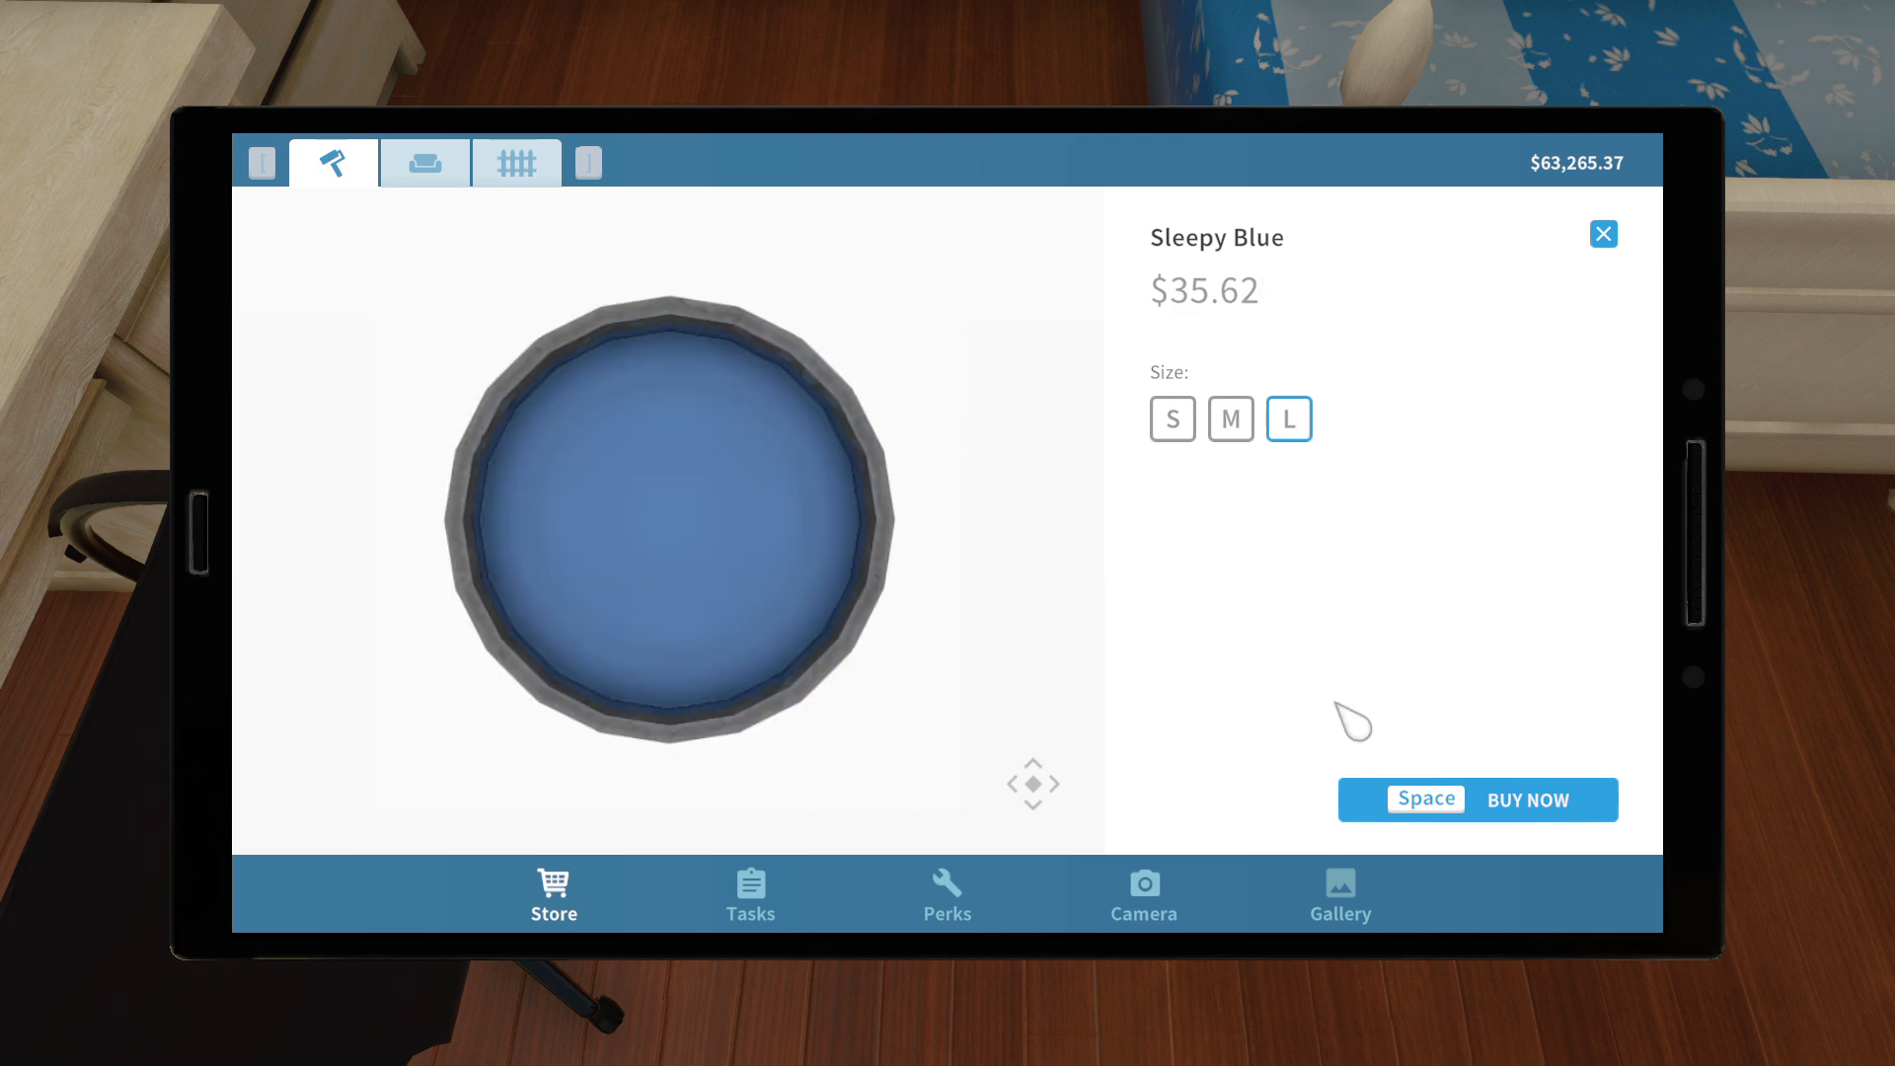
left_click(1524, 799)
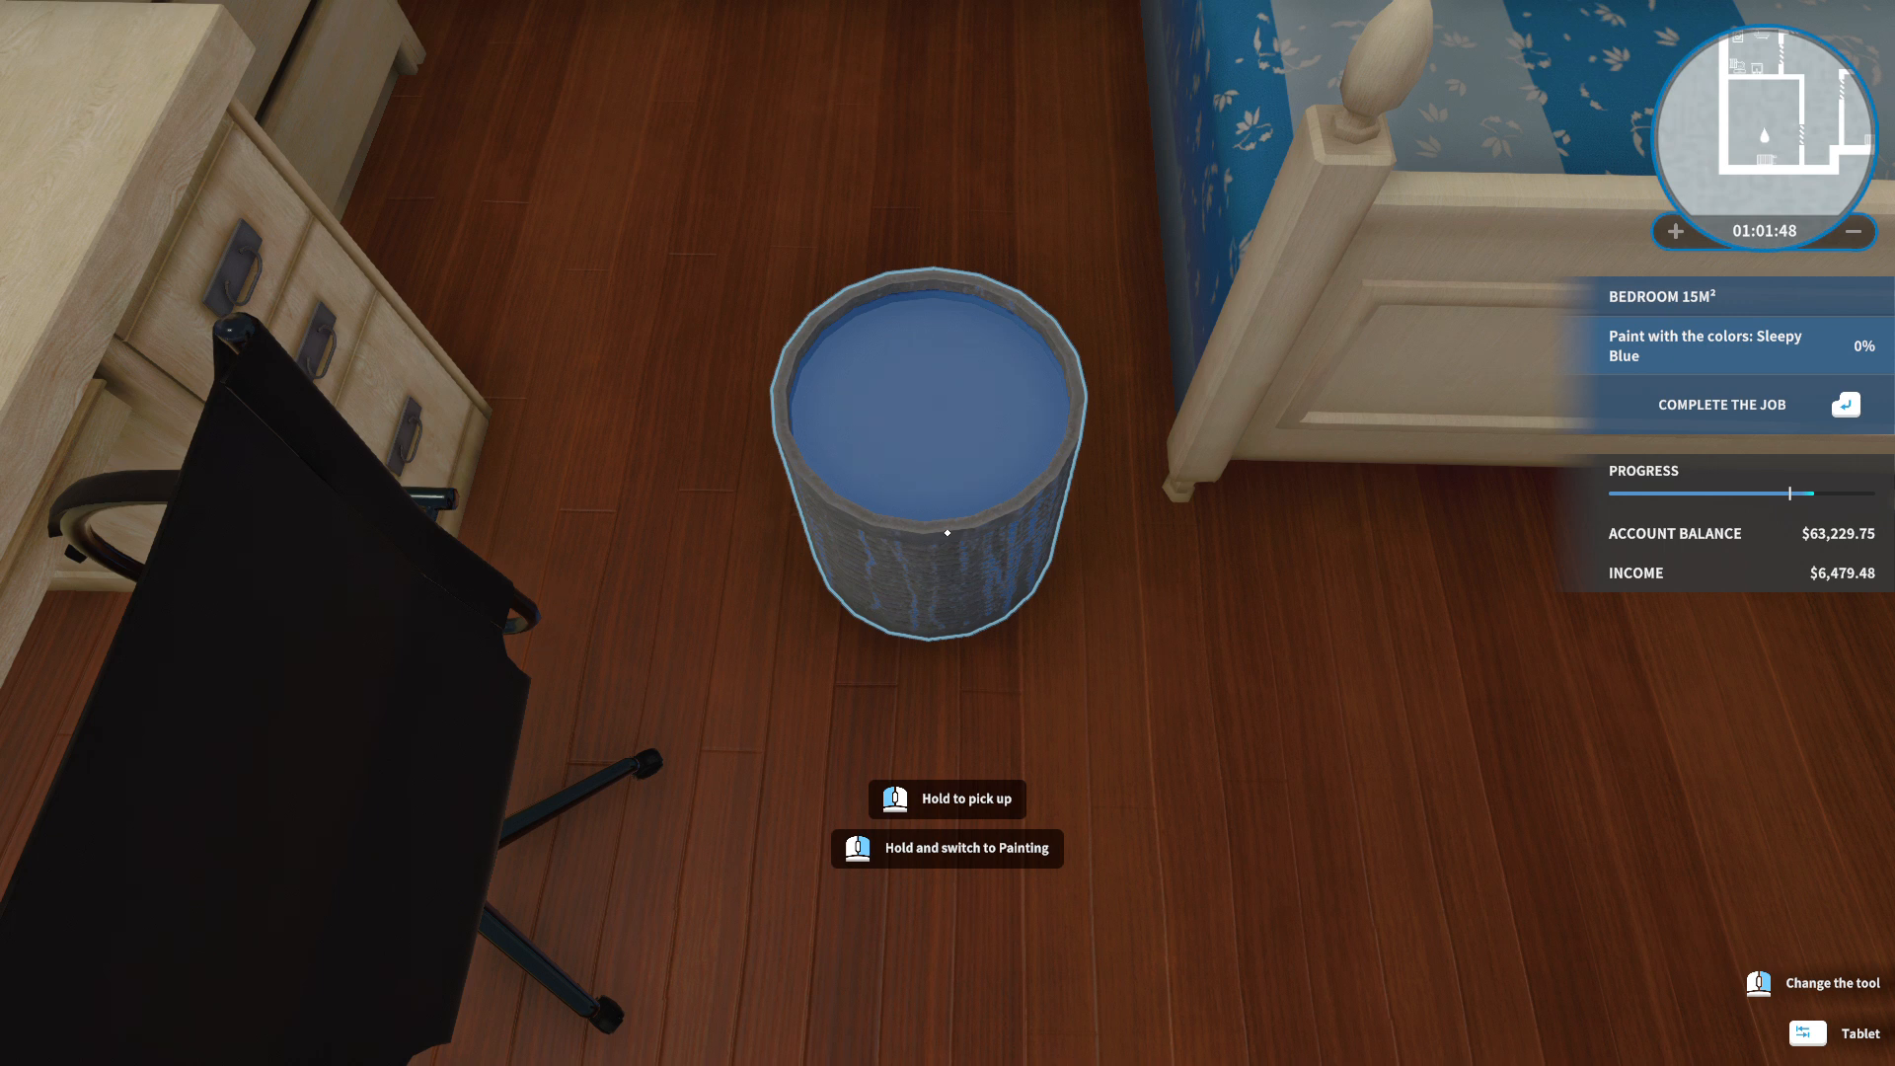
Start rolling Sleepy Blue onto the bedroom walls, reaching 10% progress.
left_click(1758, 983)
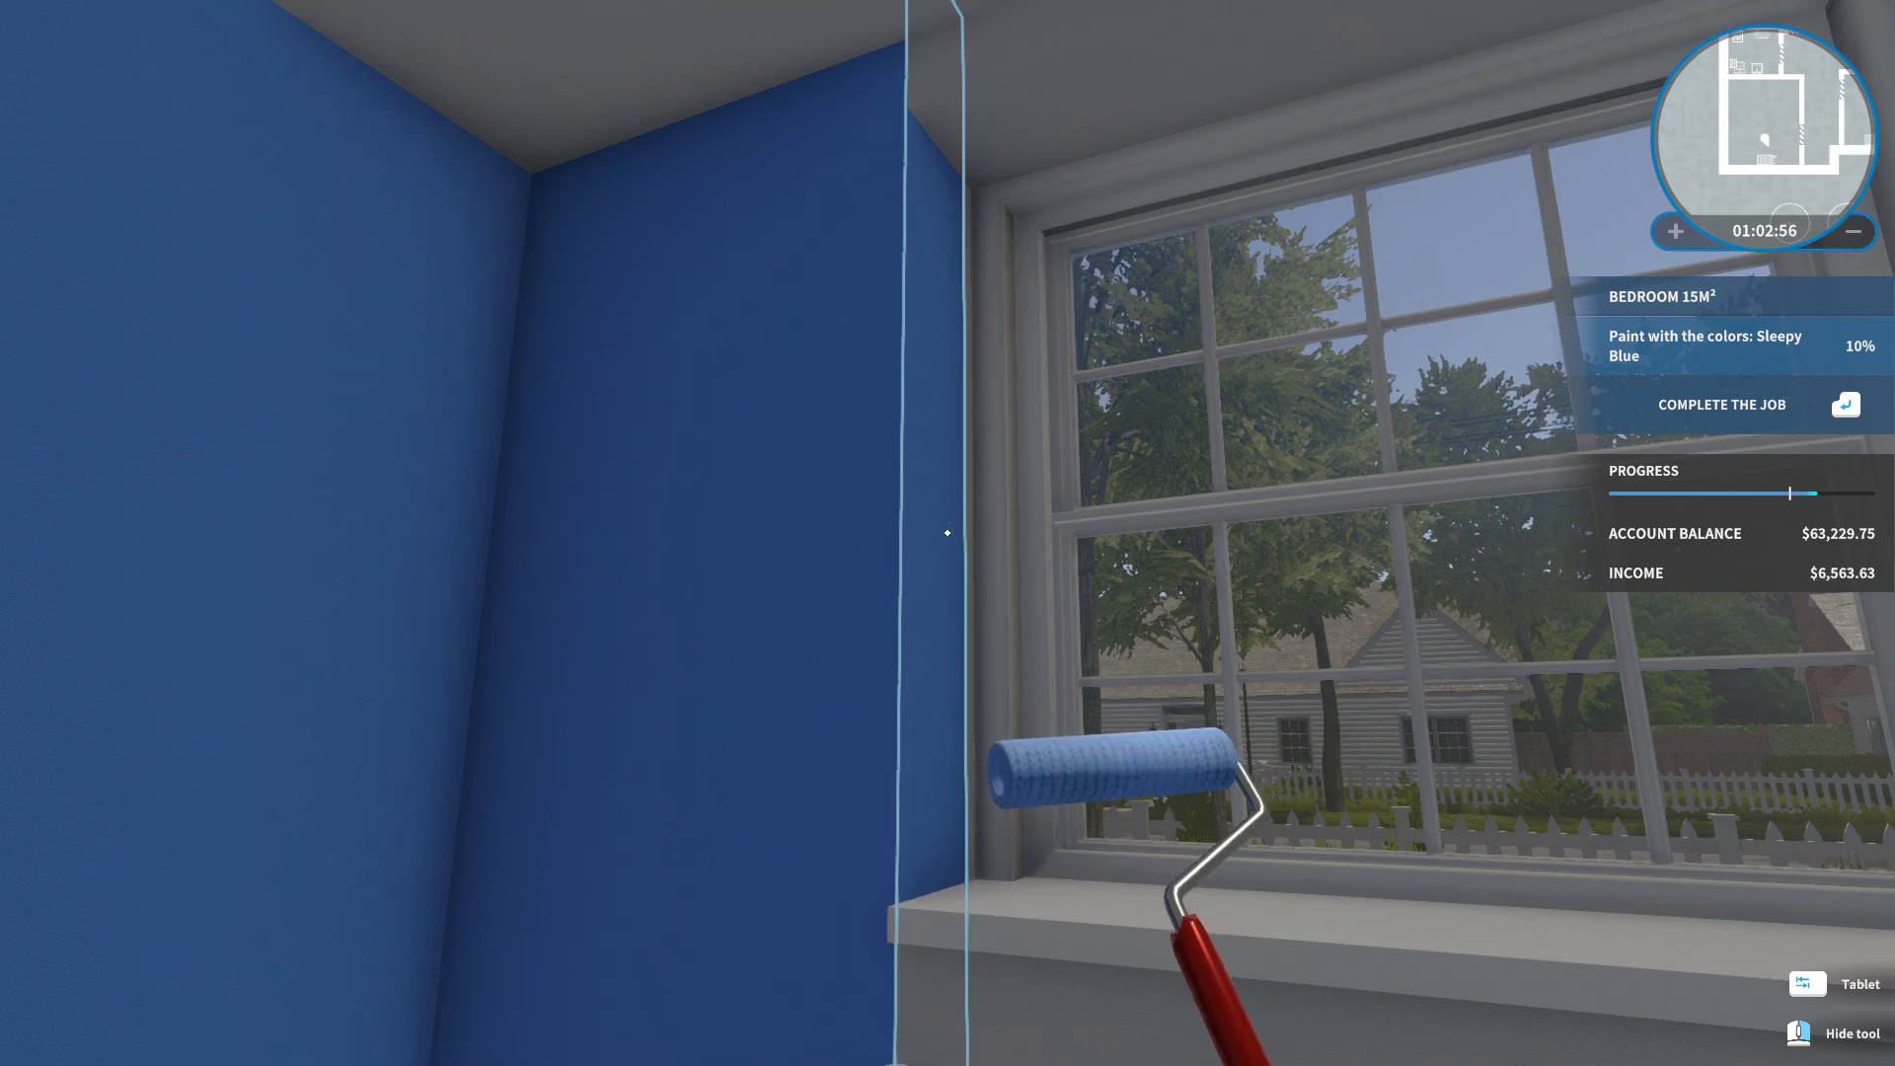
mouse_move(947, 532)
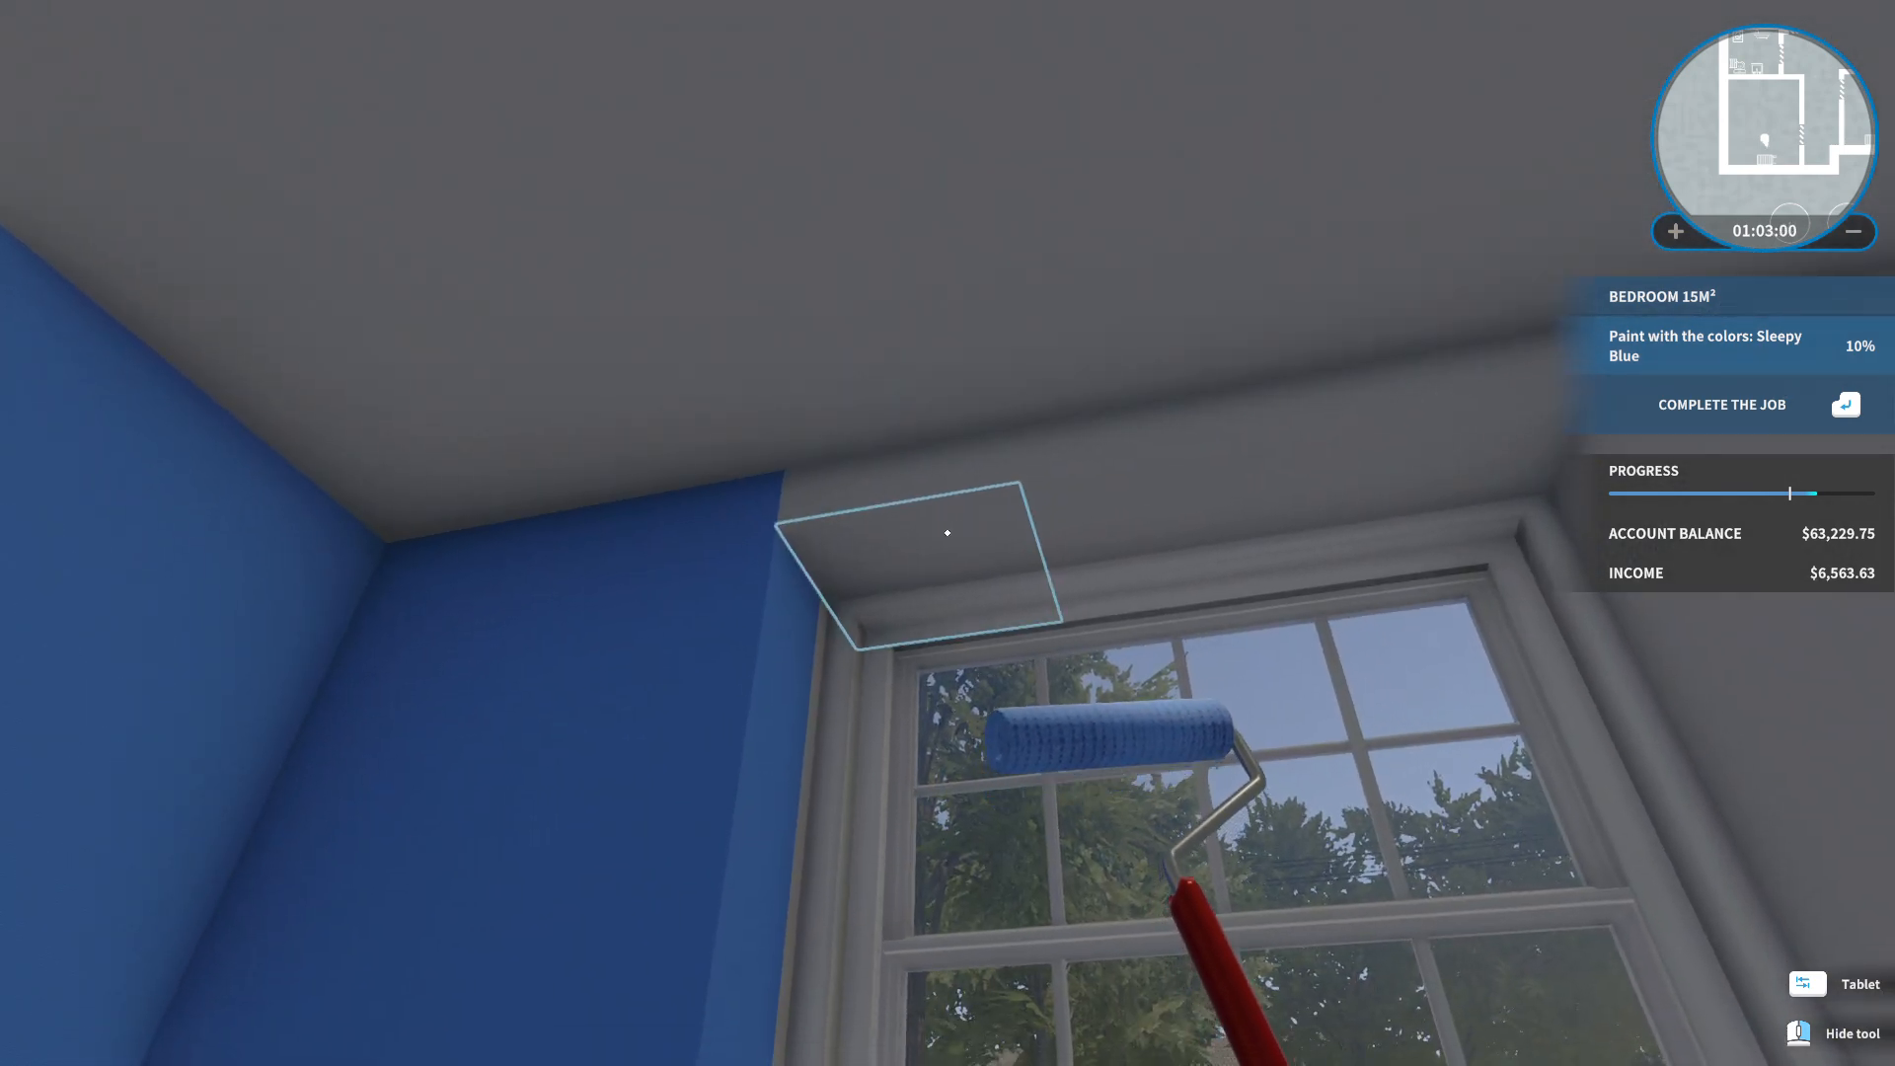
Roll Sleepy Blue onto the next grey wall strips, reaching 27%.
left_click(946, 532)
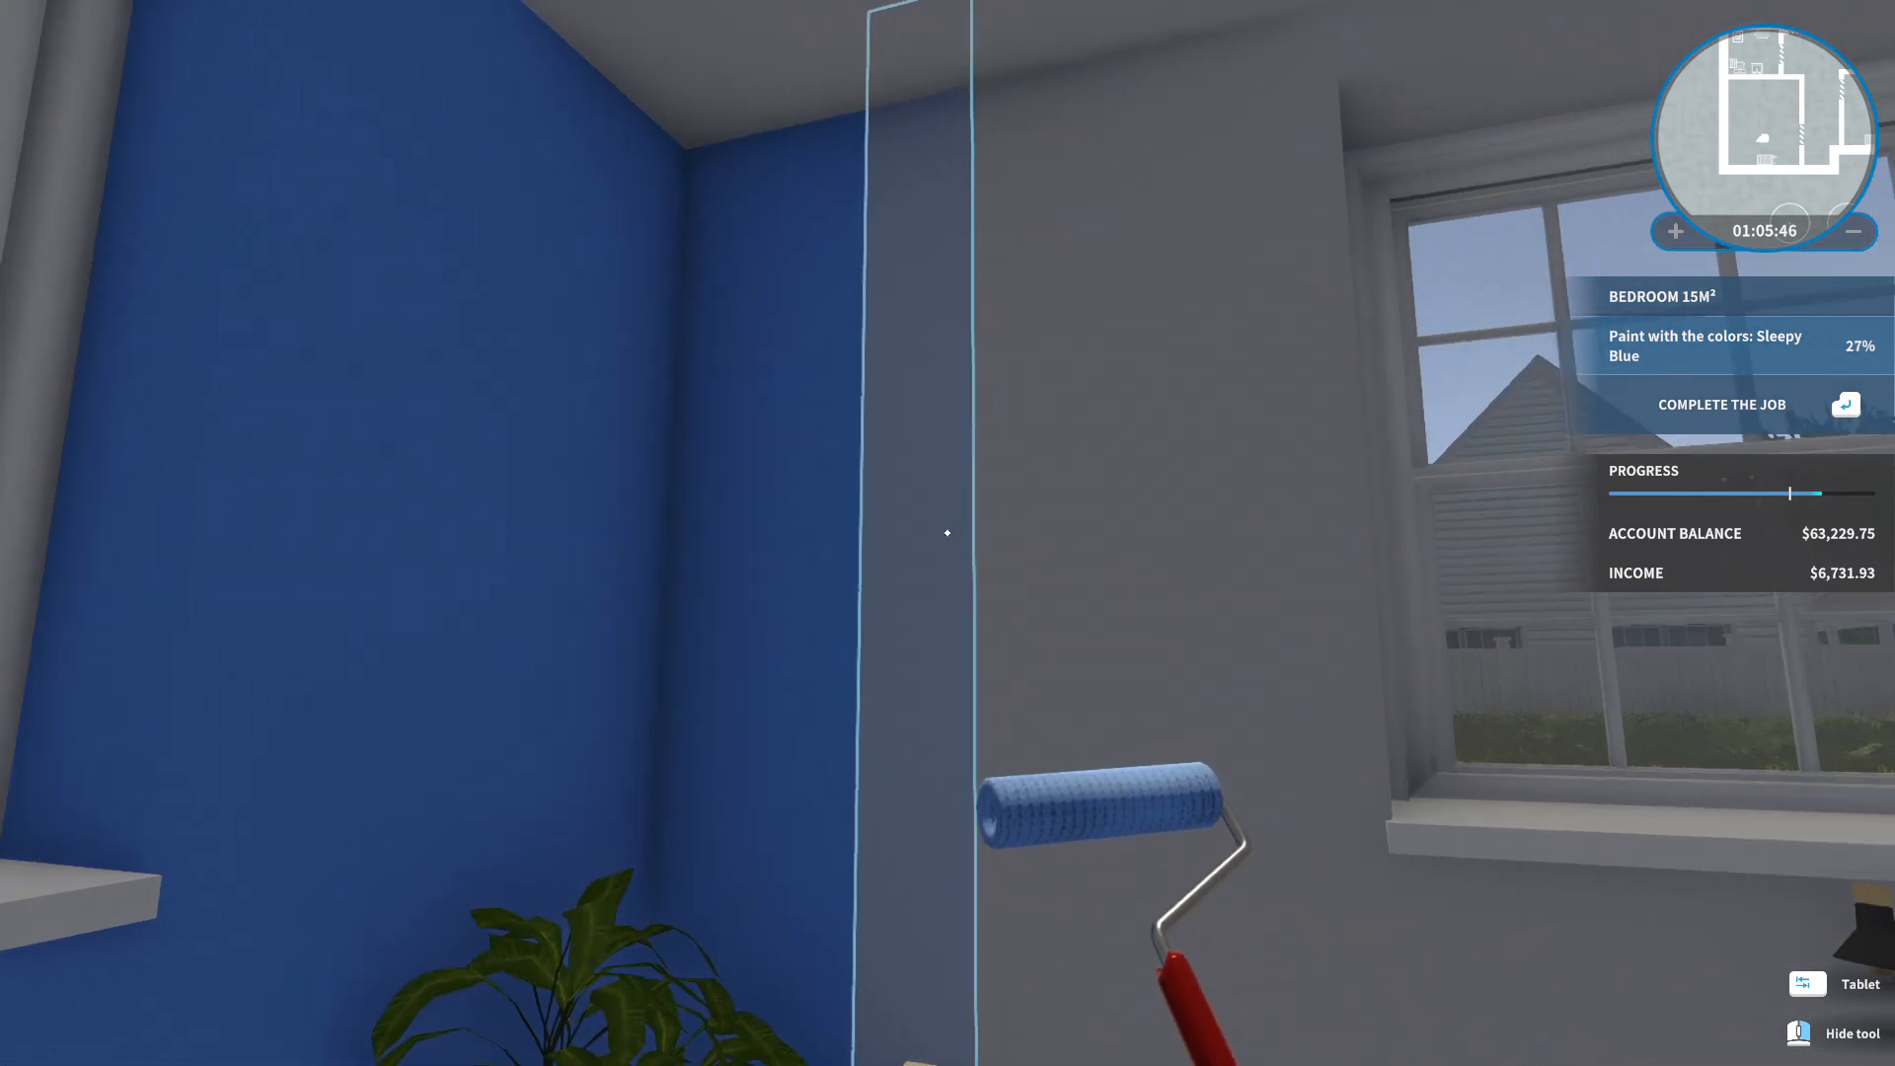
Paint more grey wall sections, including the patch above the window, reaching 41%.
left_click(946, 533)
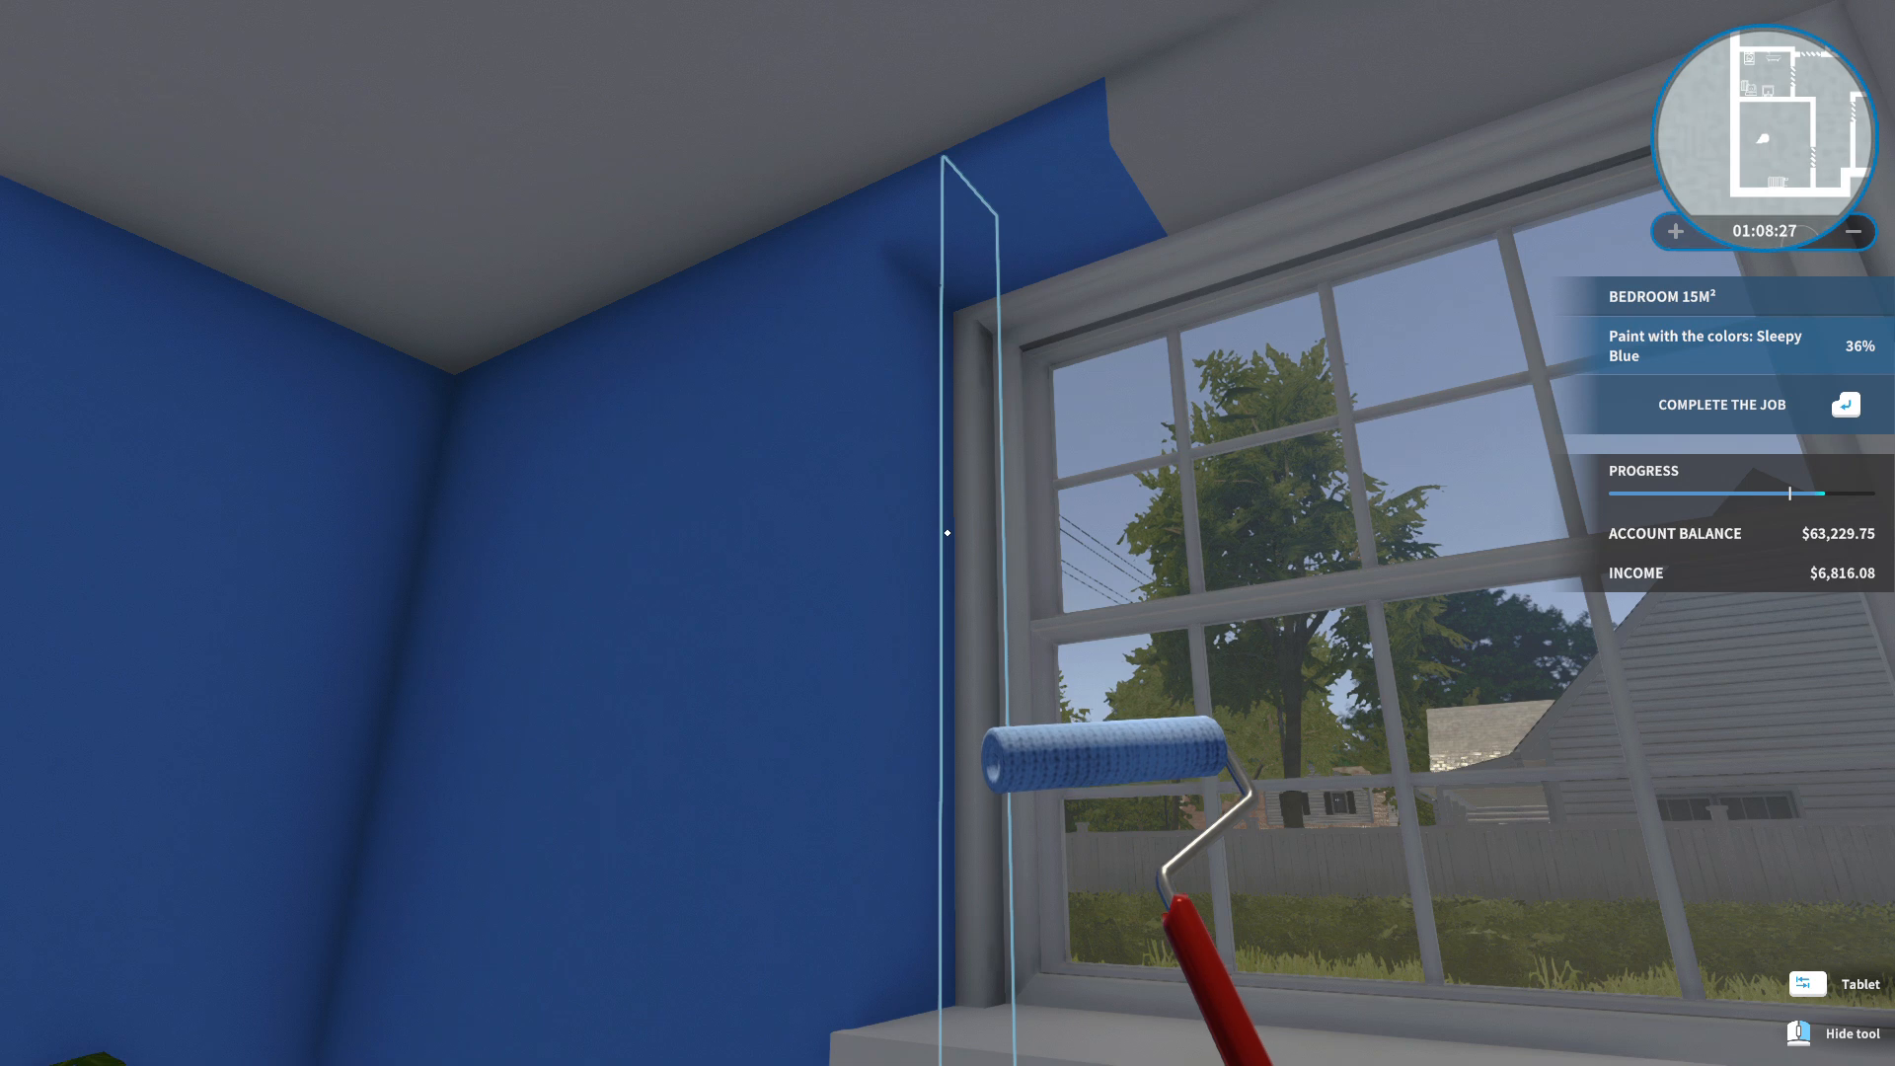
mouse_move(947, 532)
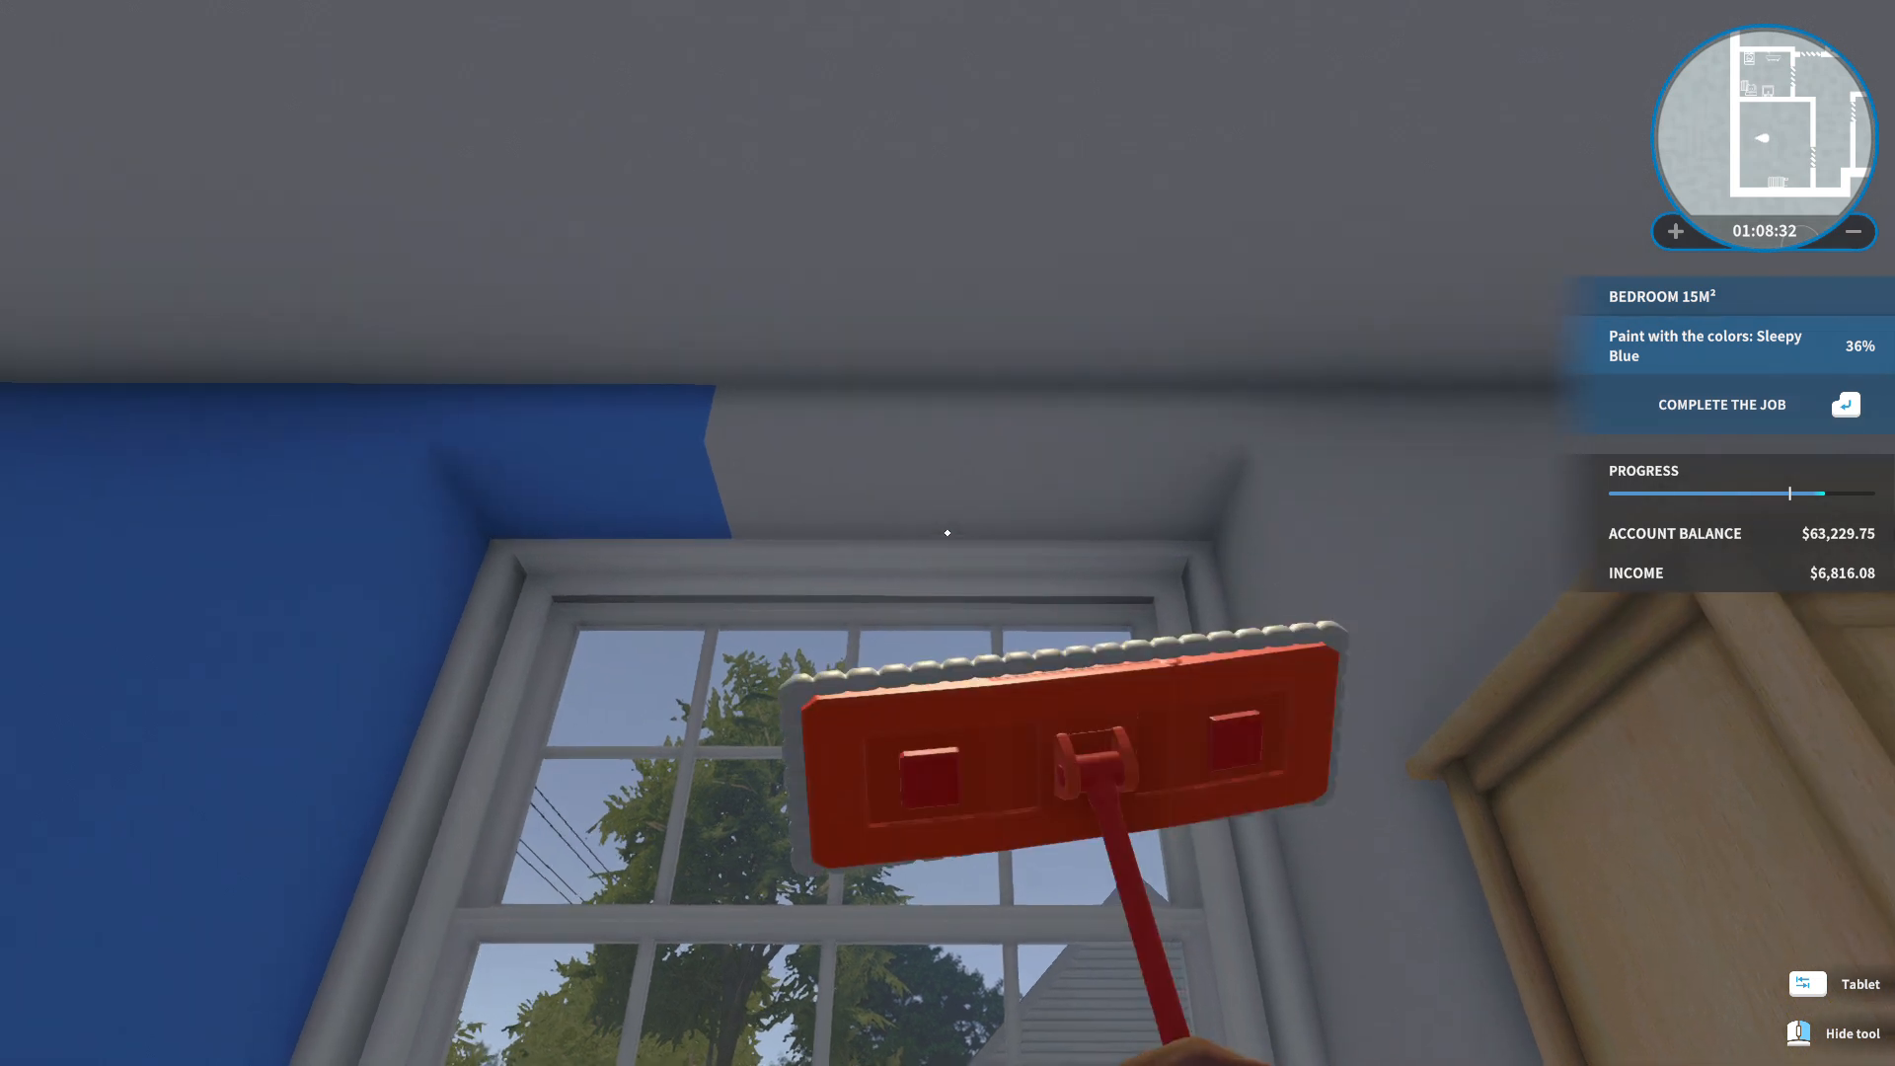
key("tab")
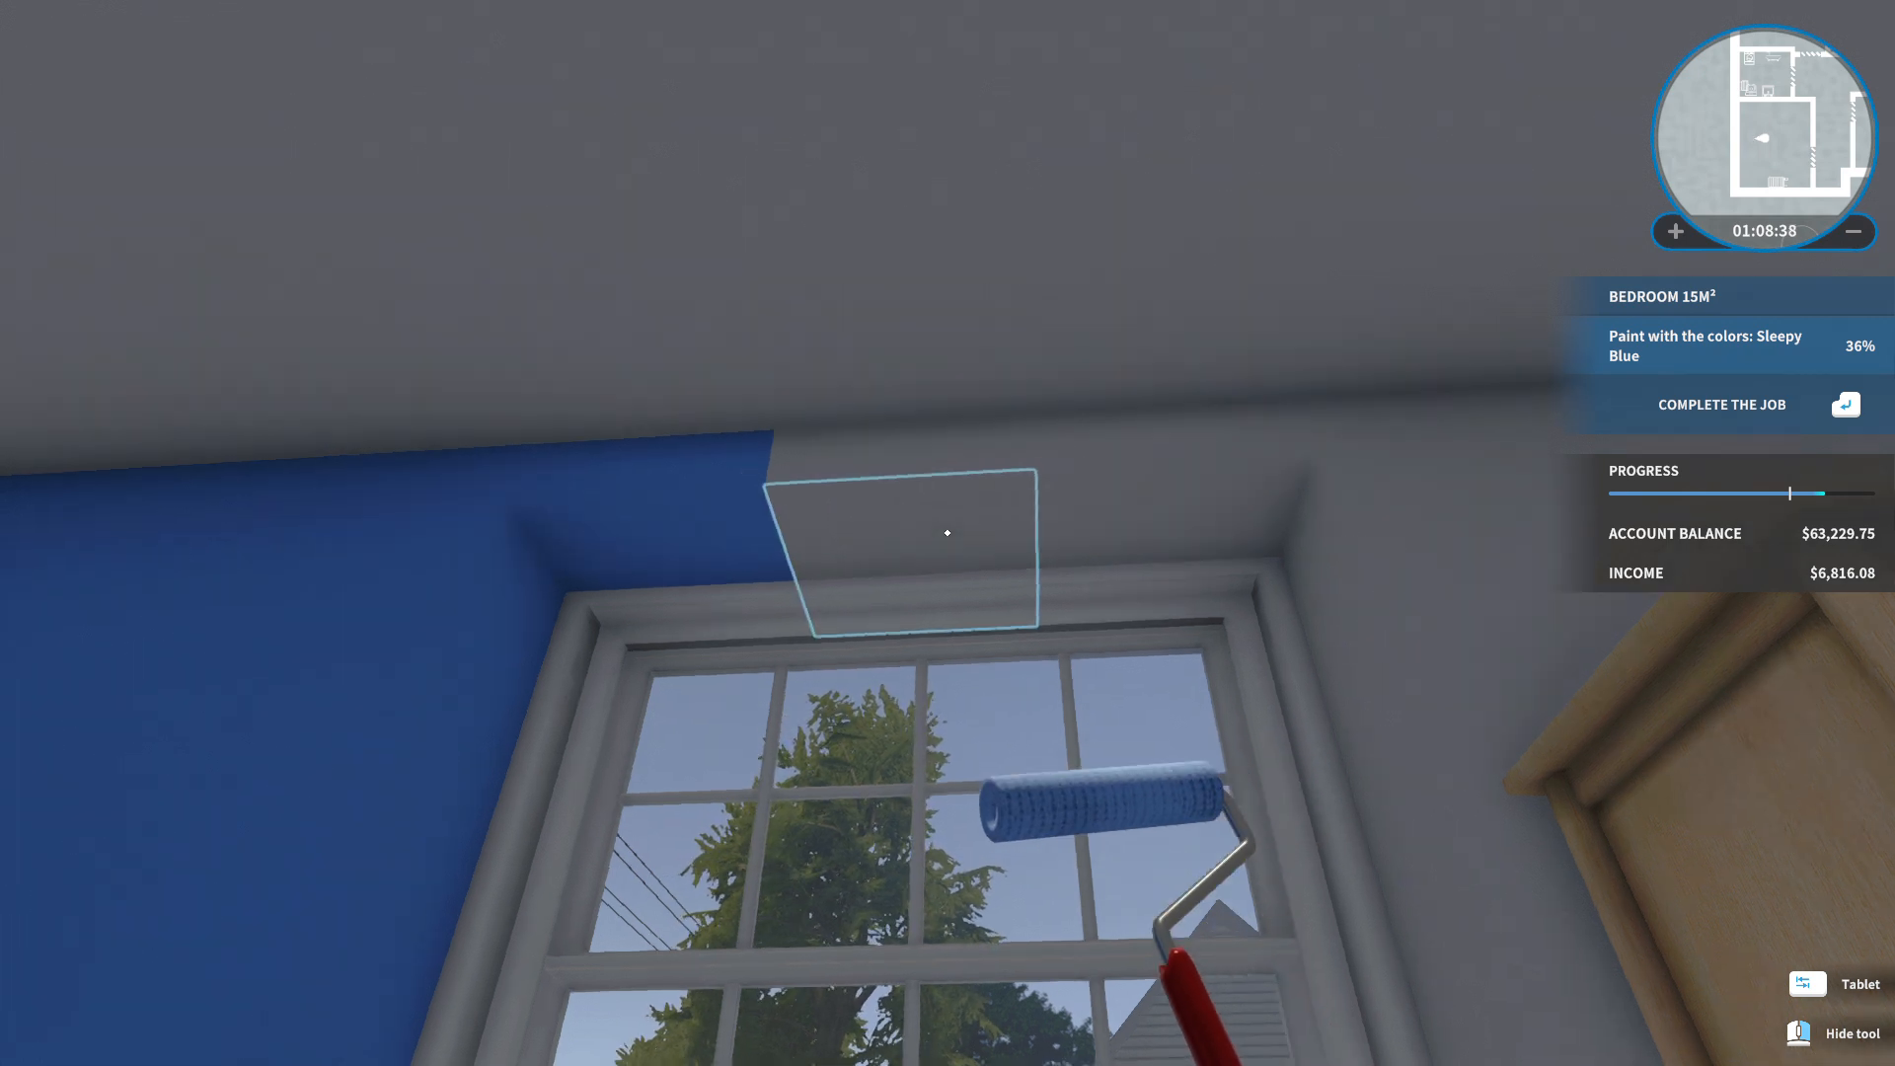
left_click(947, 532)
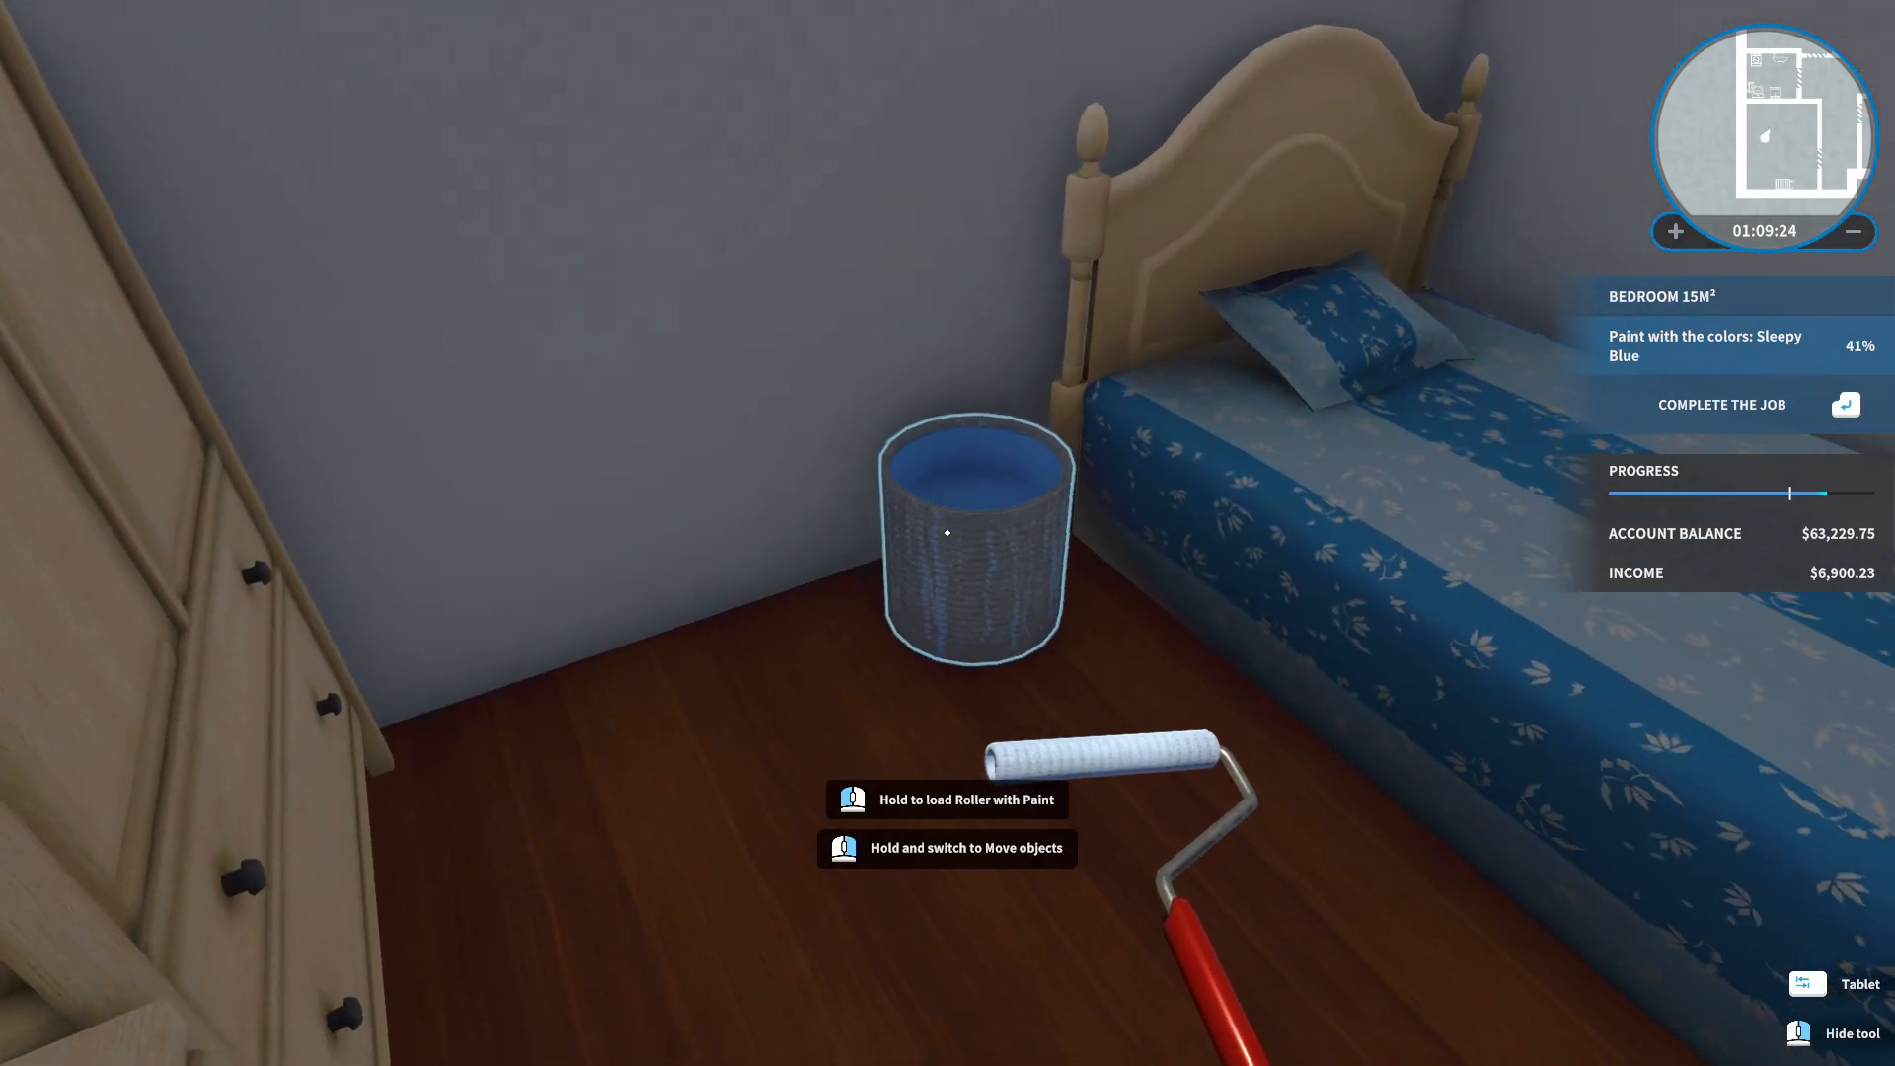
Load the roller with Sleepy Blue paint from the bucket.
left_click(947, 533)
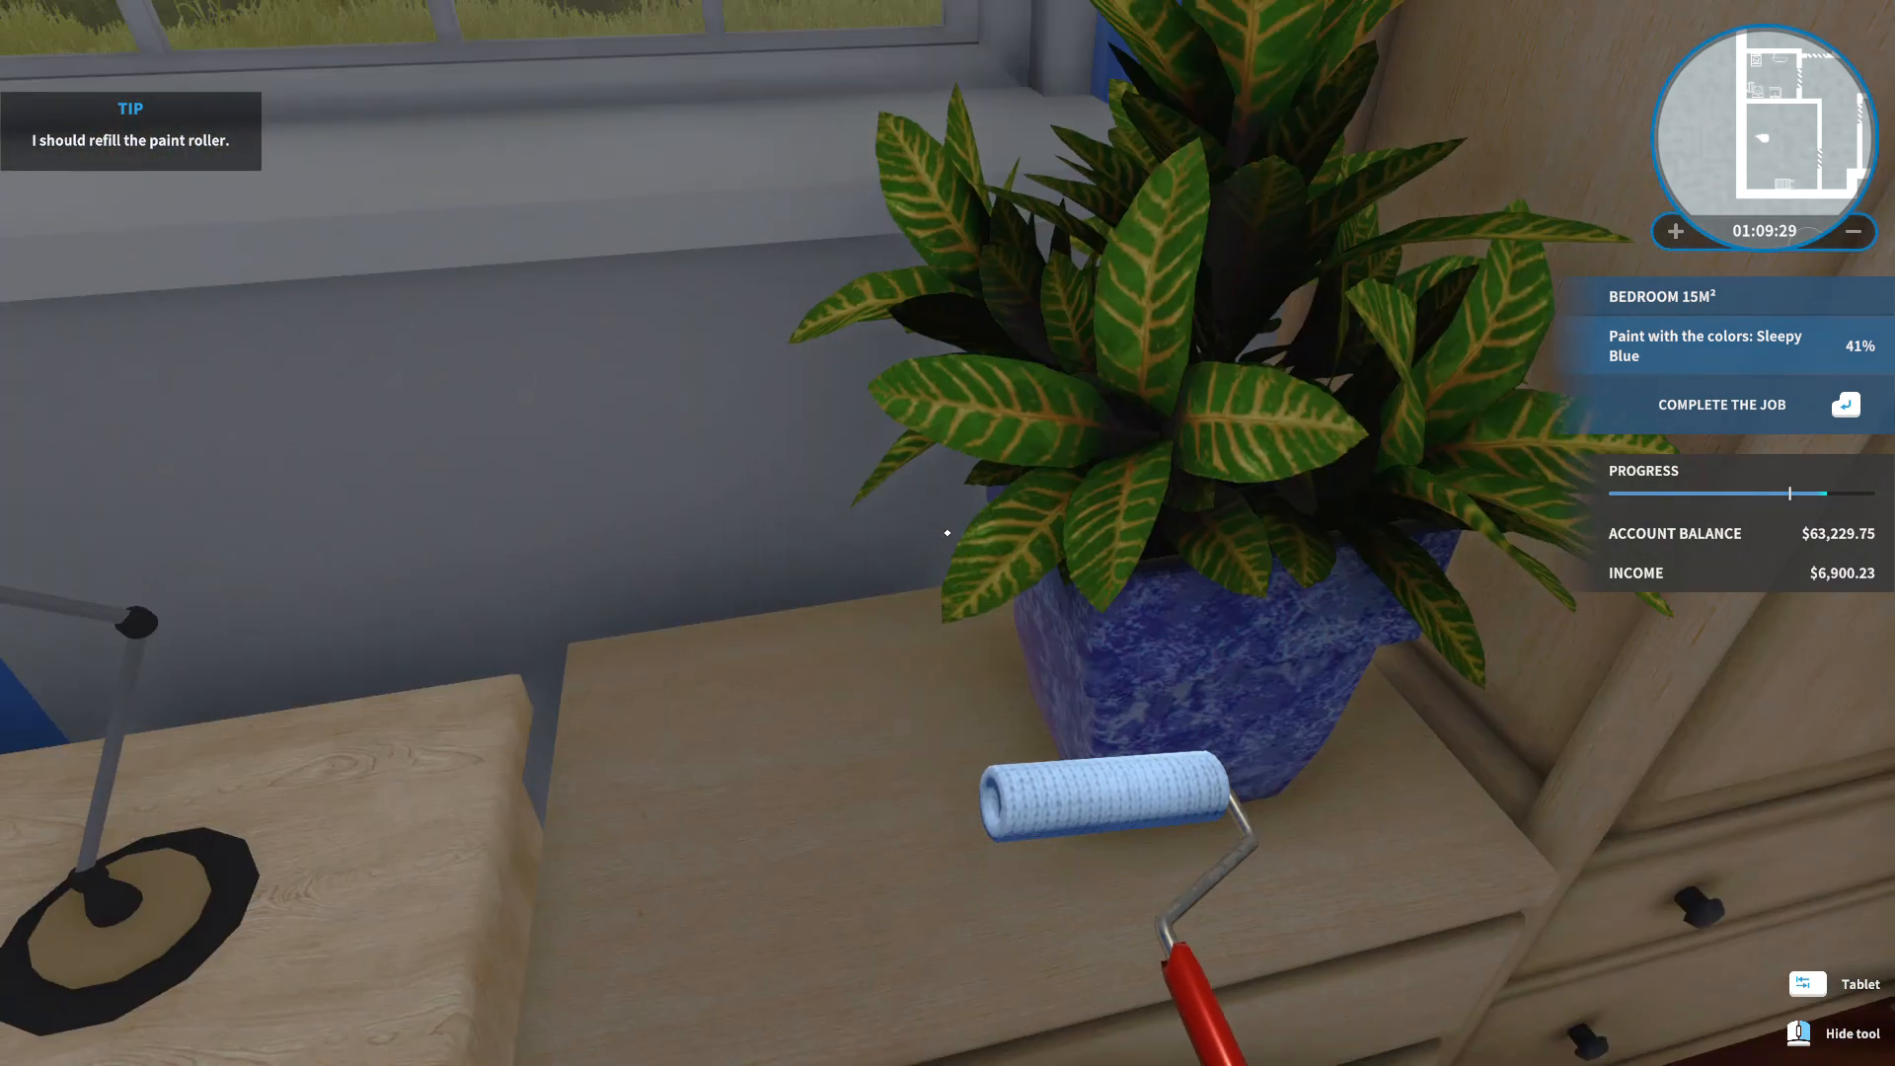
mouse_move(947, 533)
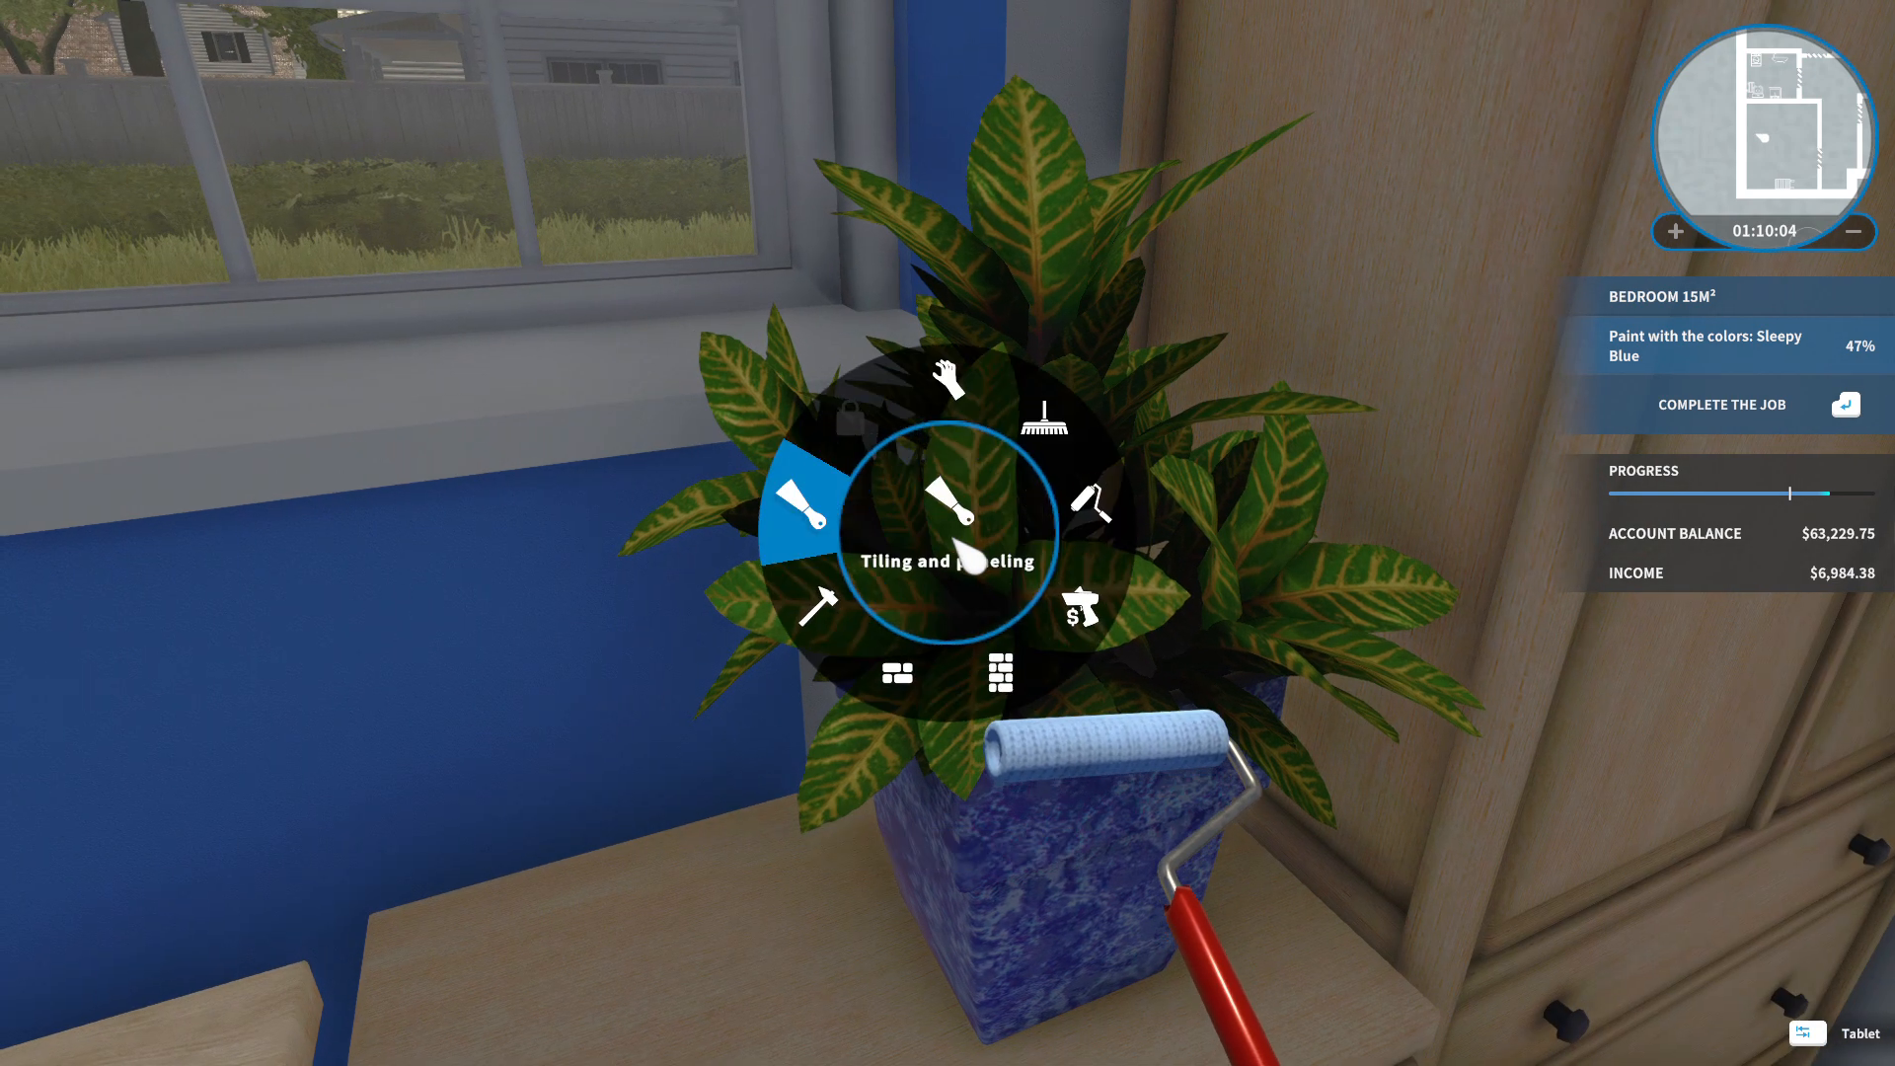
mouse_move(948, 381)
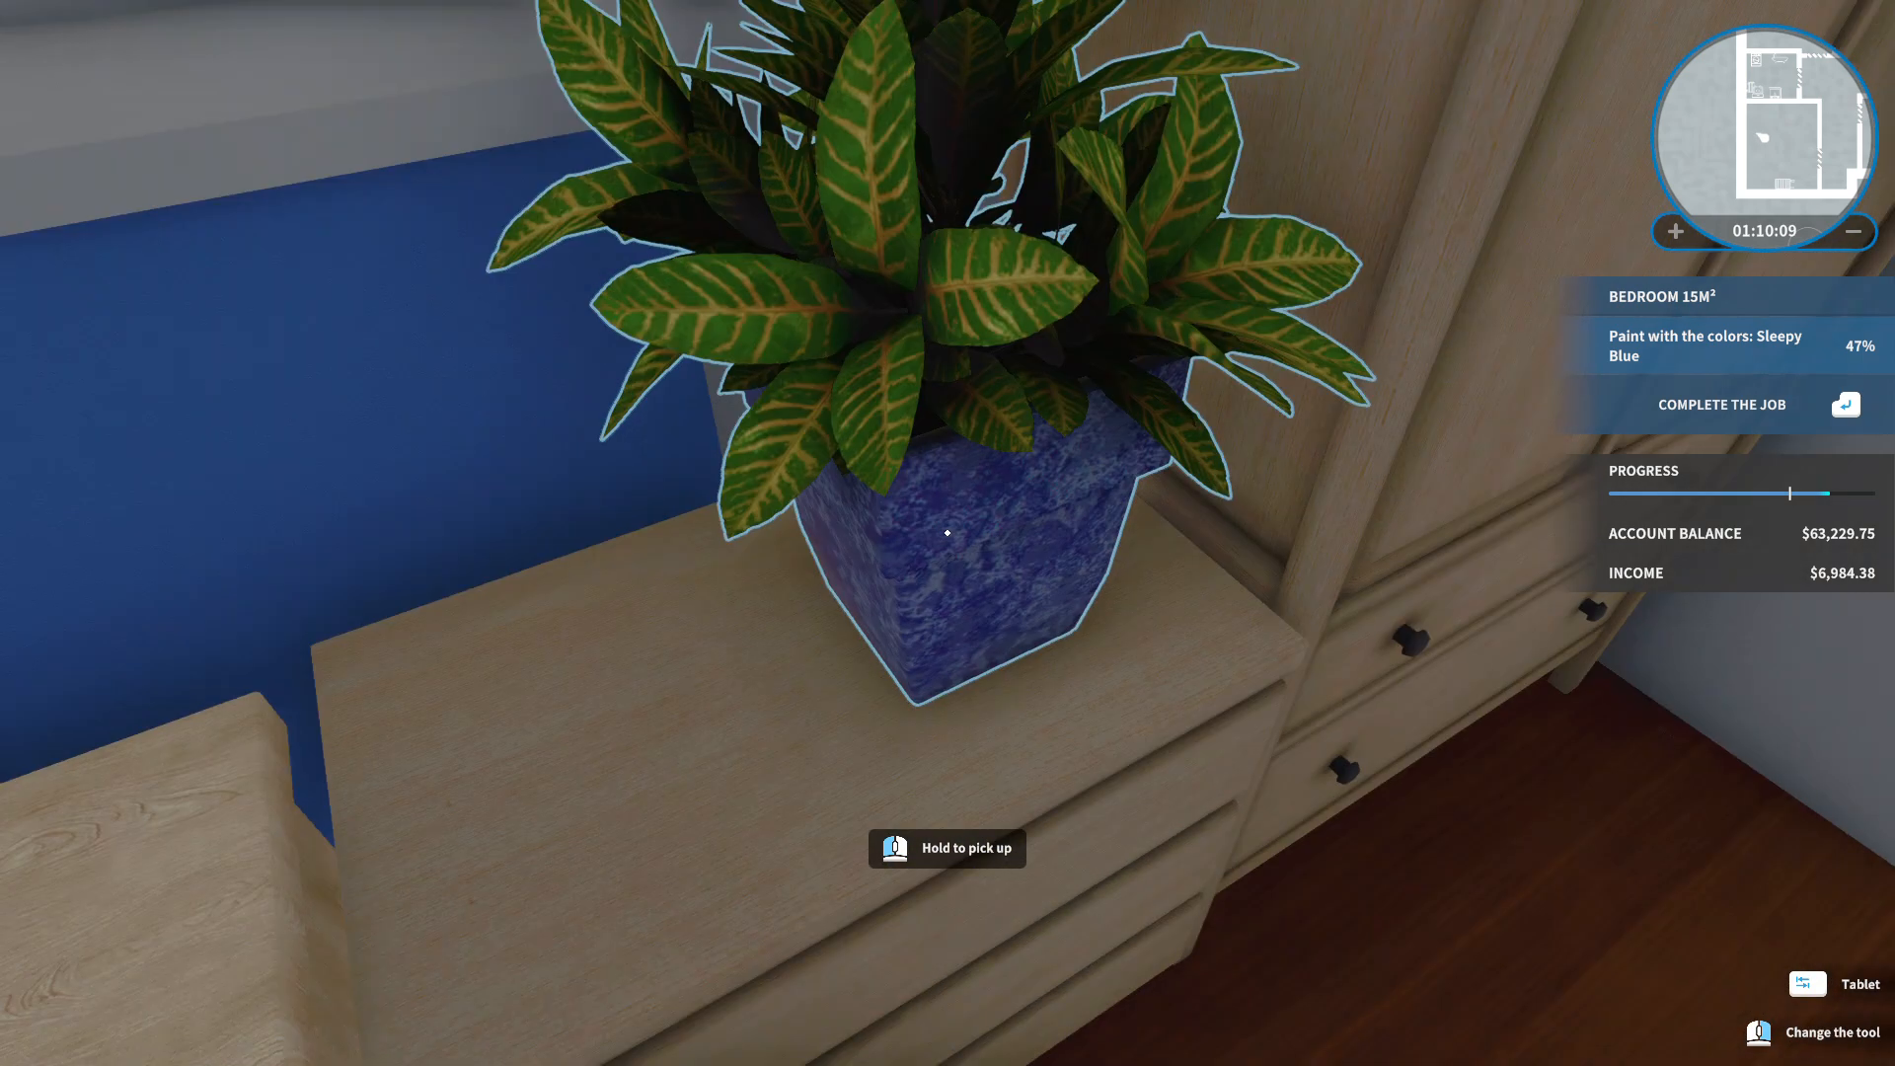
Pick up the potted plant on the dresser to move it off the wall.
left_click(947, 533)
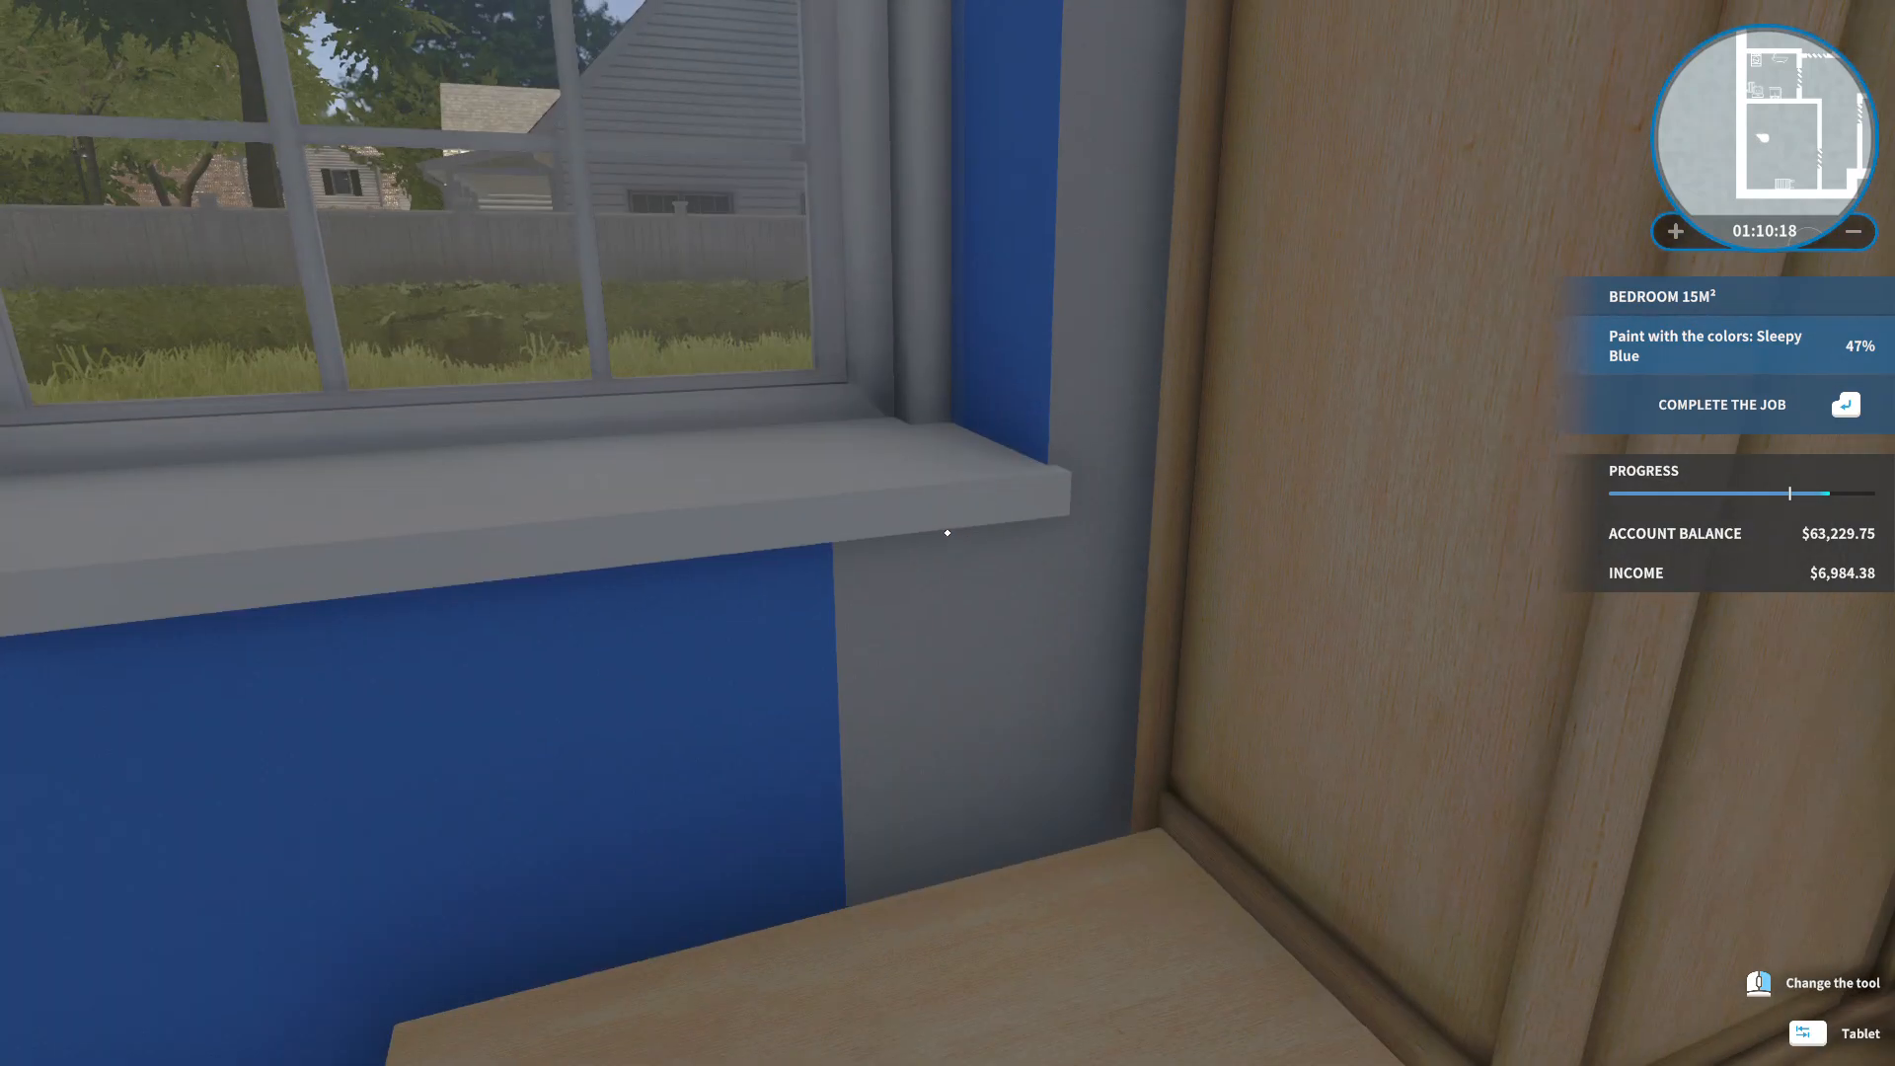
mouse_move(947, 532)
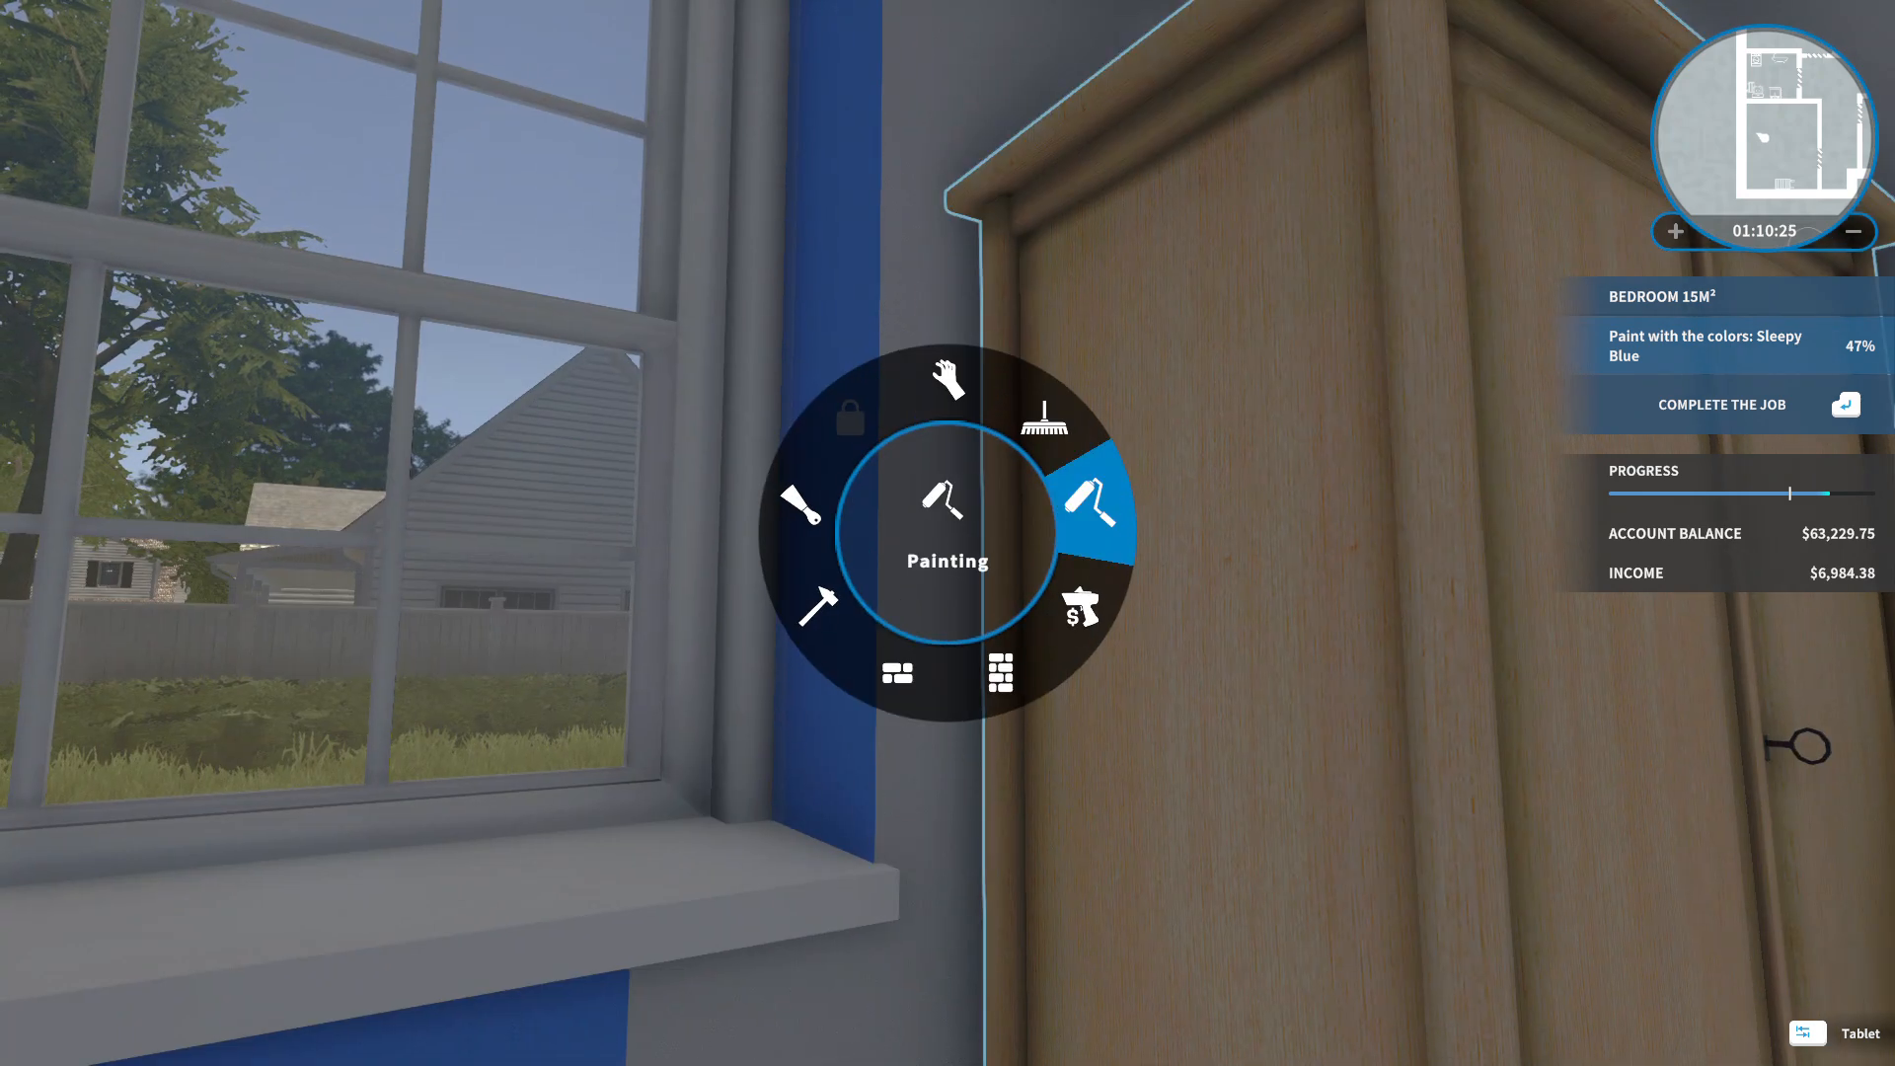
Switch back to Painting and cover wall near the window and wardrobe, reaching 52%.
left_click(1091, 507)
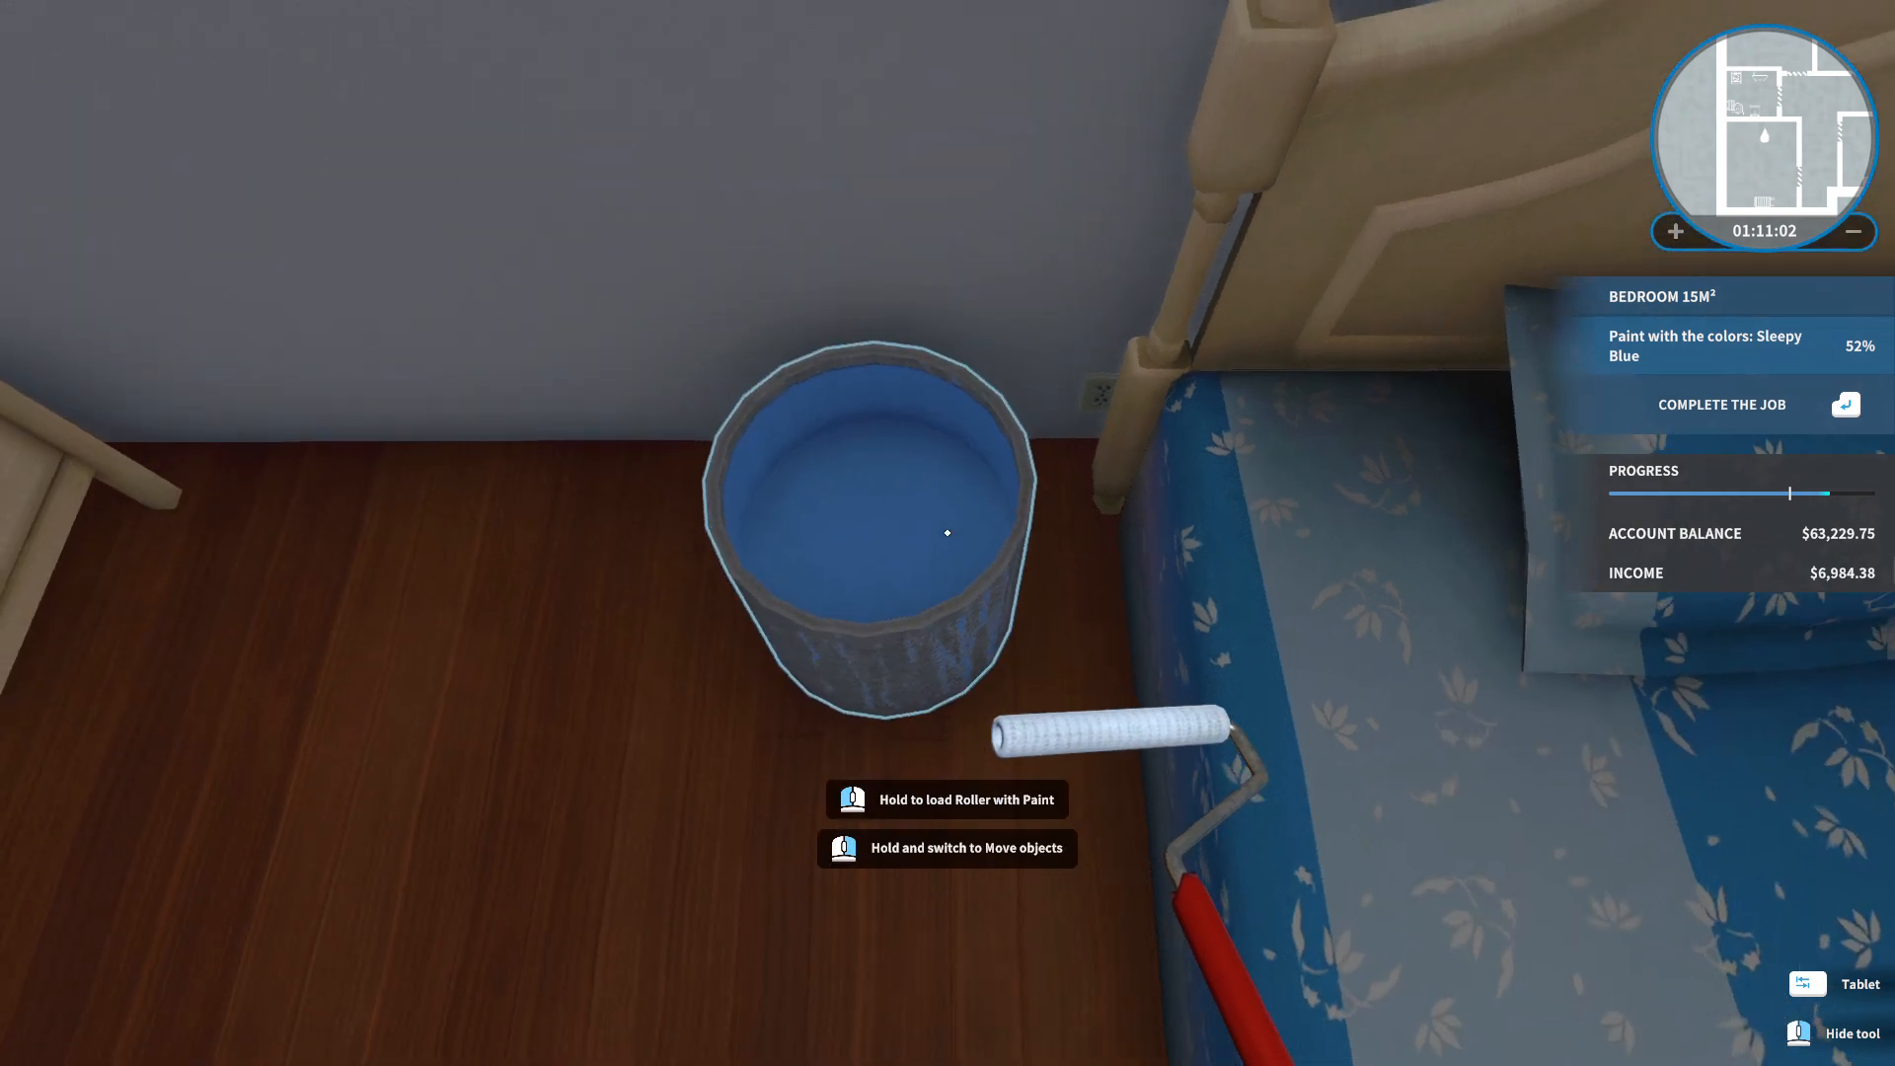
Refill the roller and drag Sleepy Blue across grey wall panels, reaching 85%.
left_click(947, 532)
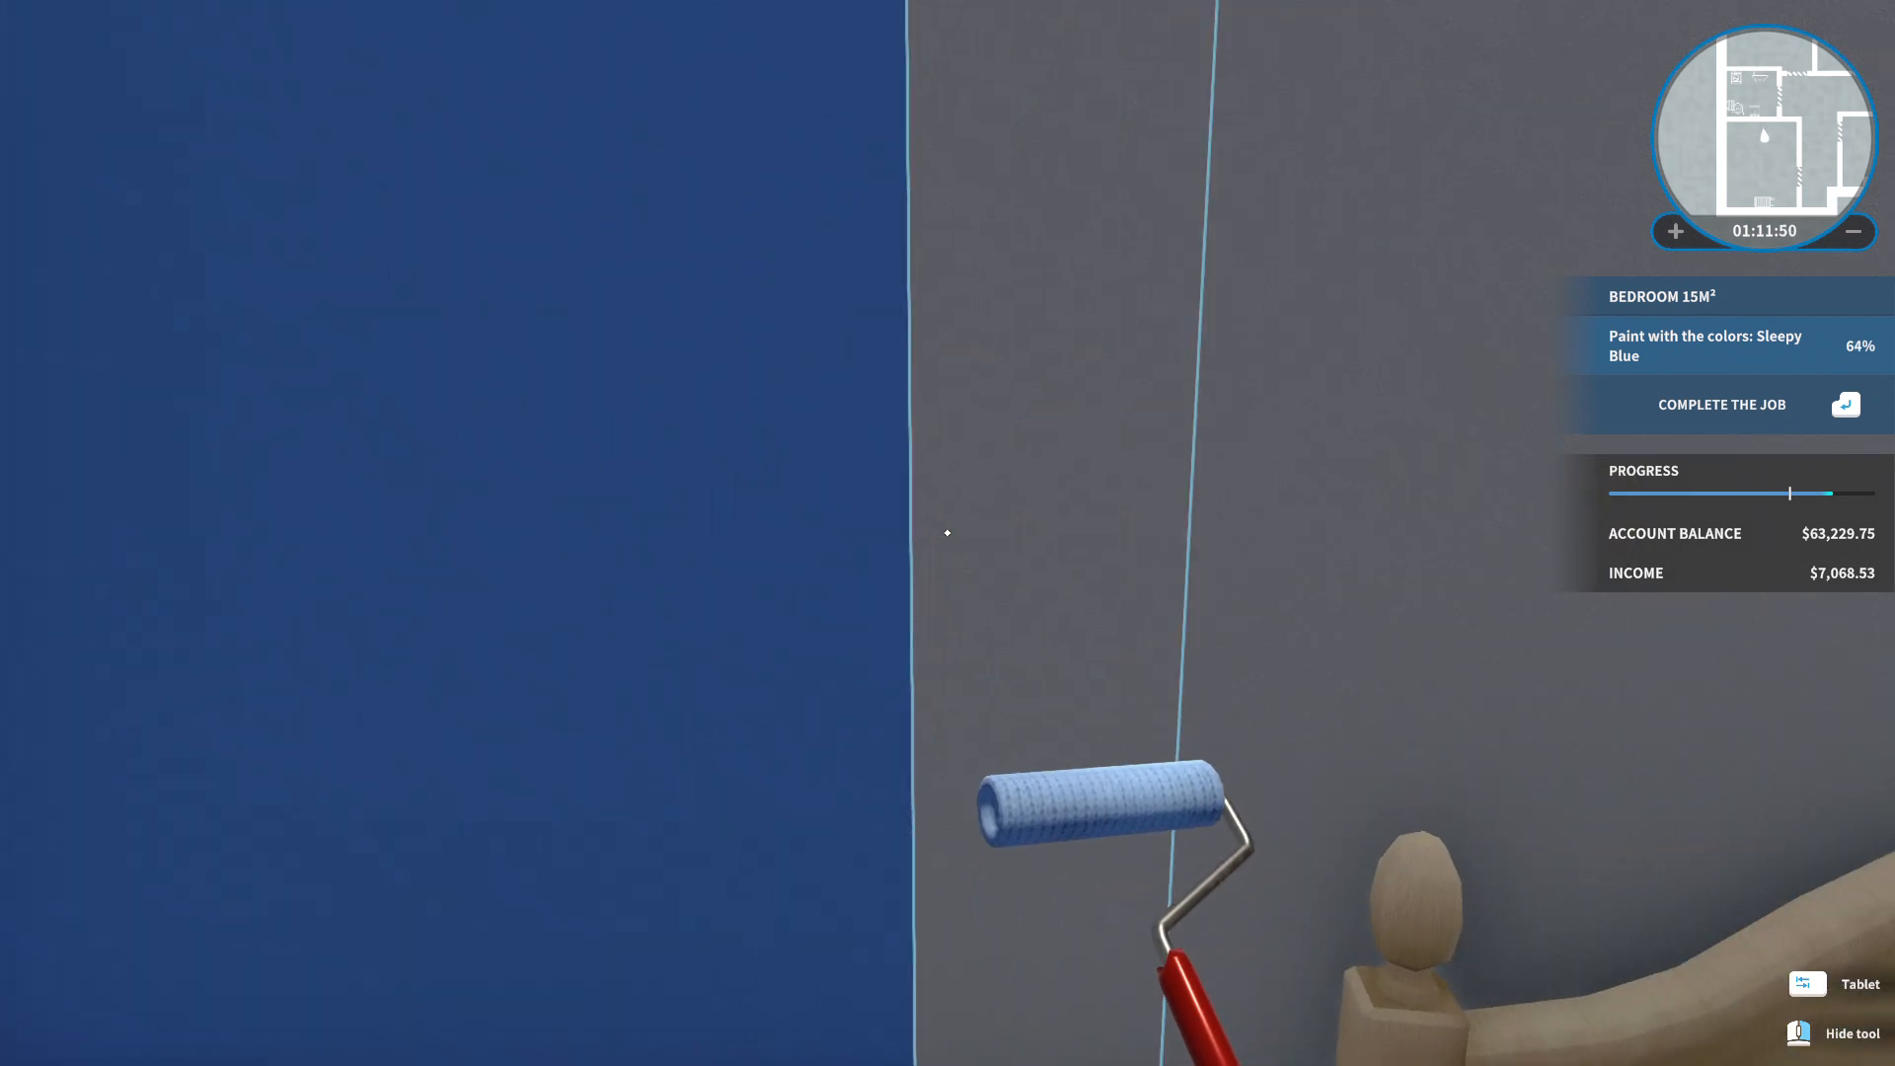
left_click_drag(1124, 822, 1063, 580)
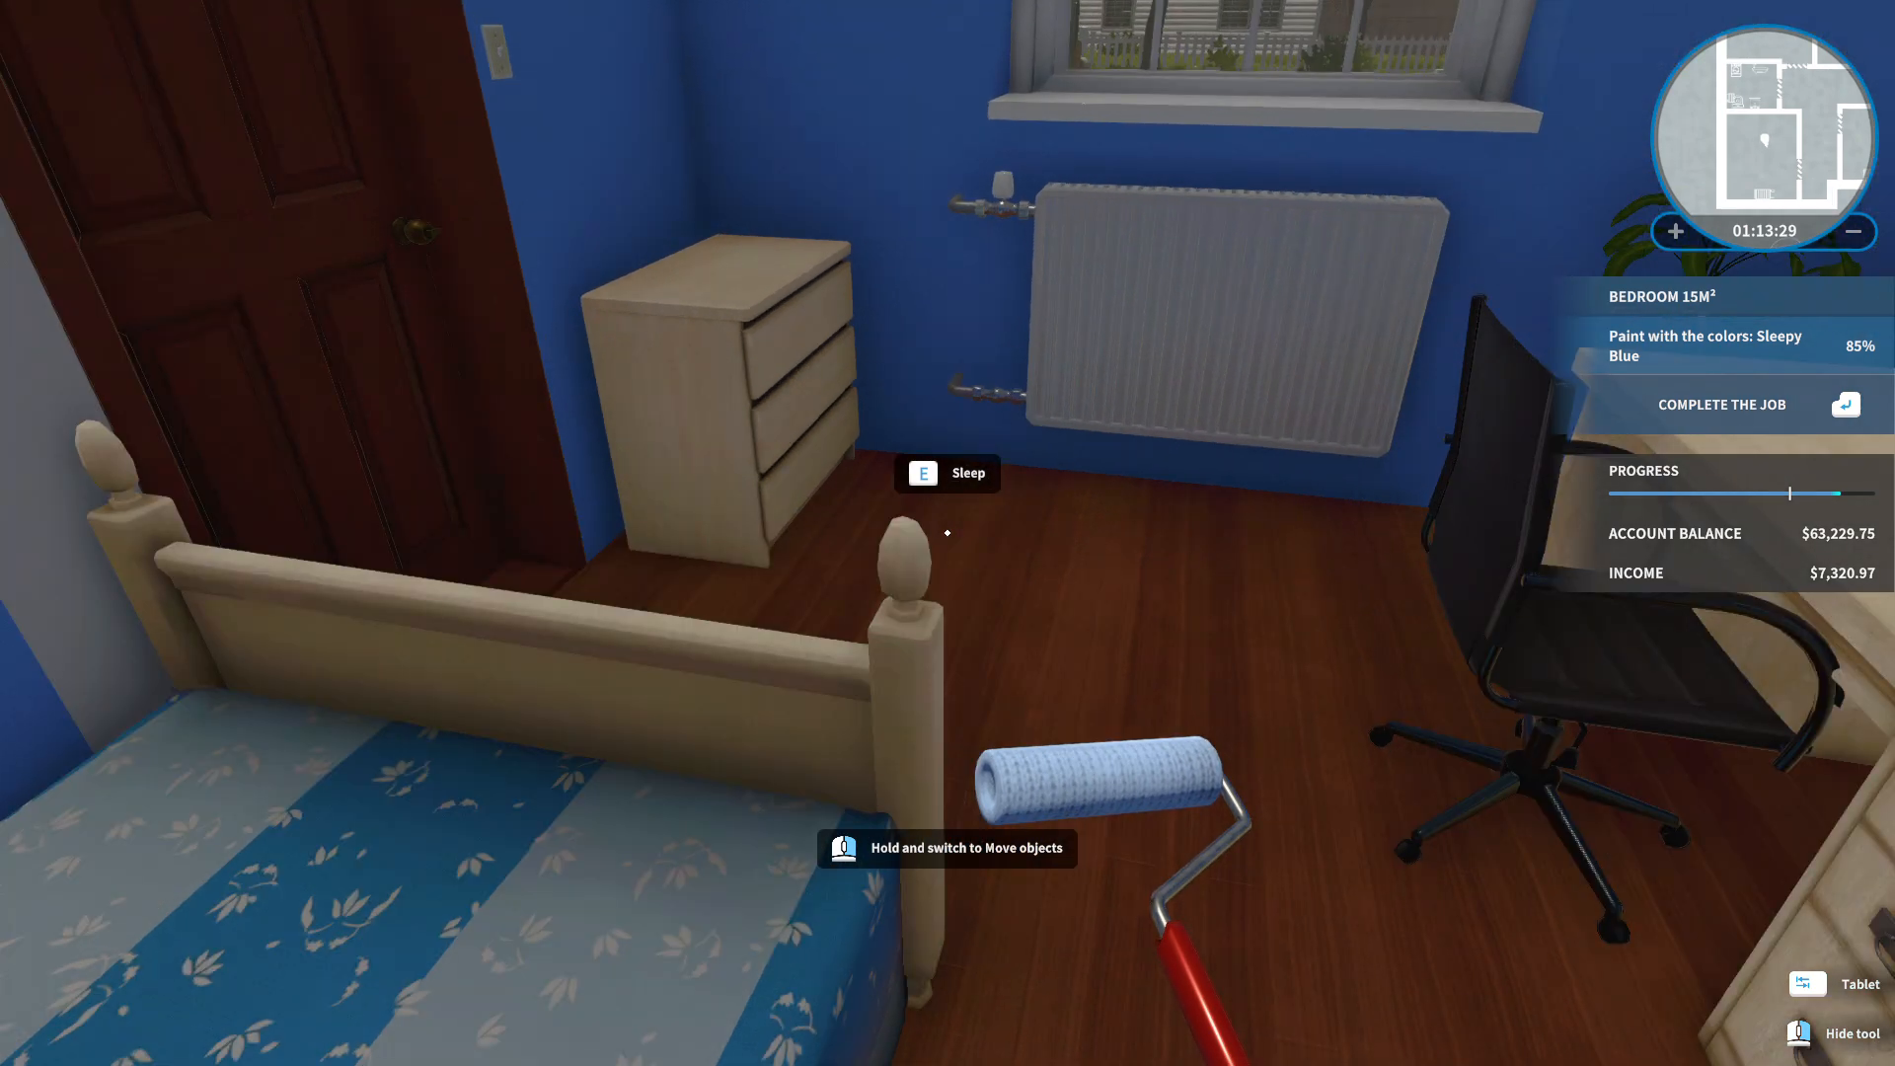
mouse_move(947, 532)
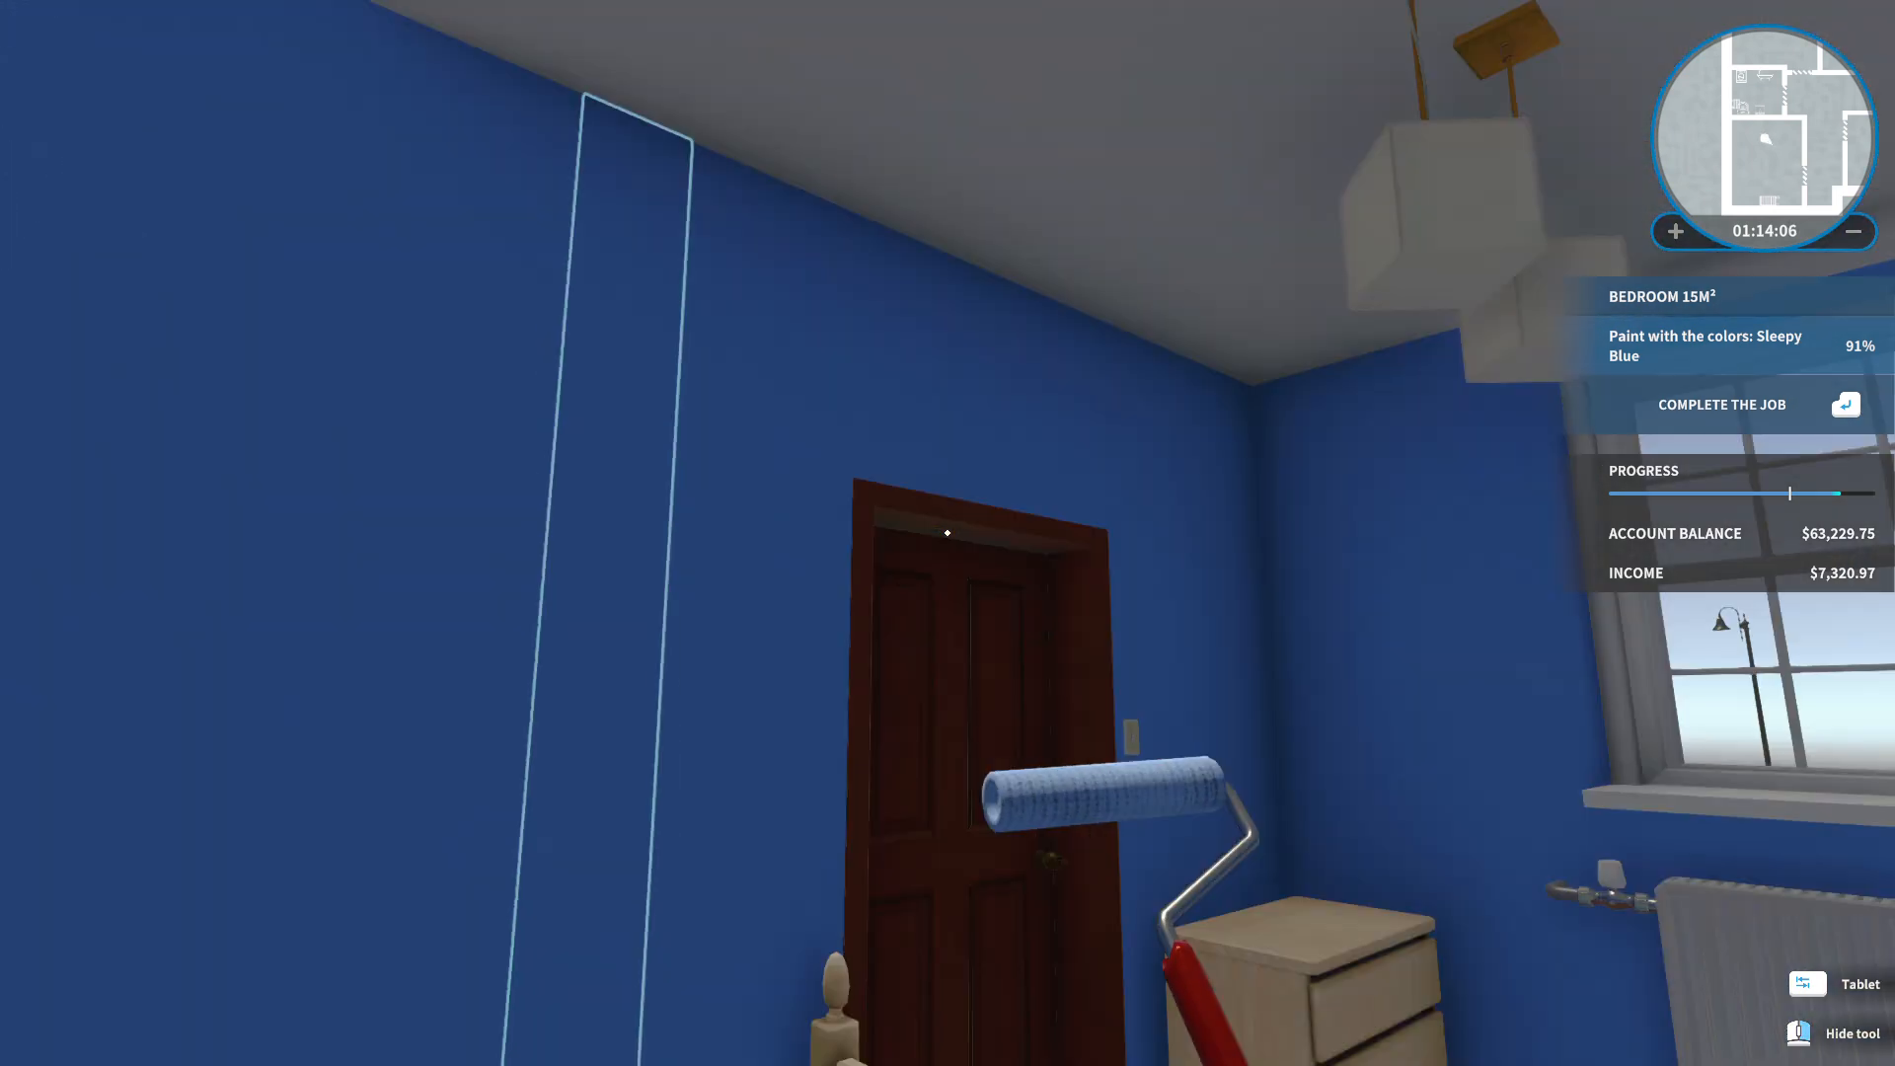
mouse_move(948, 532)
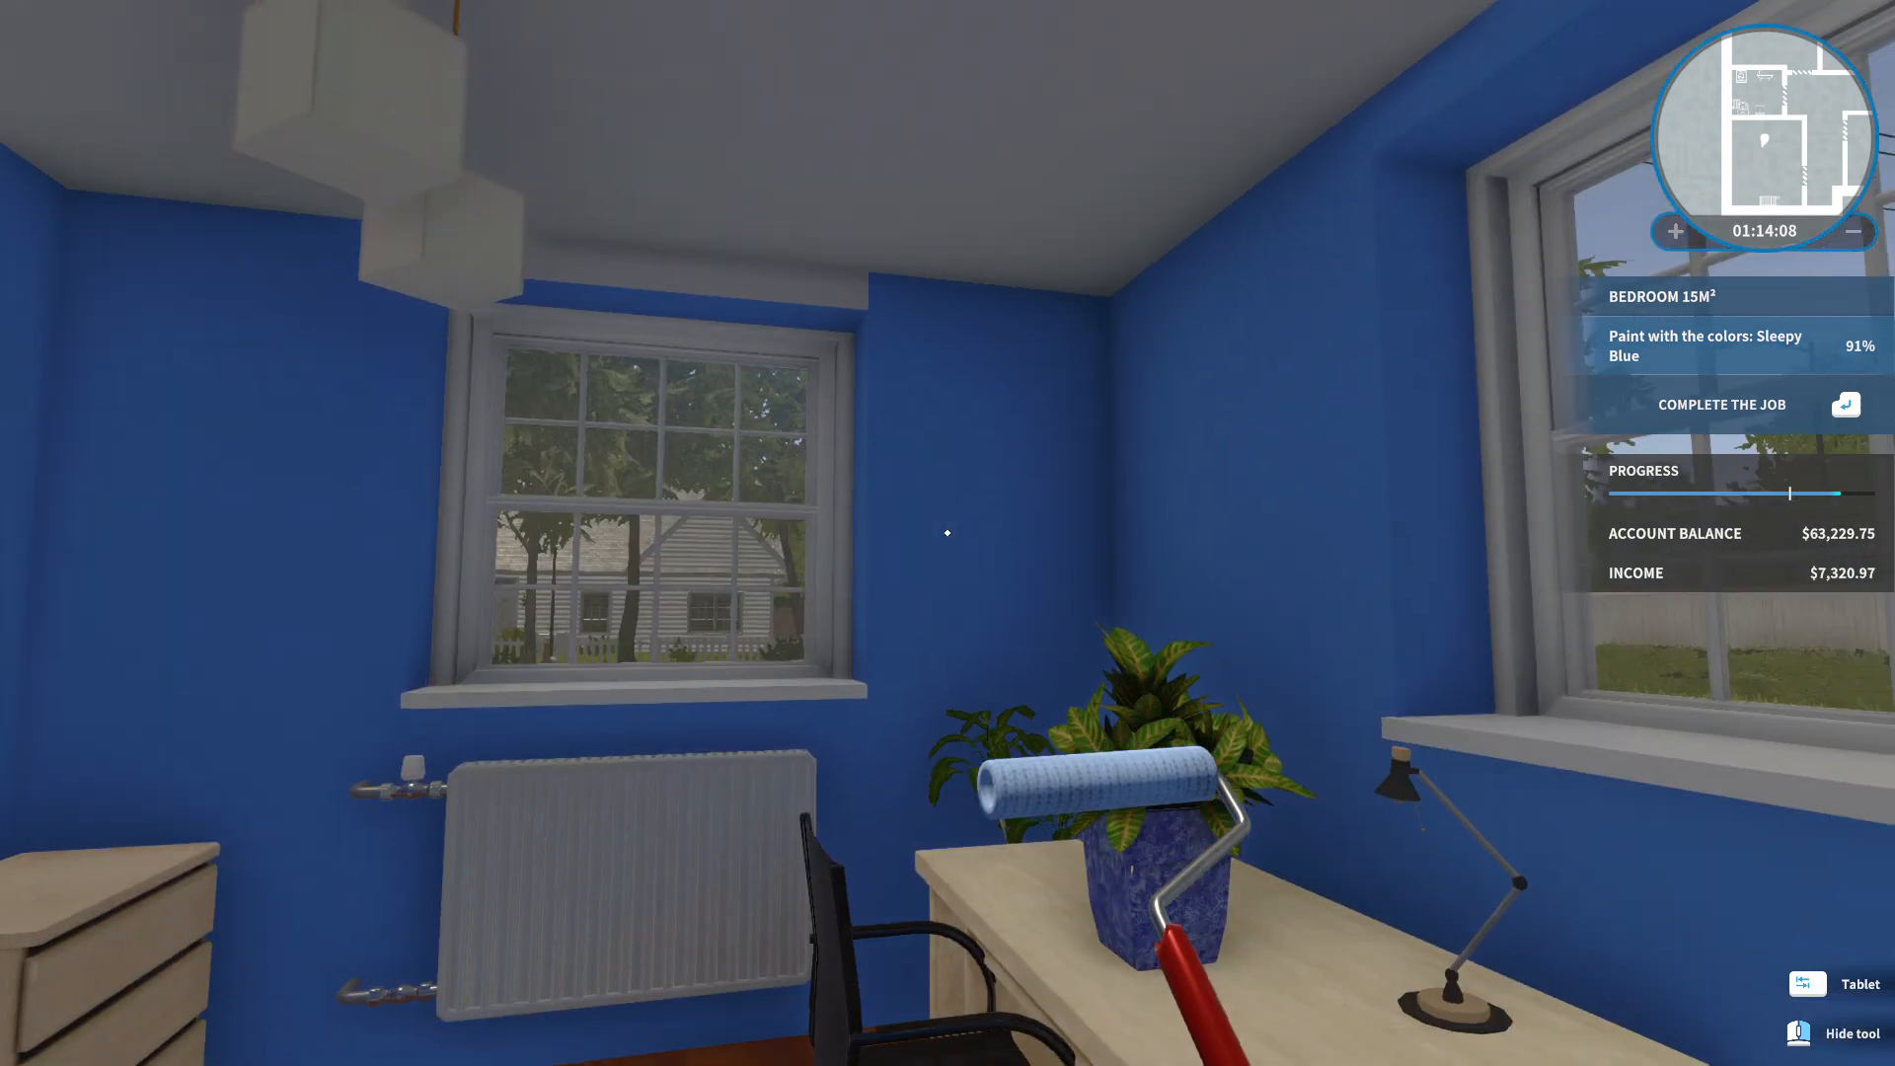
mouse_move(947, 533)
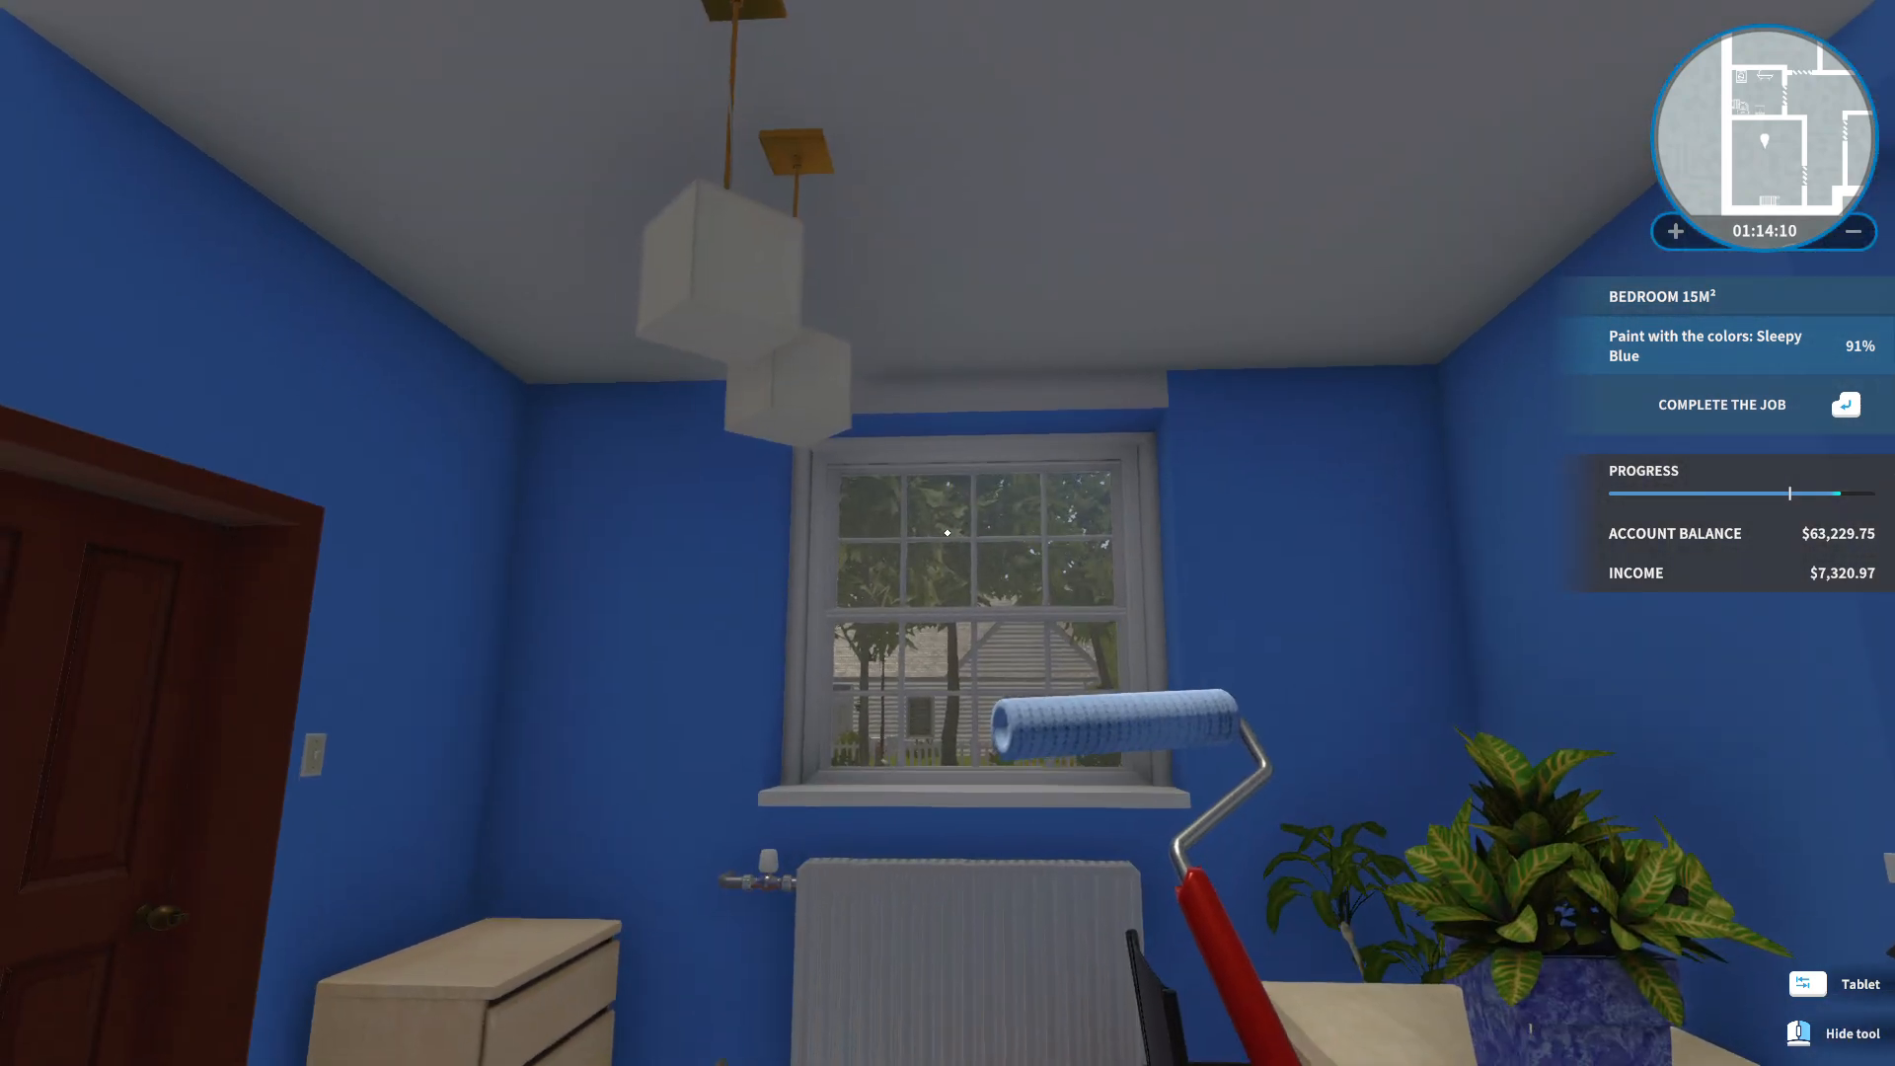
mouse_move(947, 531)
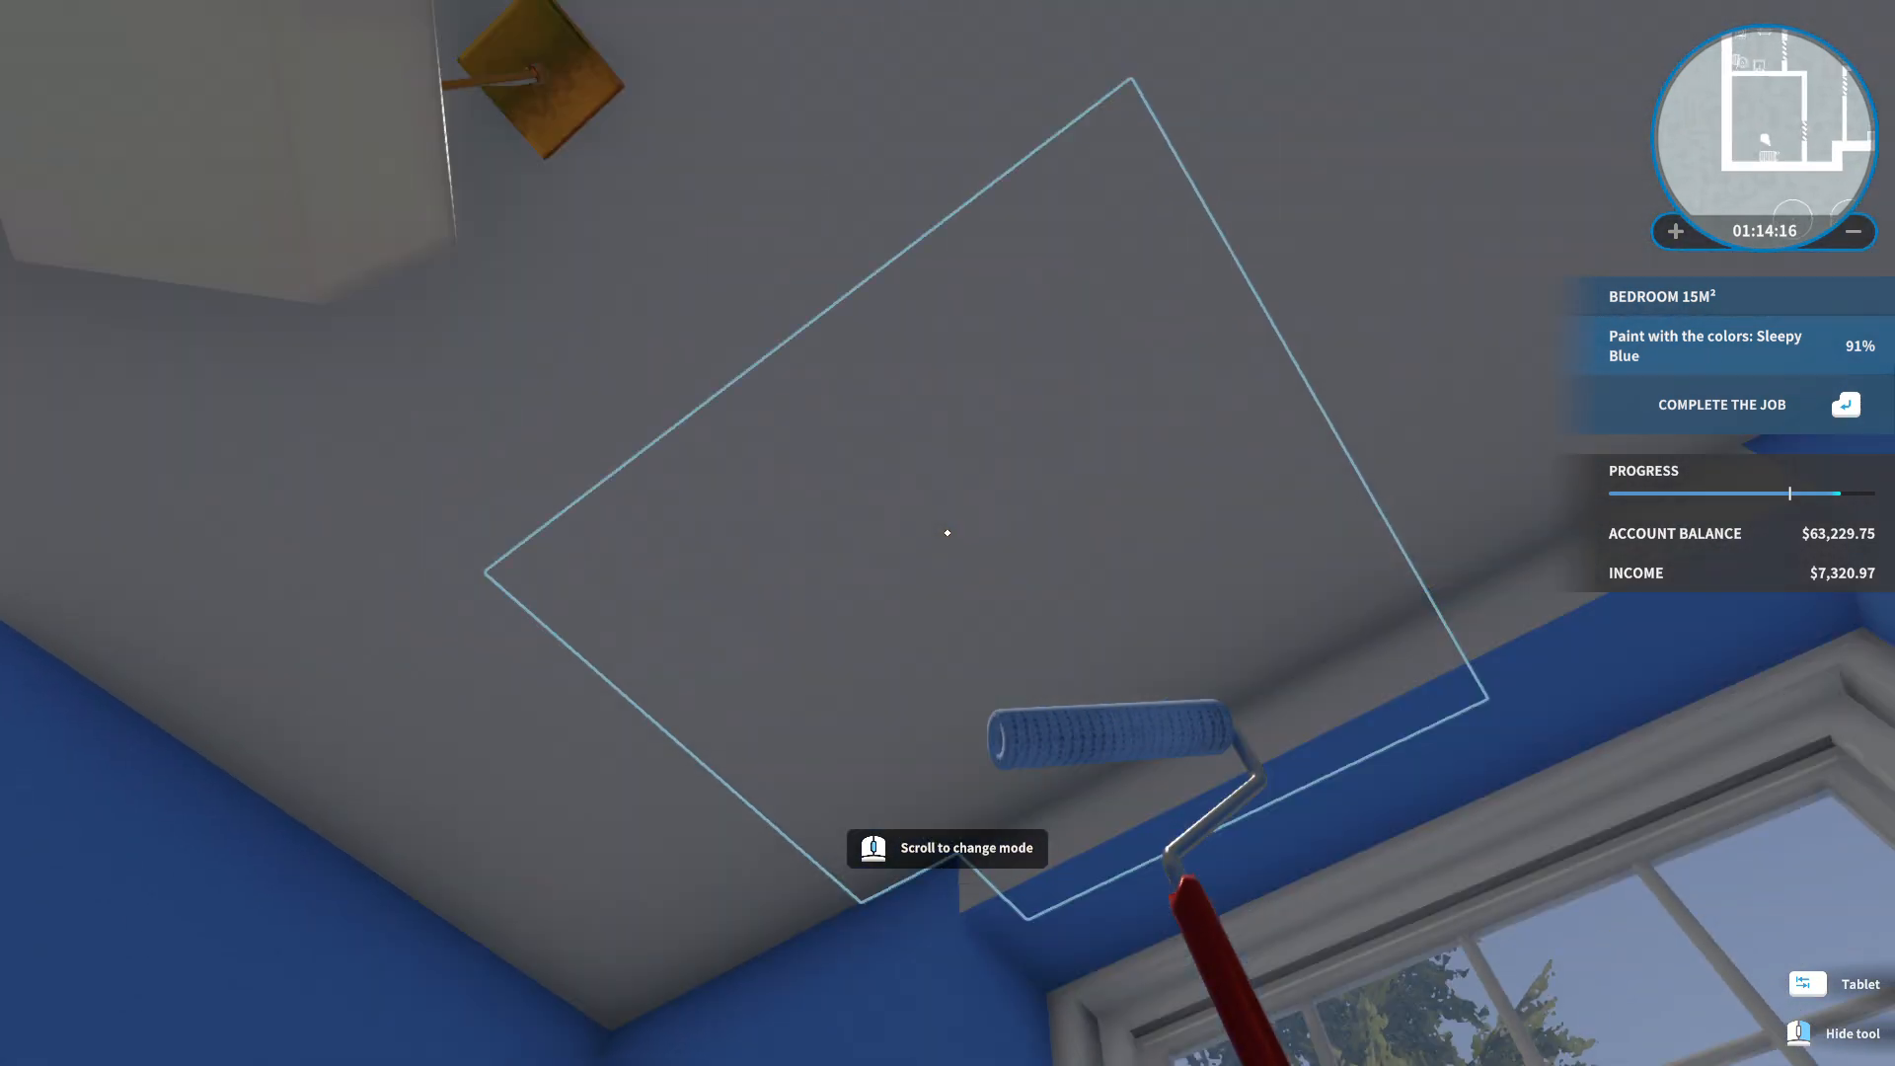
mouse_move(946, 533)
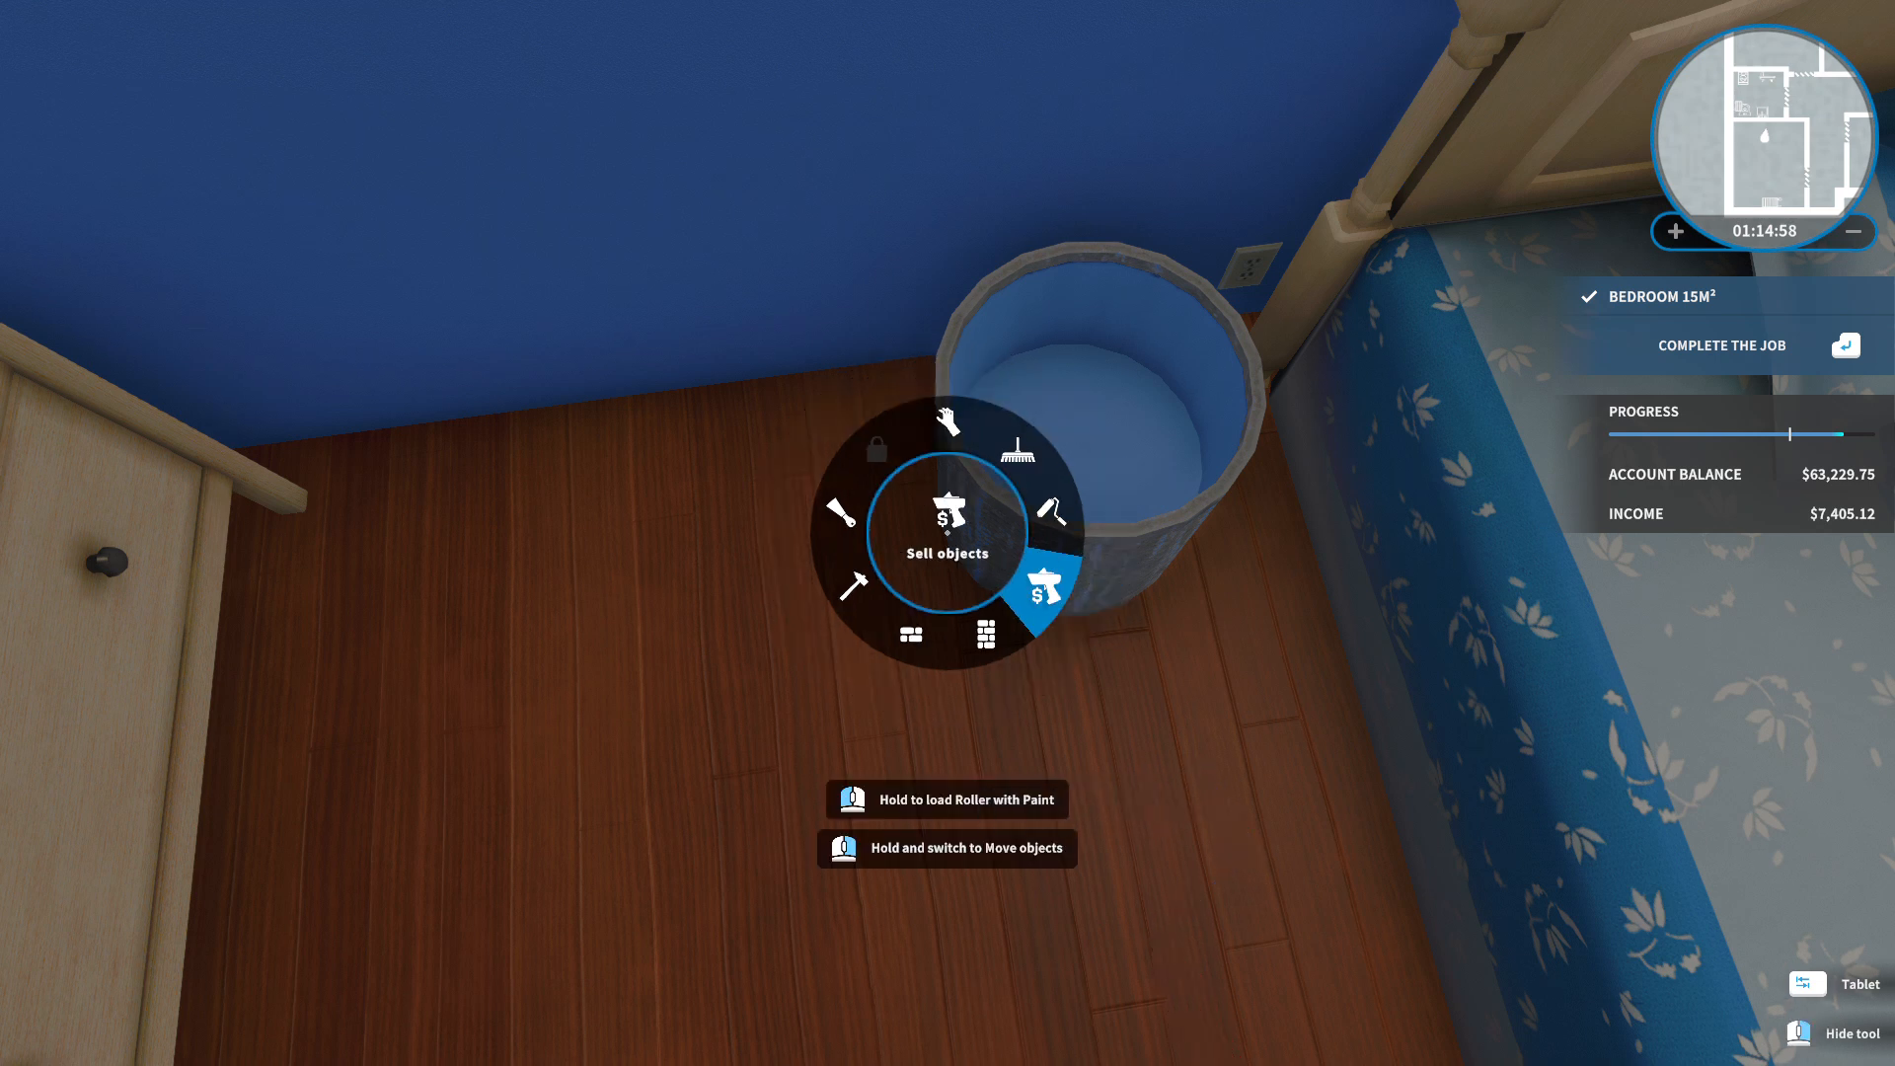
Sell the empty paint bucket, raising the balance to $63,242.49.
left_click(947, 532)
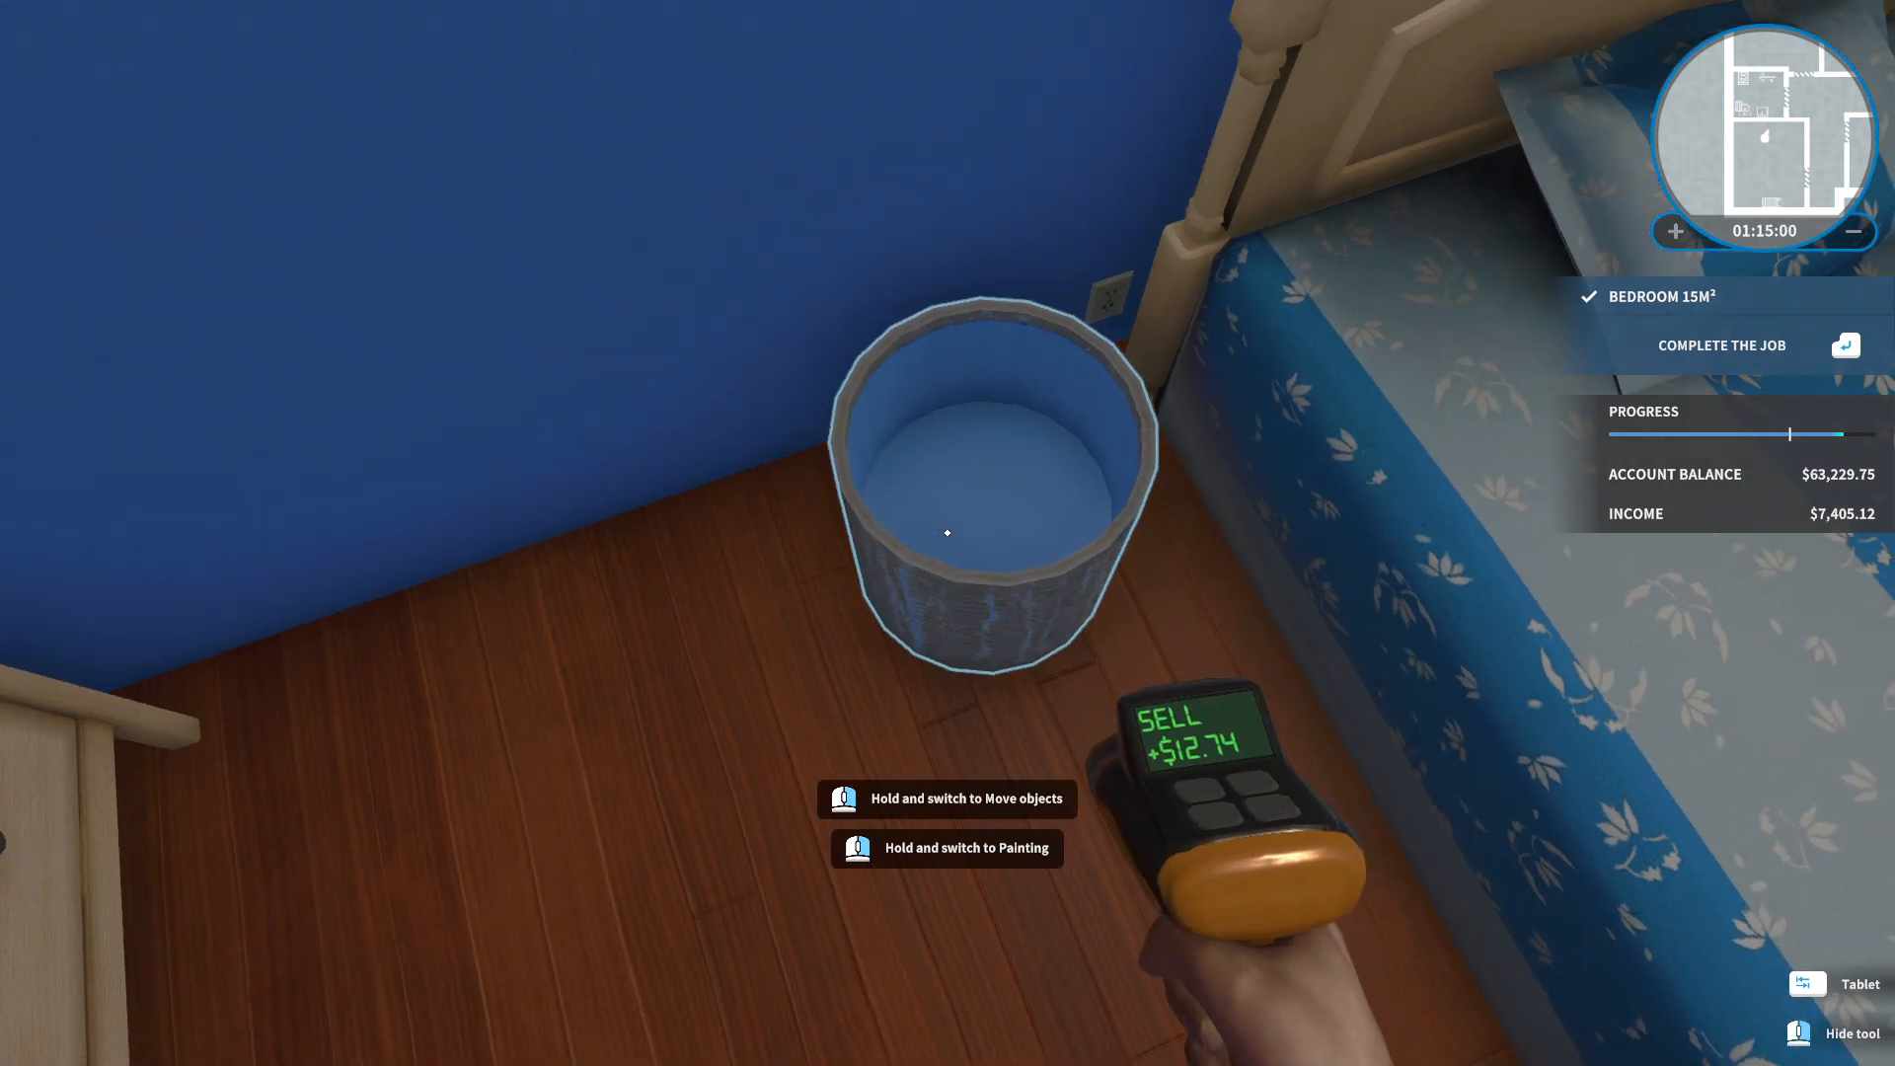
left_click(946, 532)
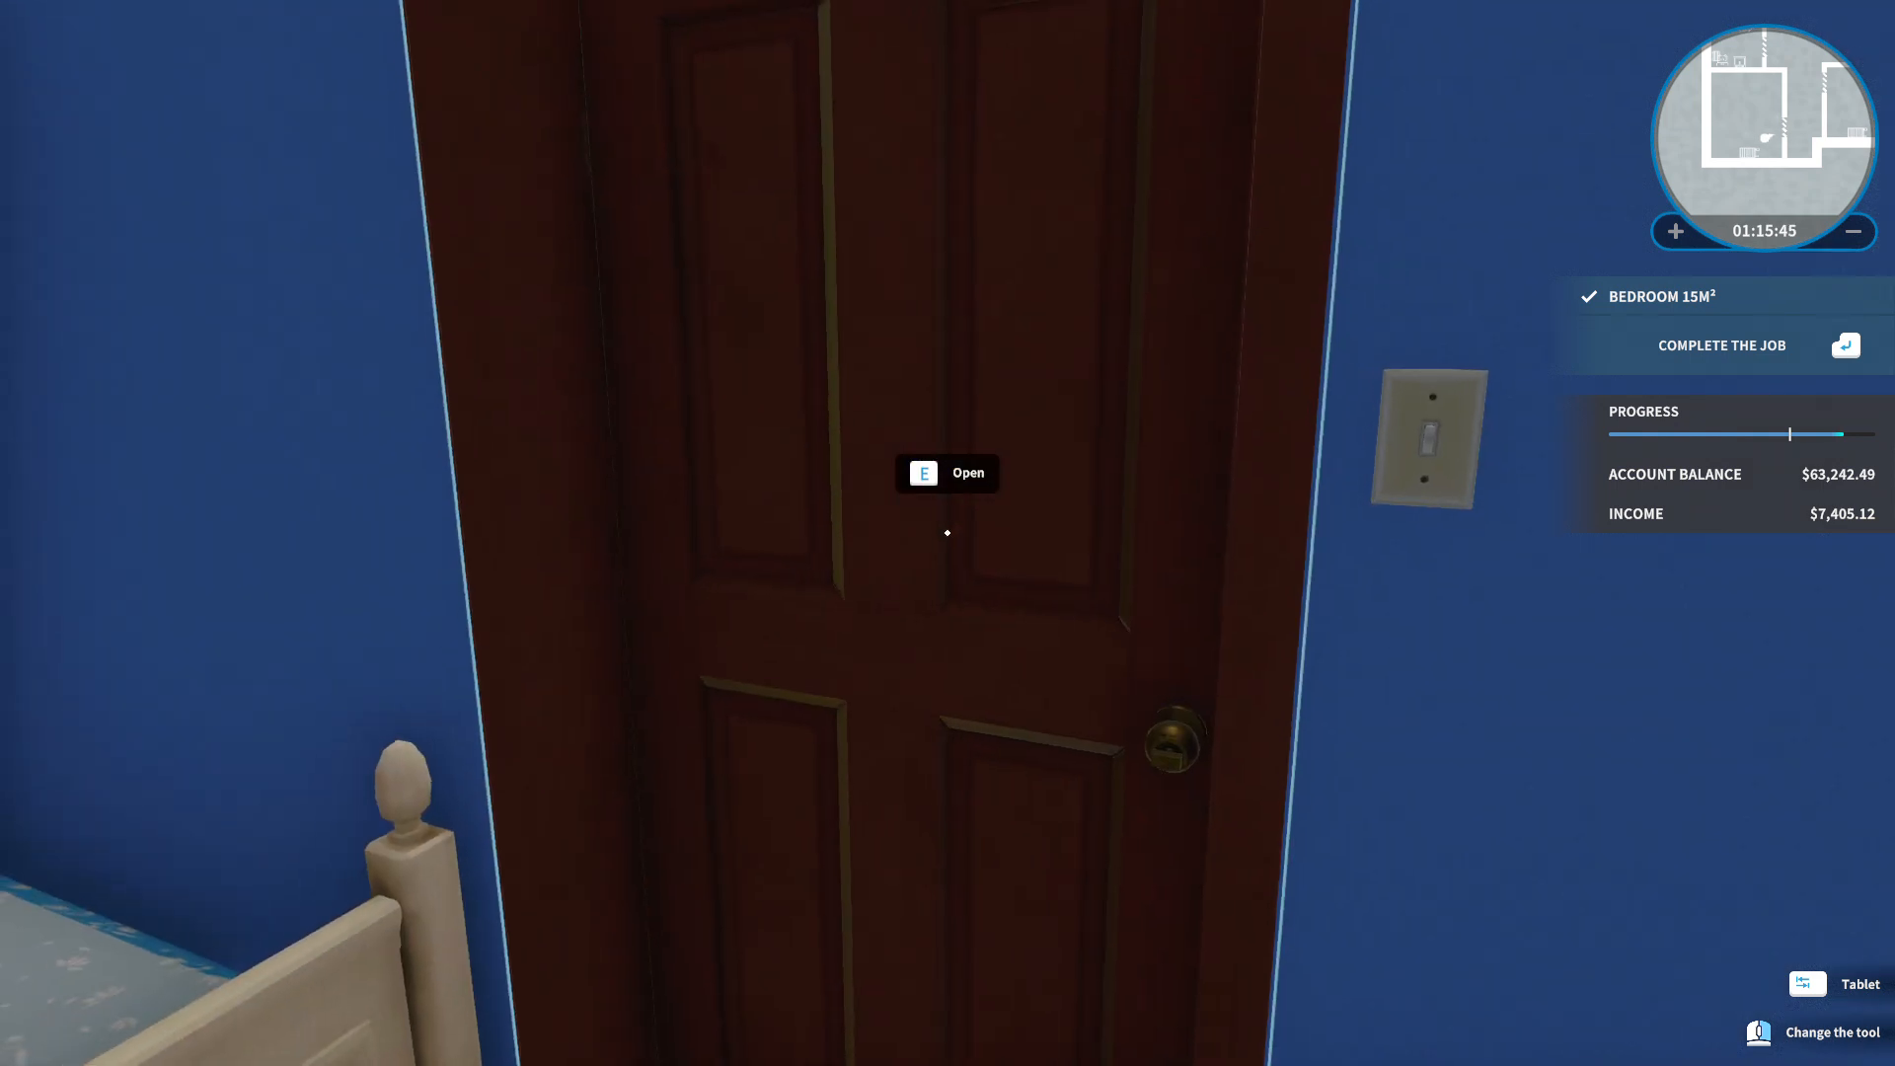
Walk out of the bedroom through three doors, passing the kitchen into the corridor.
key("e")
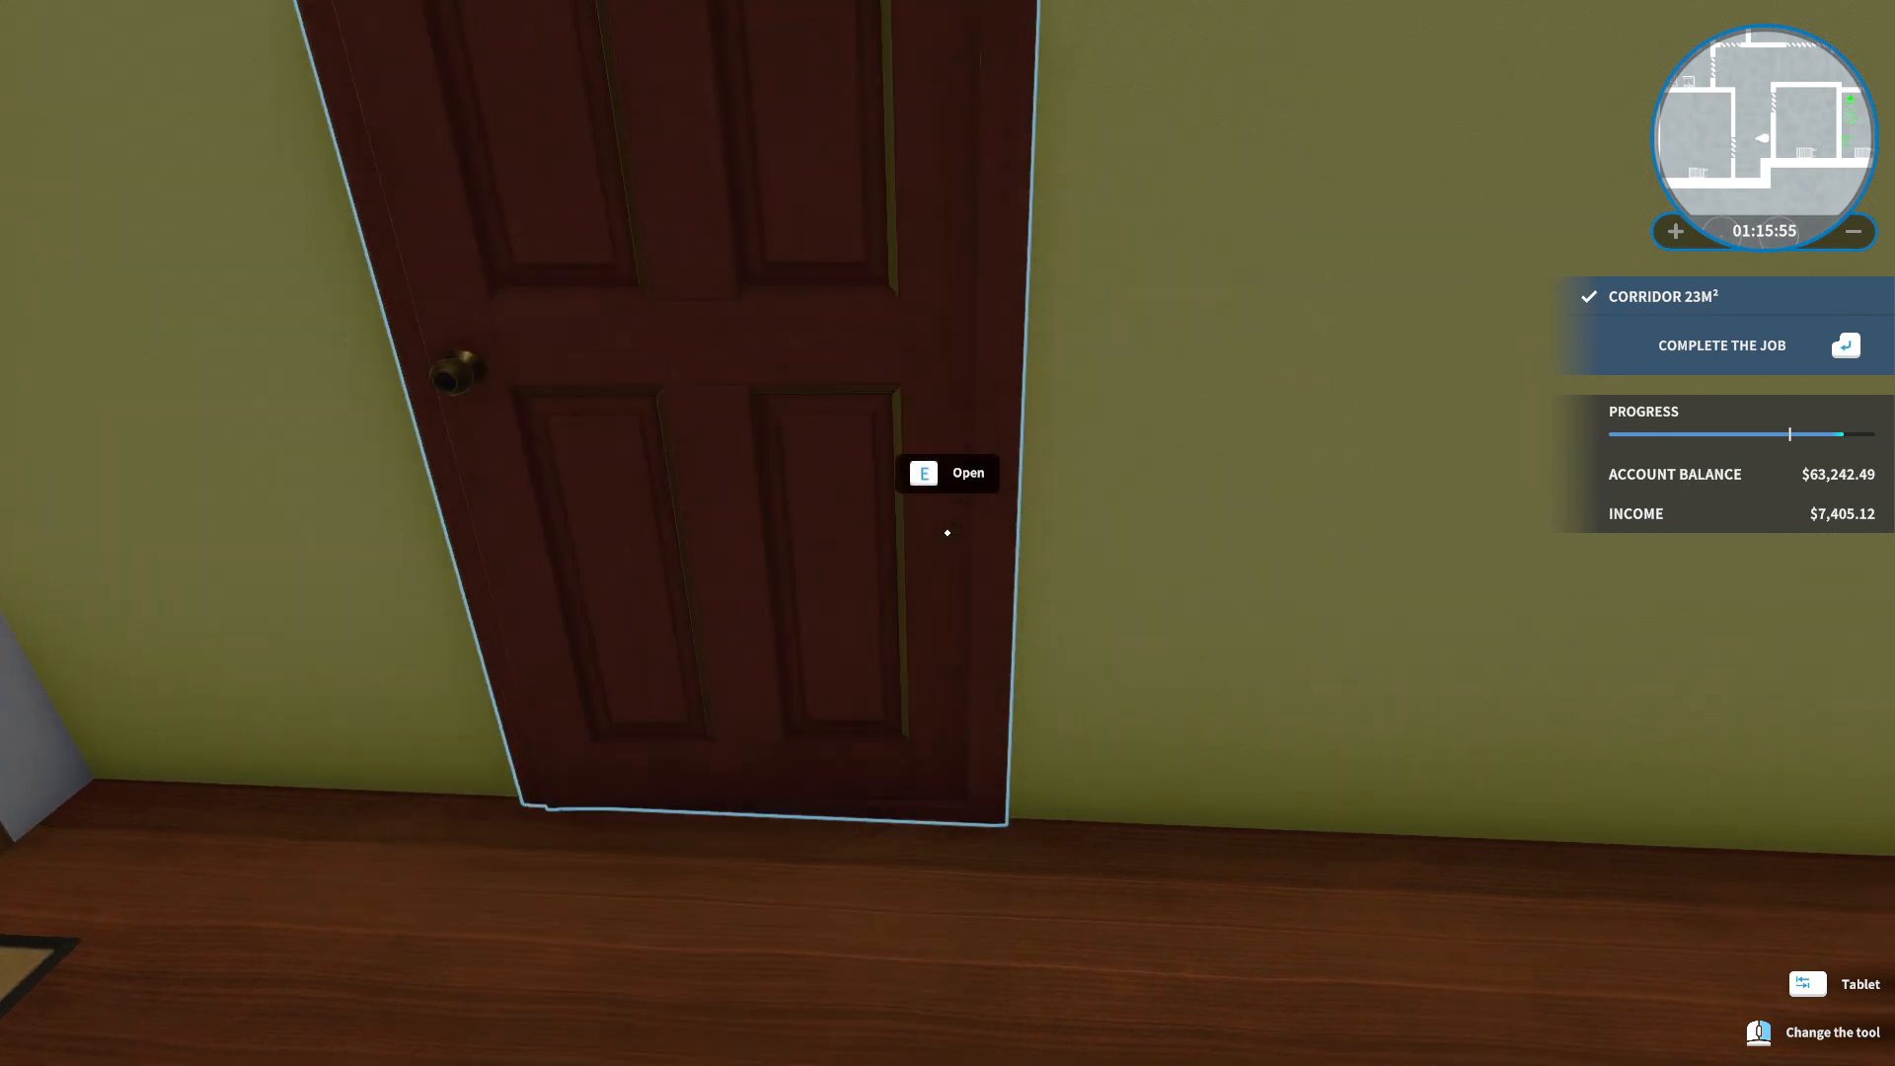
key("e")
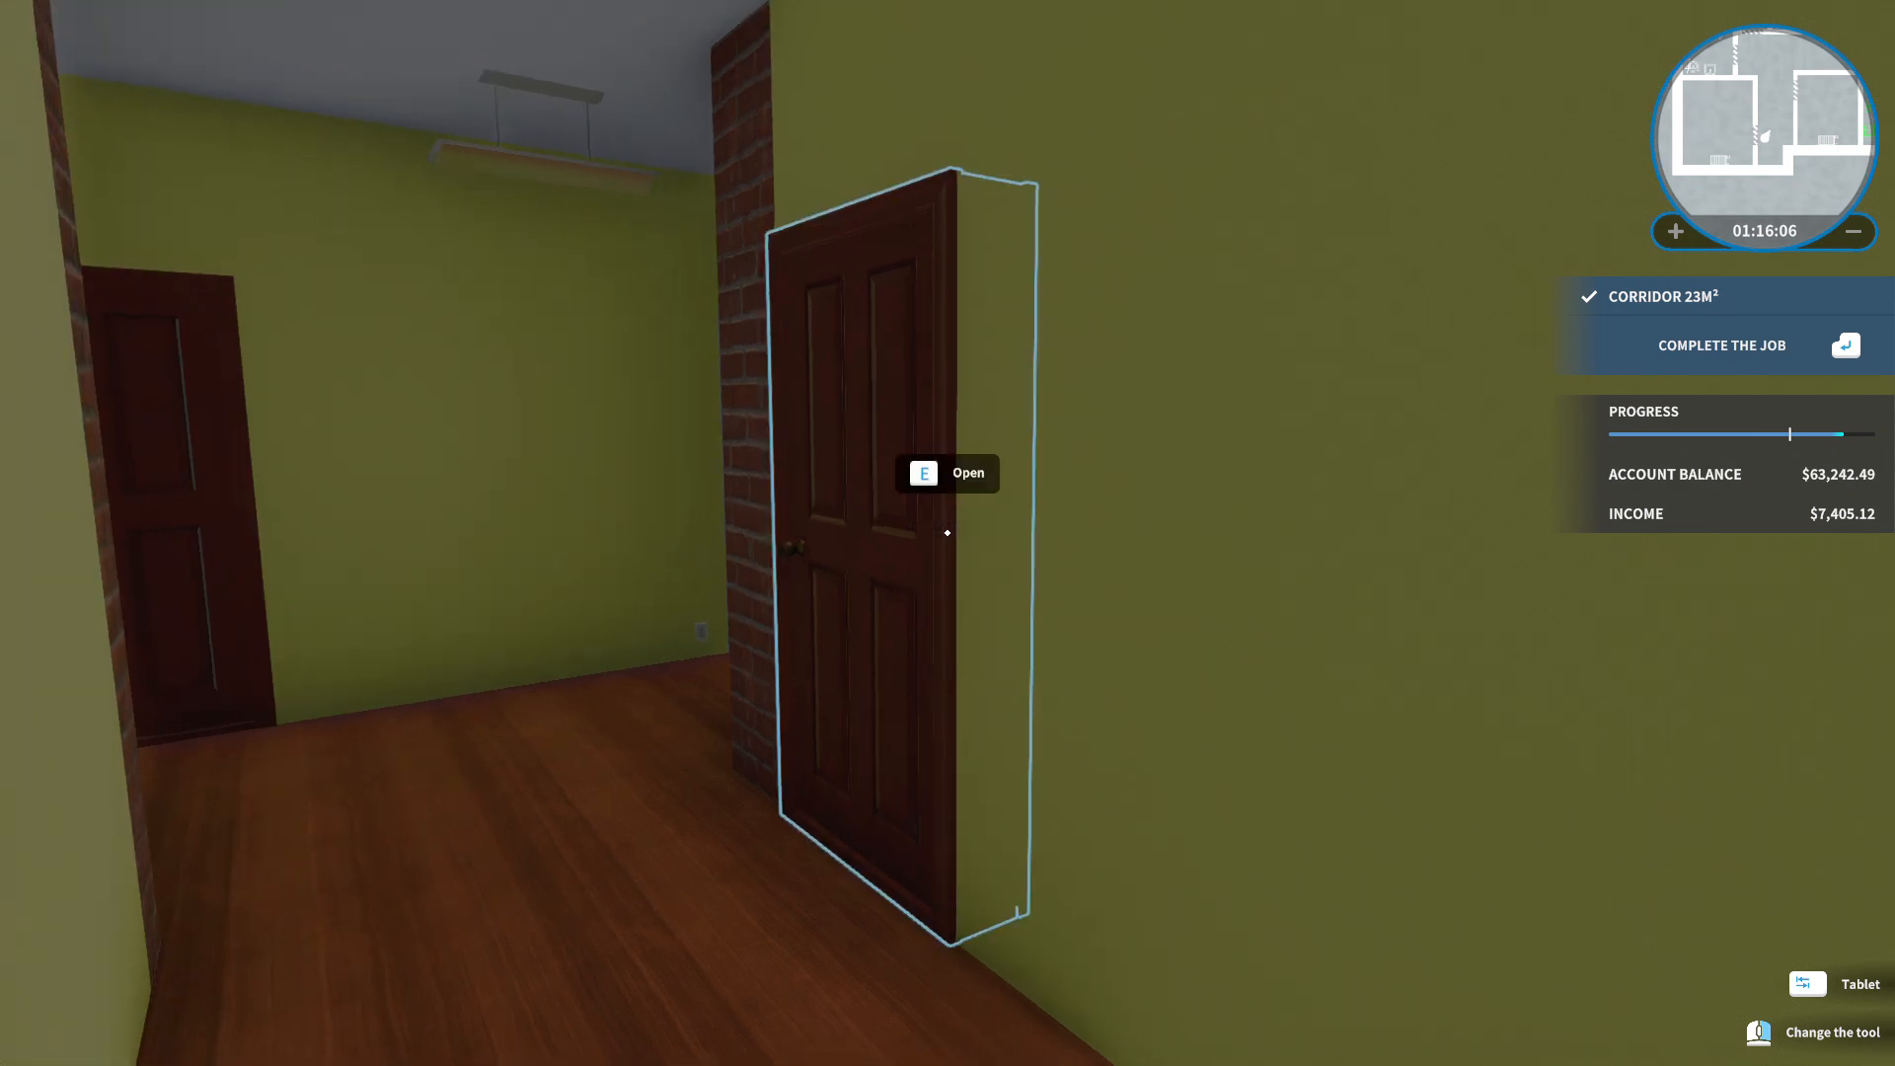
key("e")
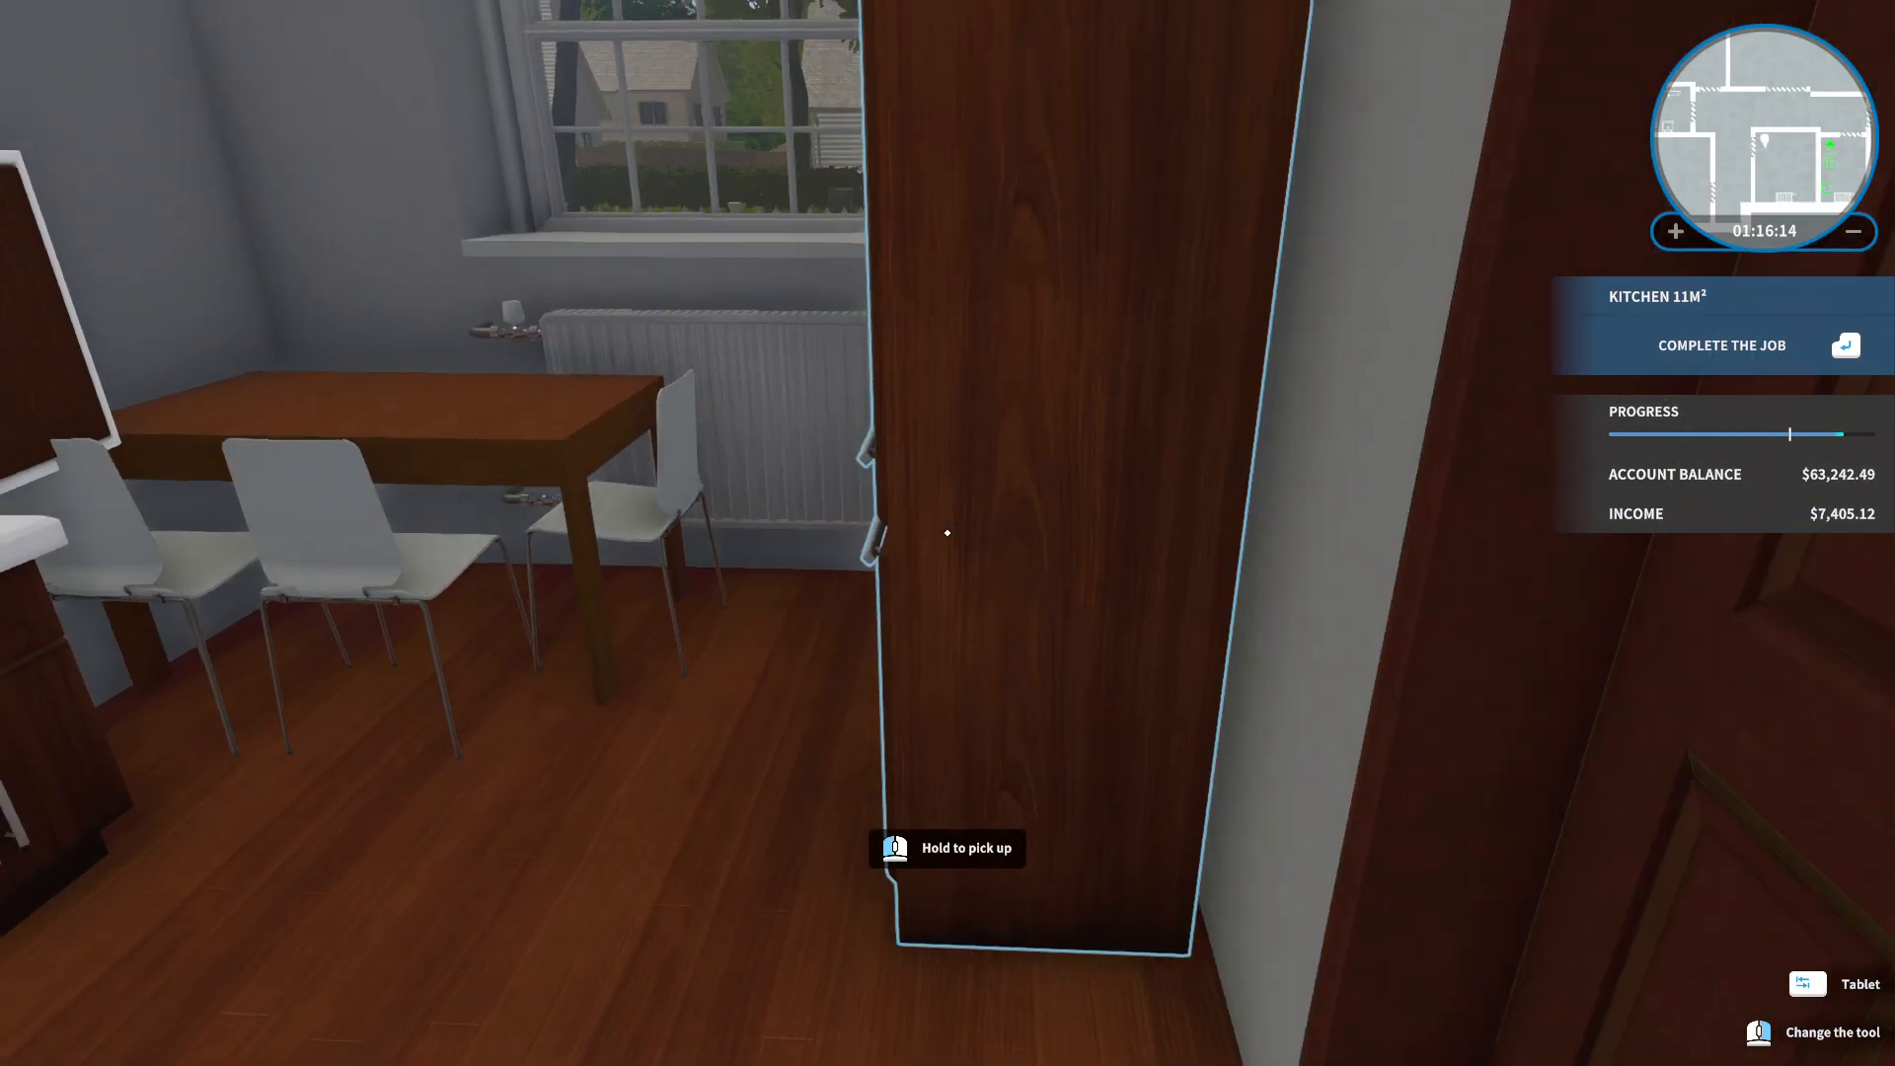
mouse_move(947, 533)
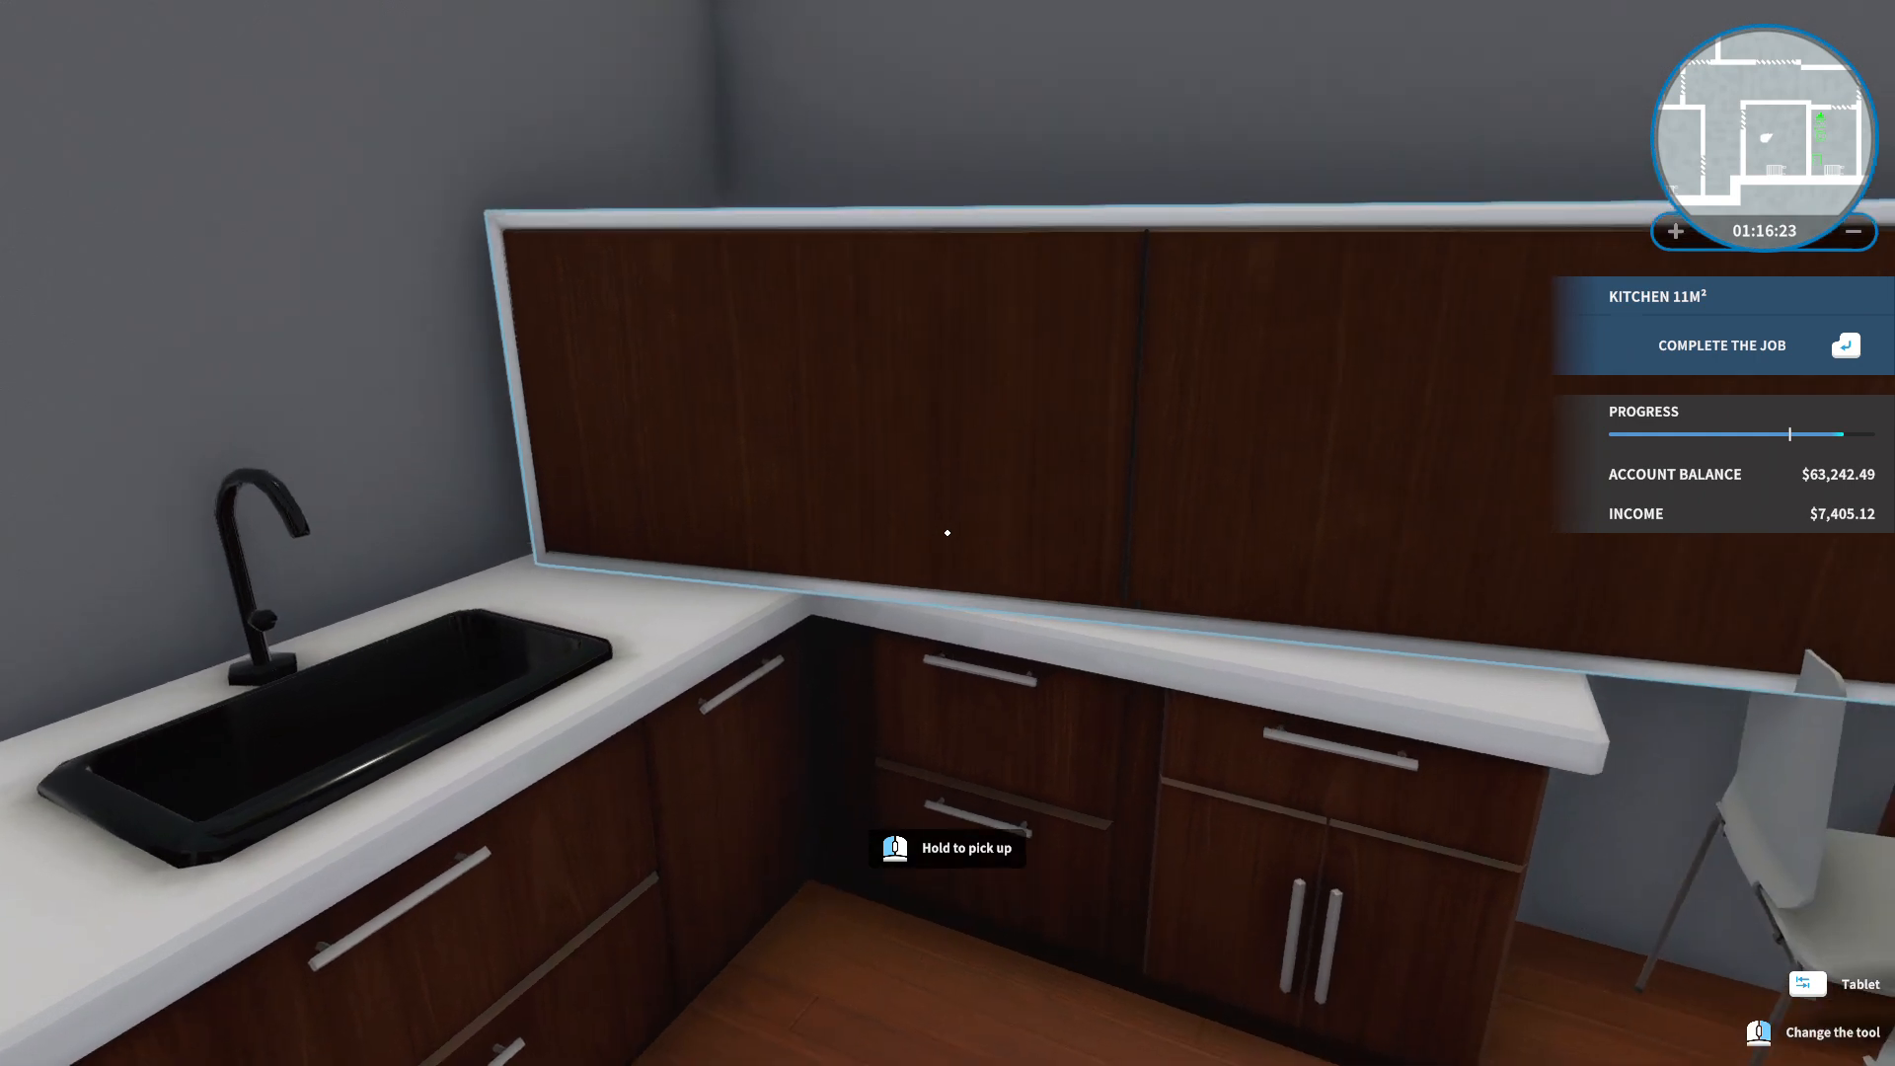
mouse_move(946, 533)
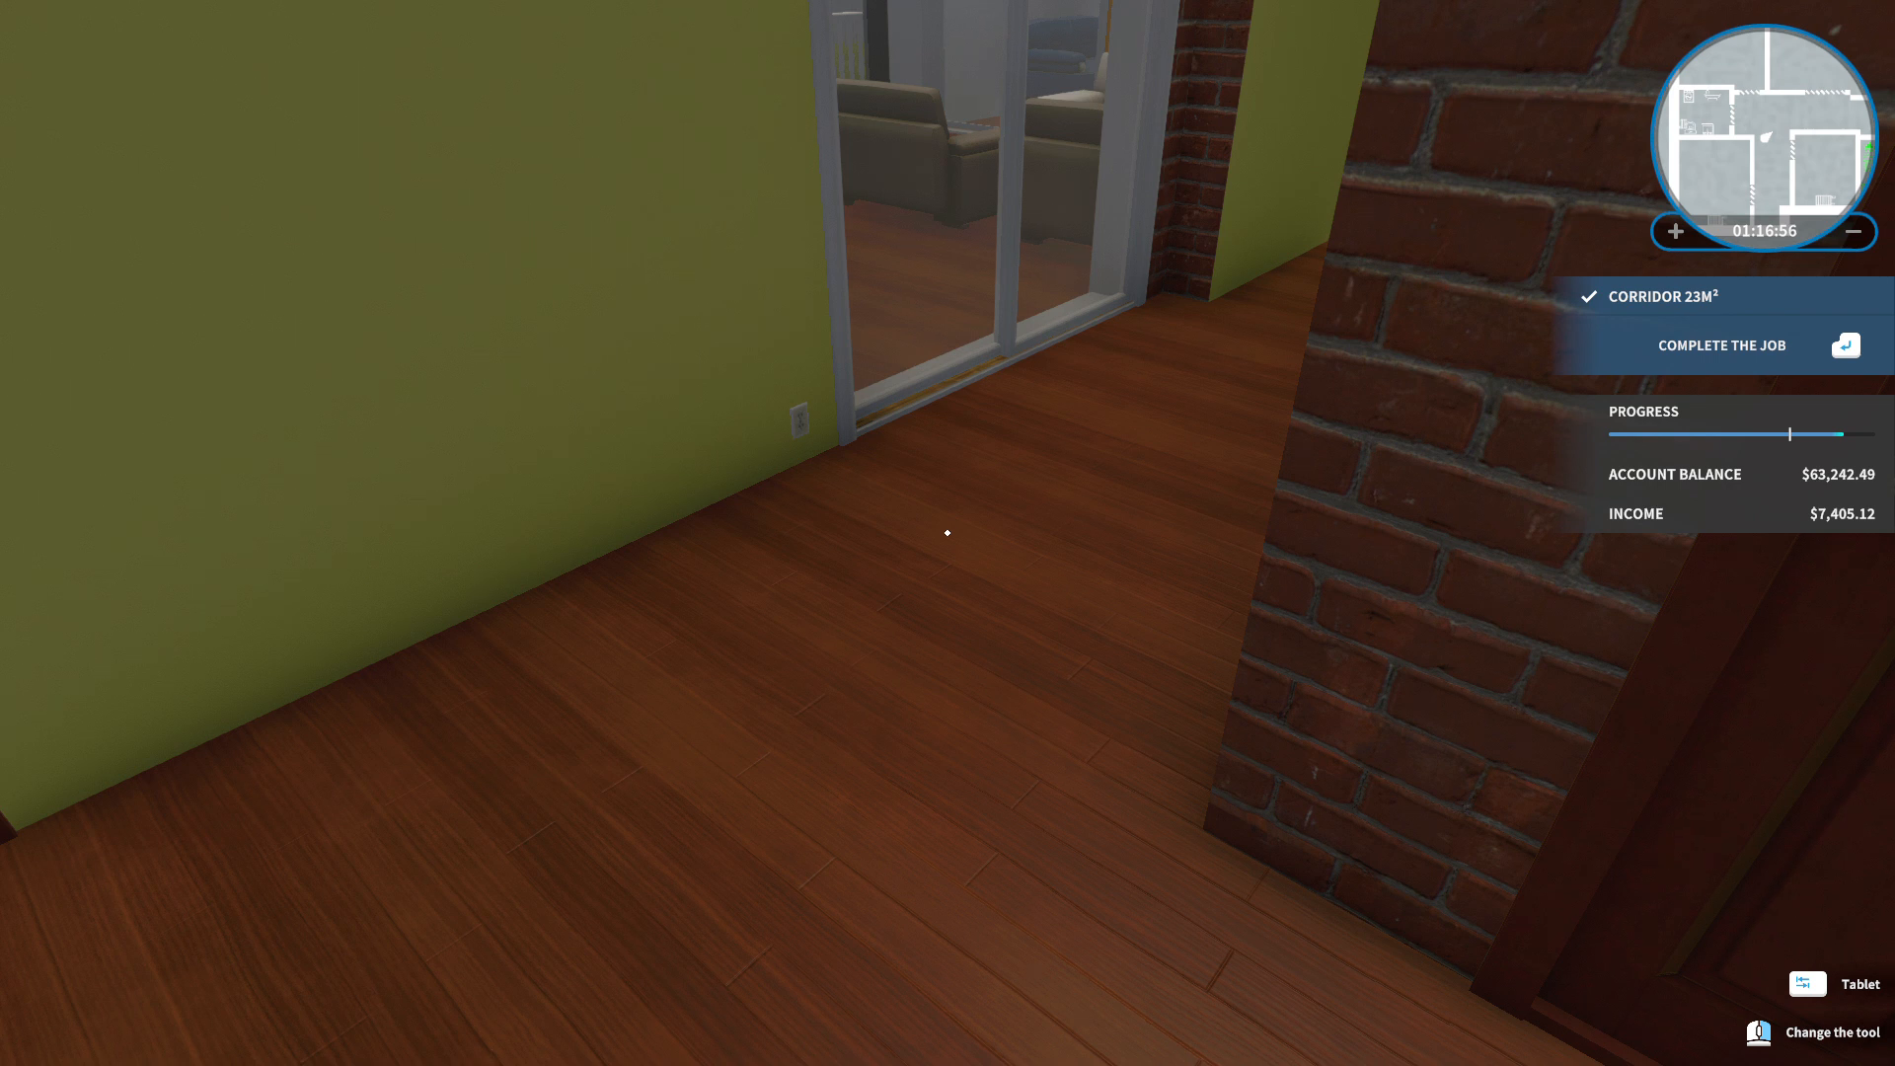
From the pause menu, choose Back to the Office and confirm saving with Yes.
key("Escape")
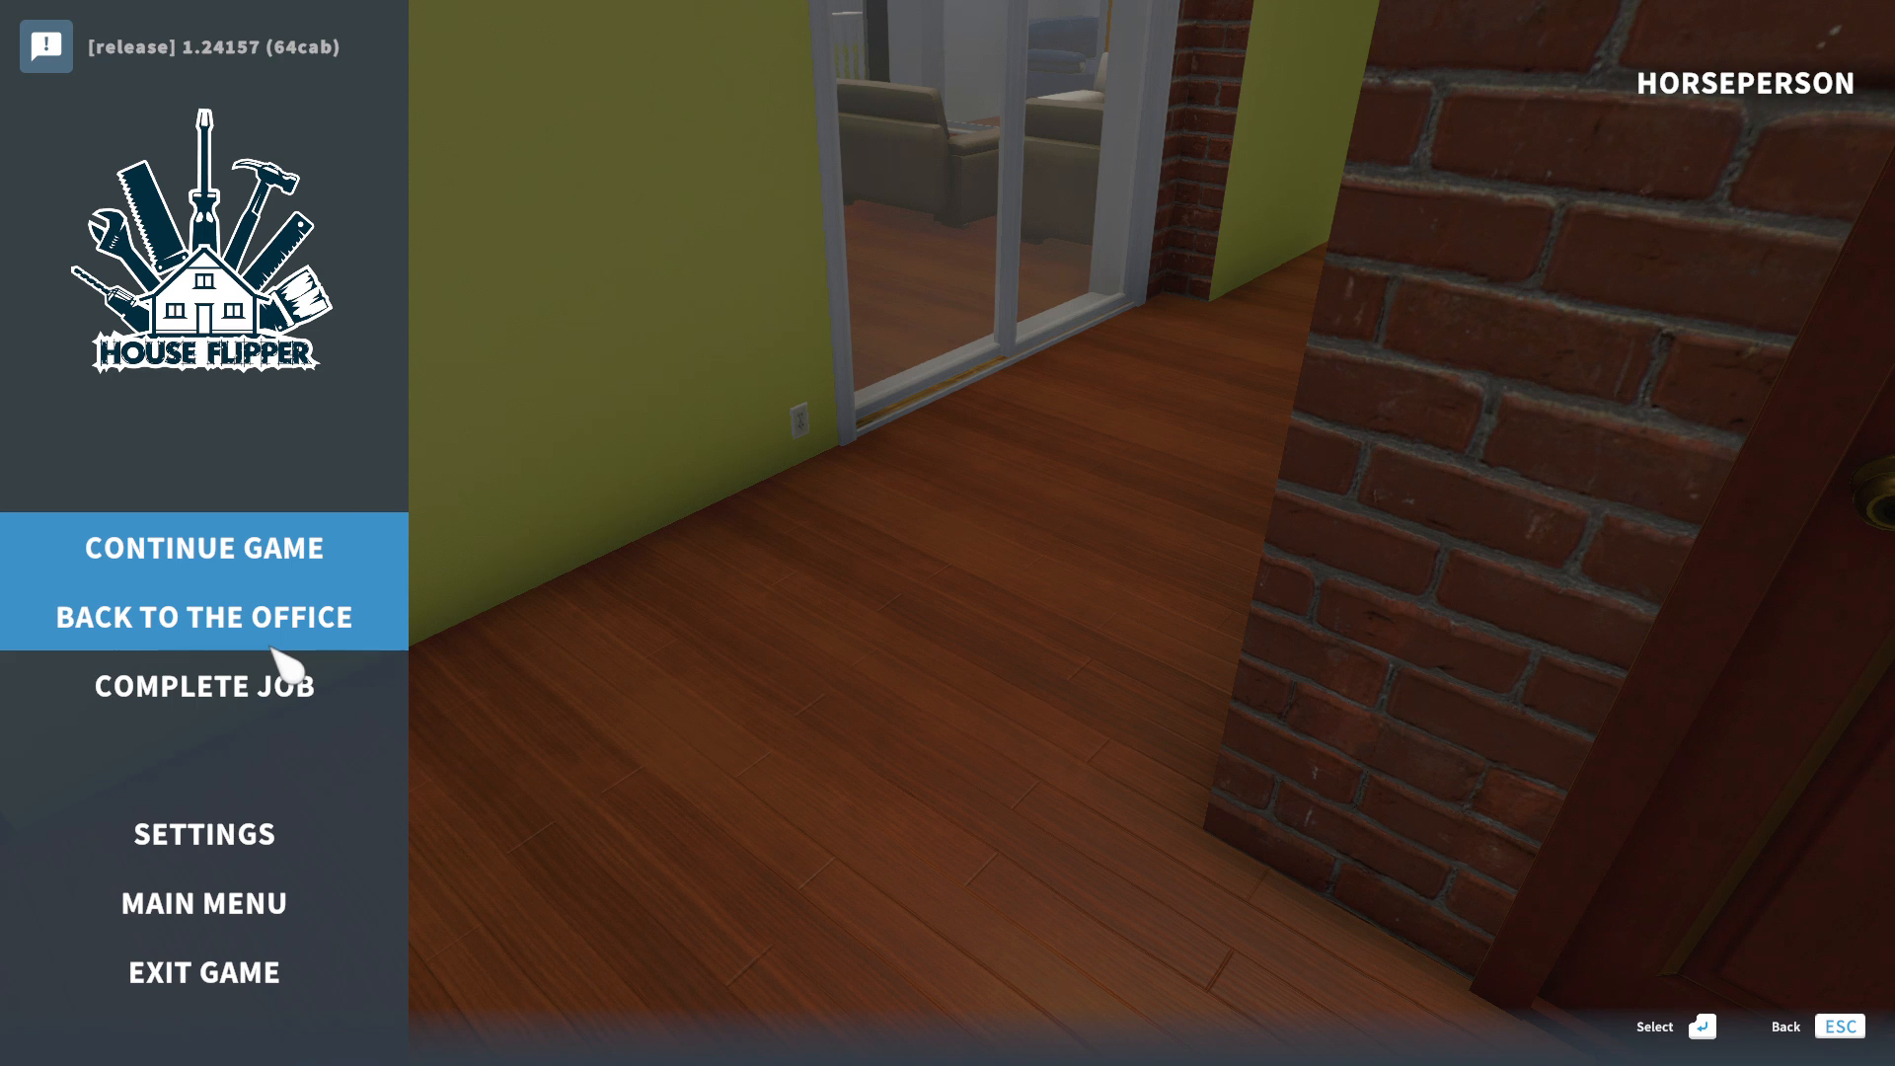
left_click(204, 615)
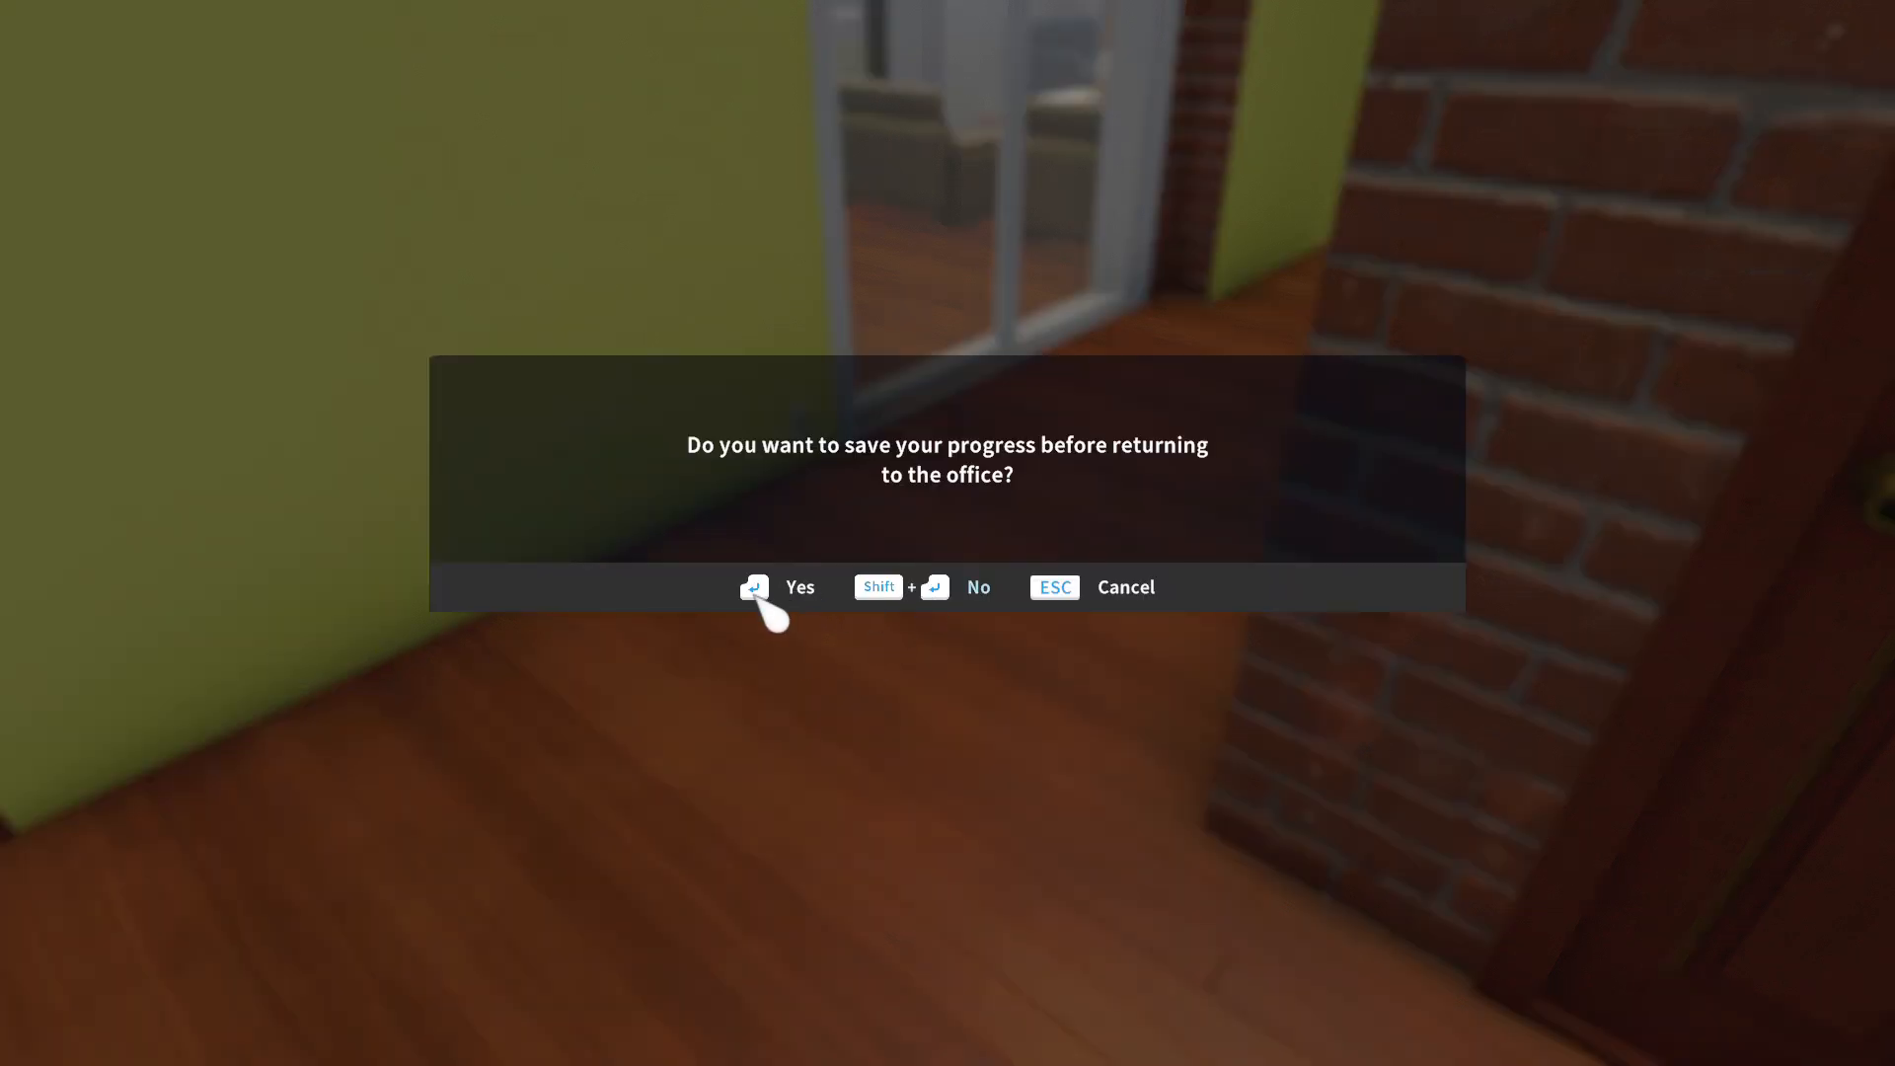
left_click(753, 586)
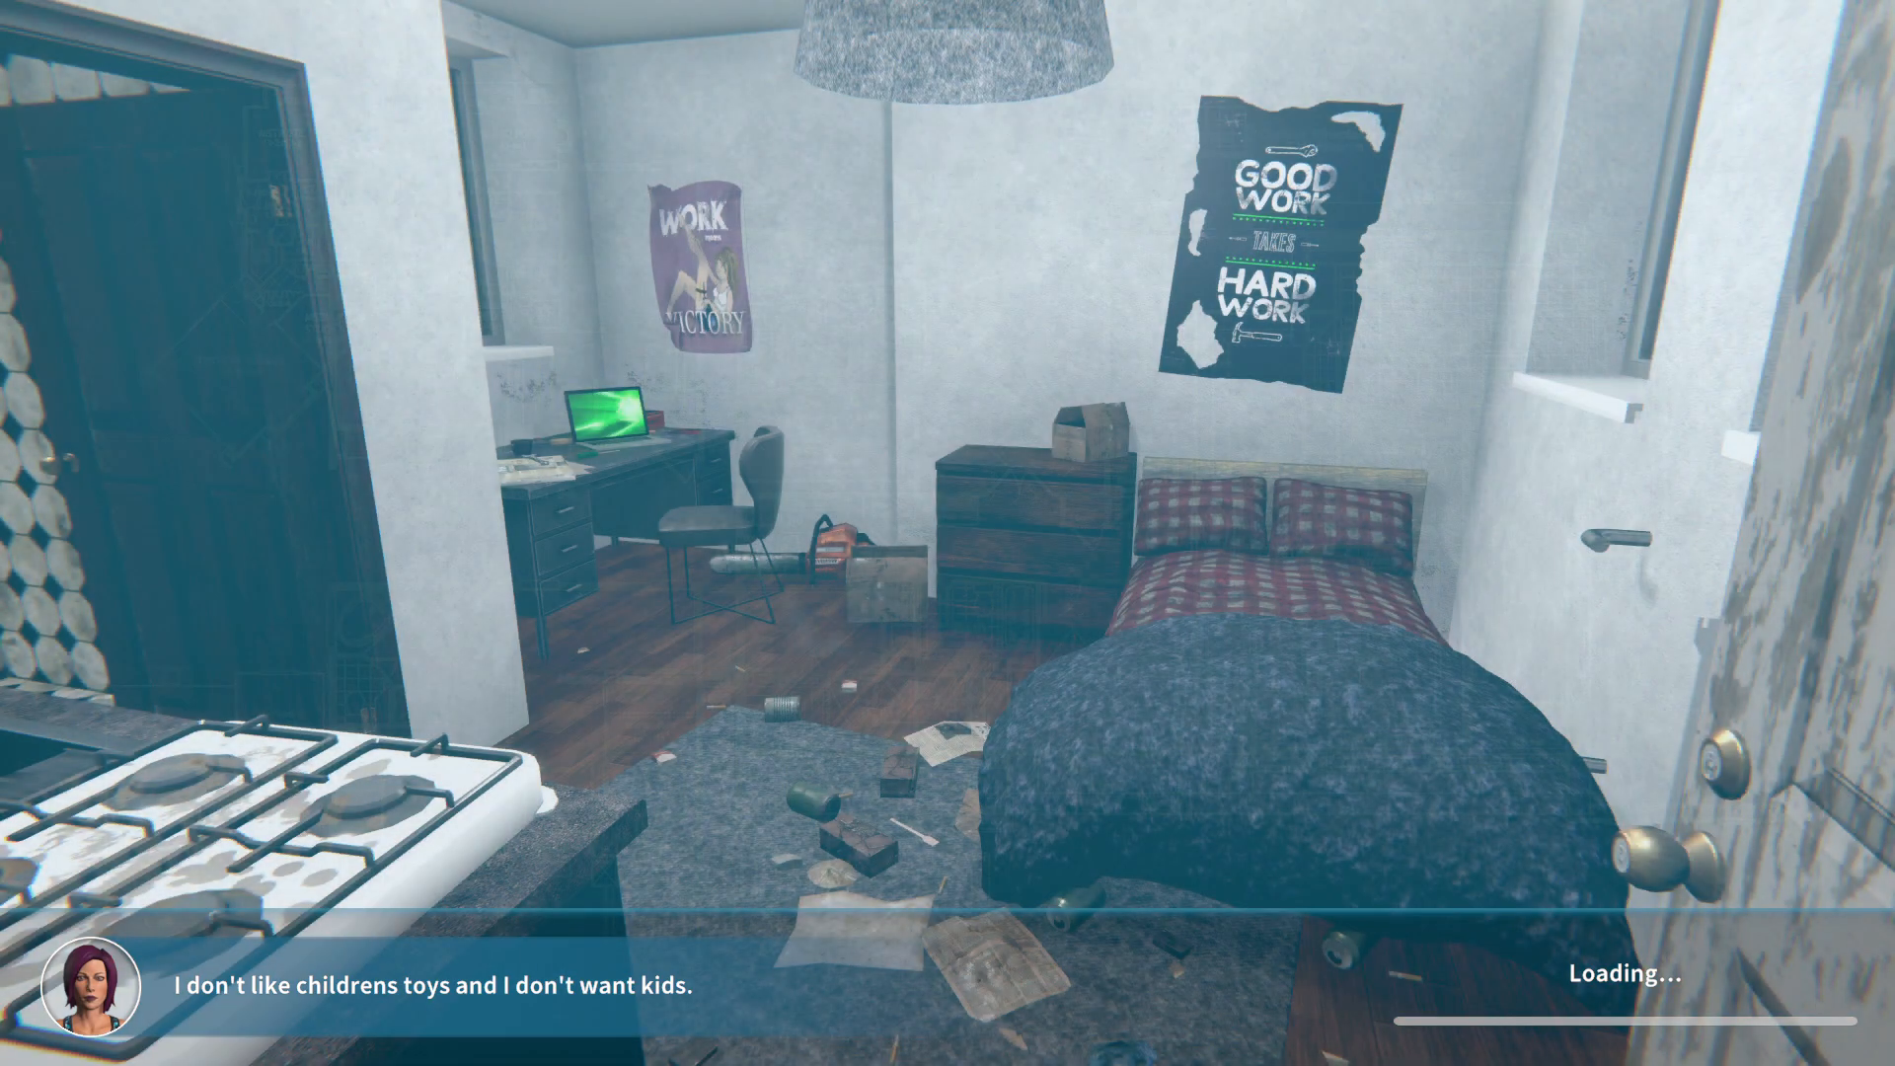